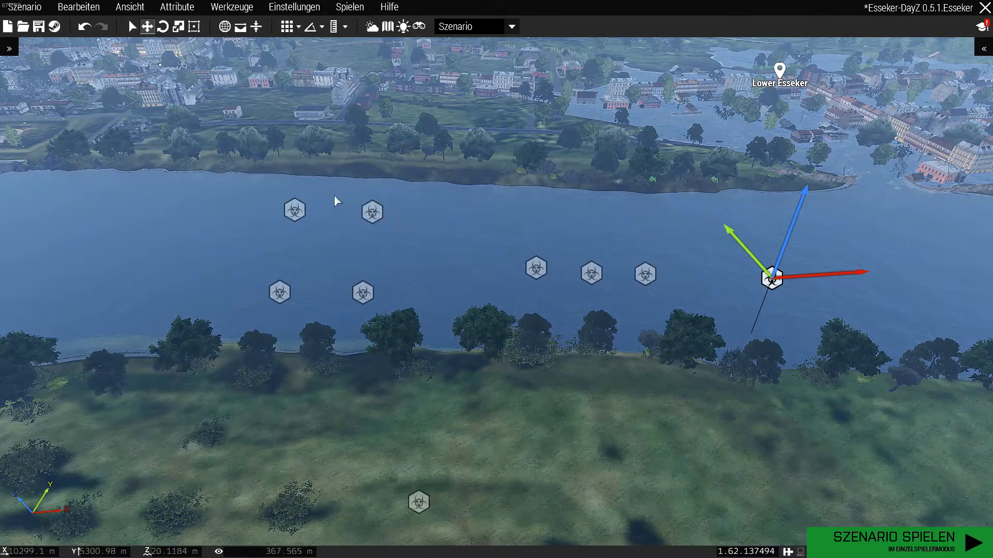
pyautogui.moveTo(362, 293)
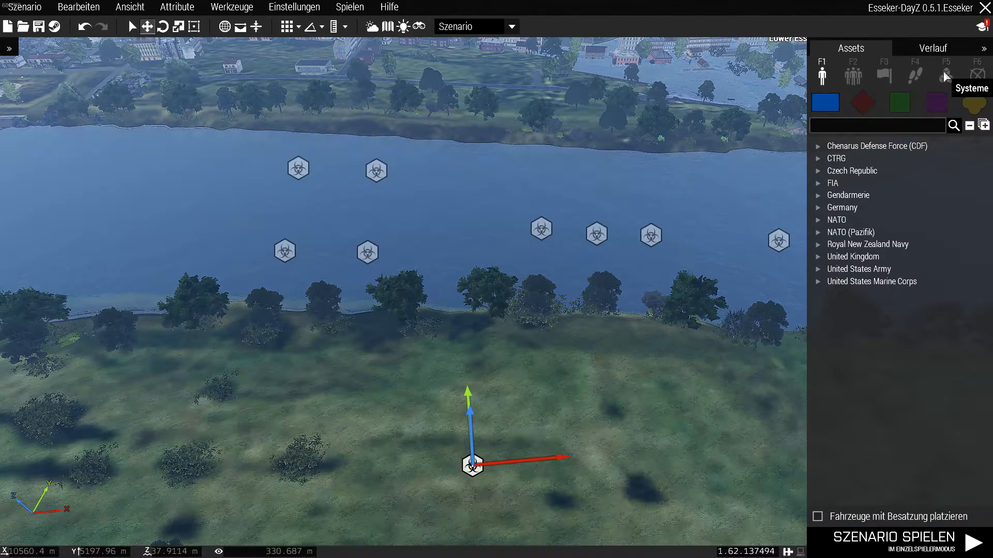
# Step: Review the Systems Zombie Modules, try the Zombie Waypoint module, then hide the asset browser
pyautogui.click(945, 74)
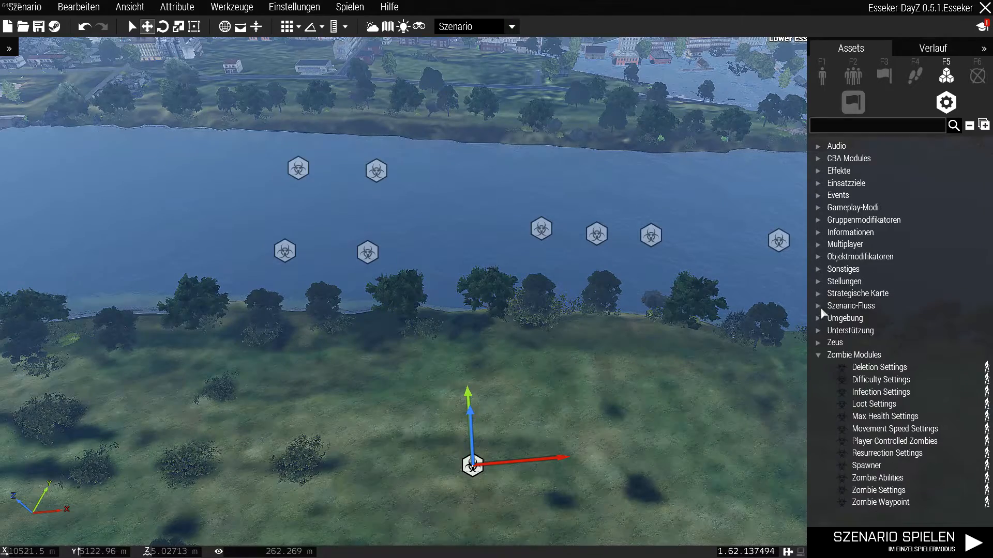
pyautogui.moveTo(879, 367)
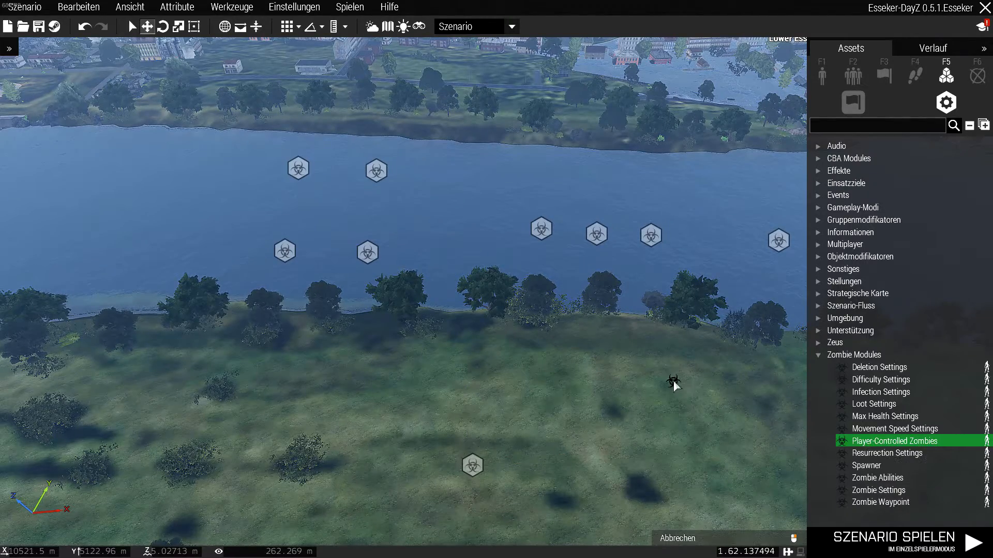
pyautogui.click(672, 381)
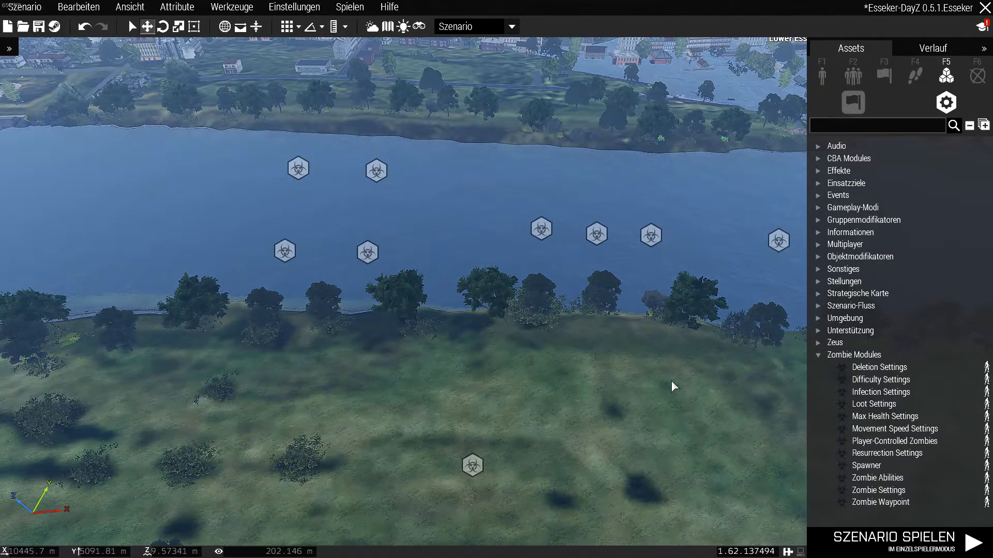
pyautogui.moveTo(877, 477)
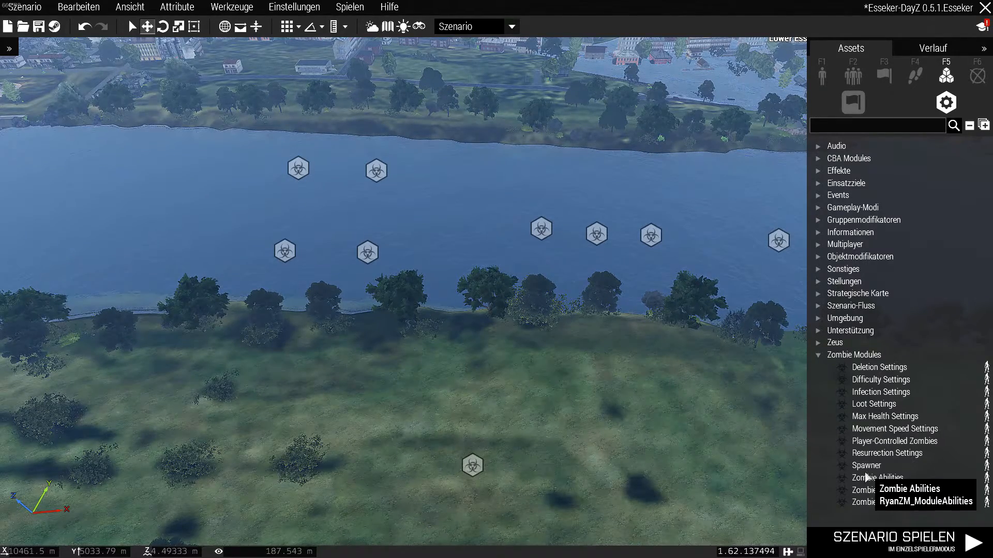
pyautogui.click(877, 502)
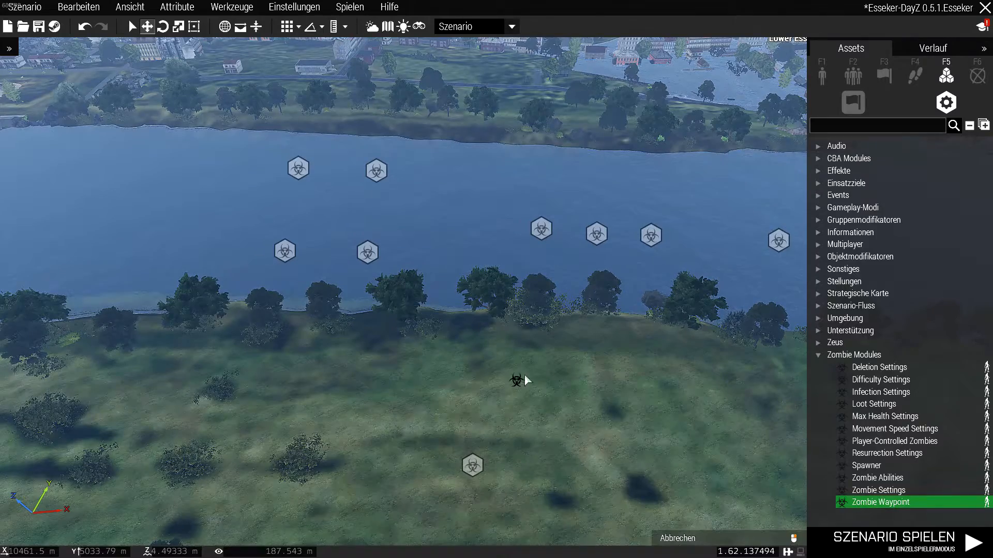
pyautogui.click(516, 381)
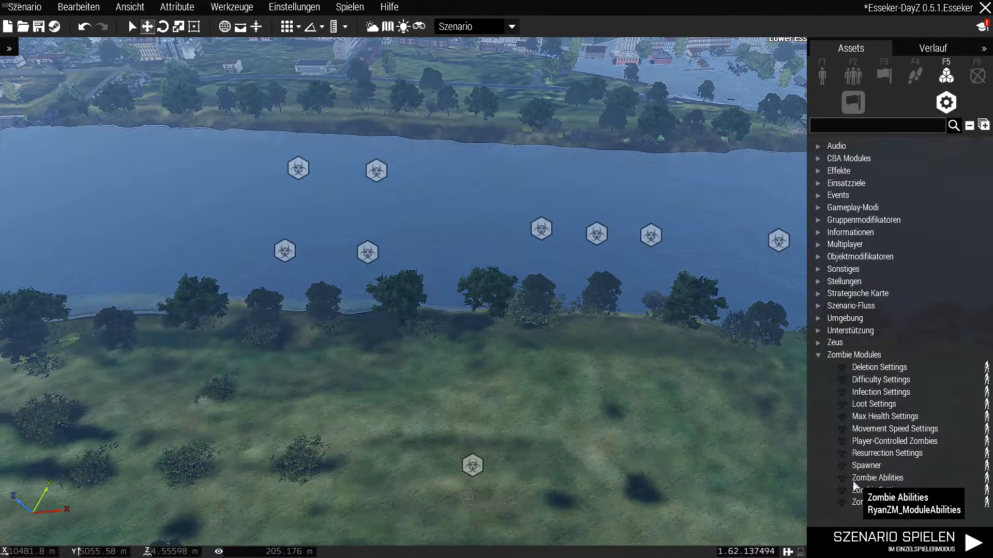
pyautogui.moveTo(886, 453)
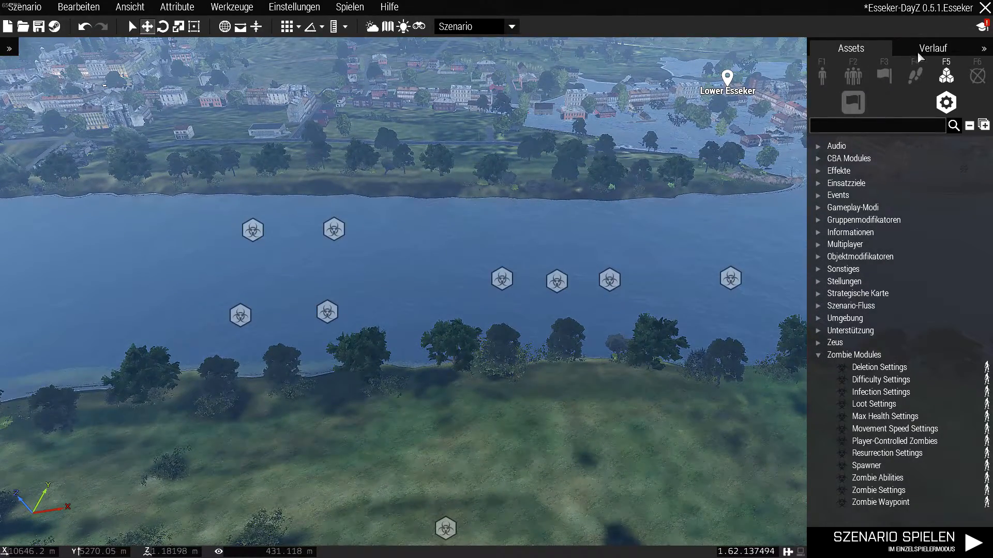
pyautogui.click(985, 48)
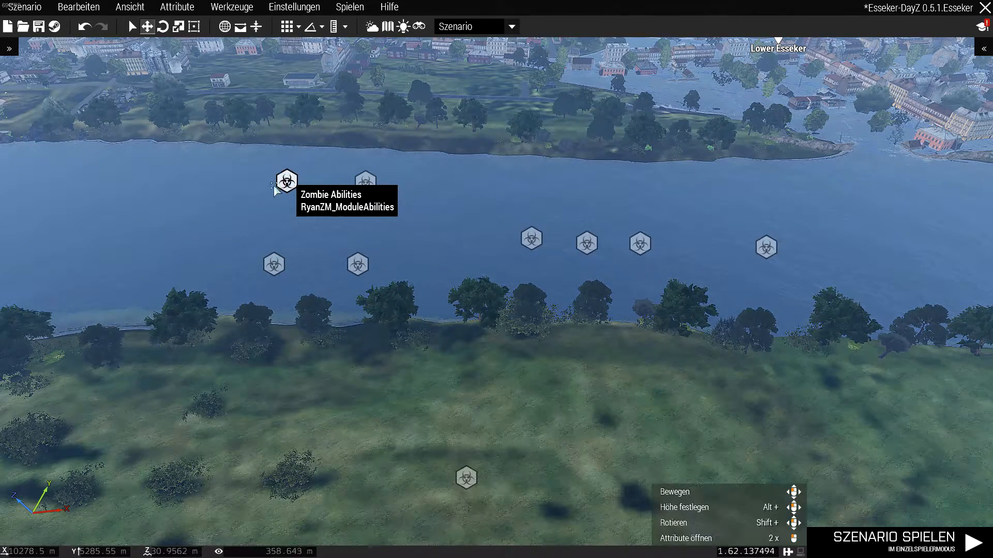
pyautogui.click(283, 181)
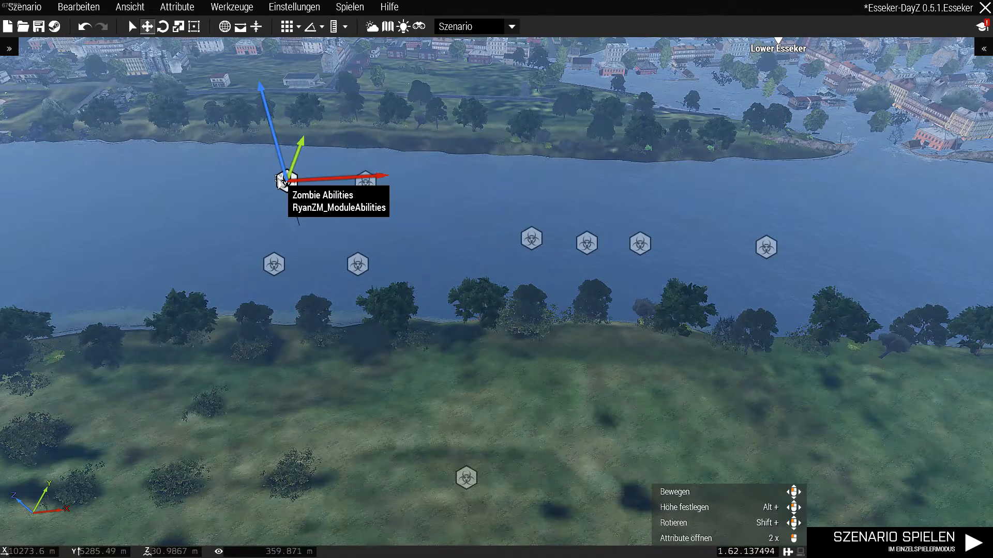
pyautogui.doubleClick(282, 180)
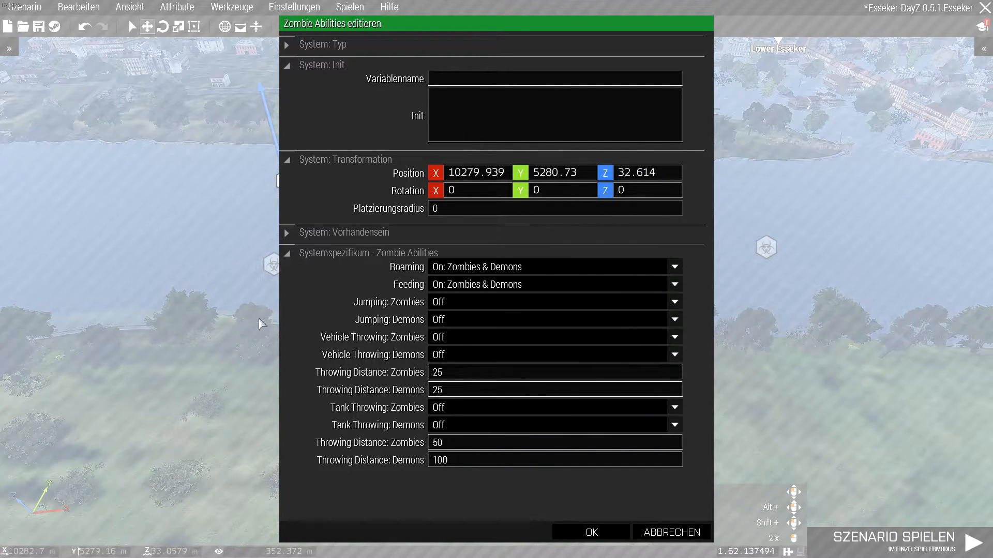
pyautogui.moveTo(646, 273)
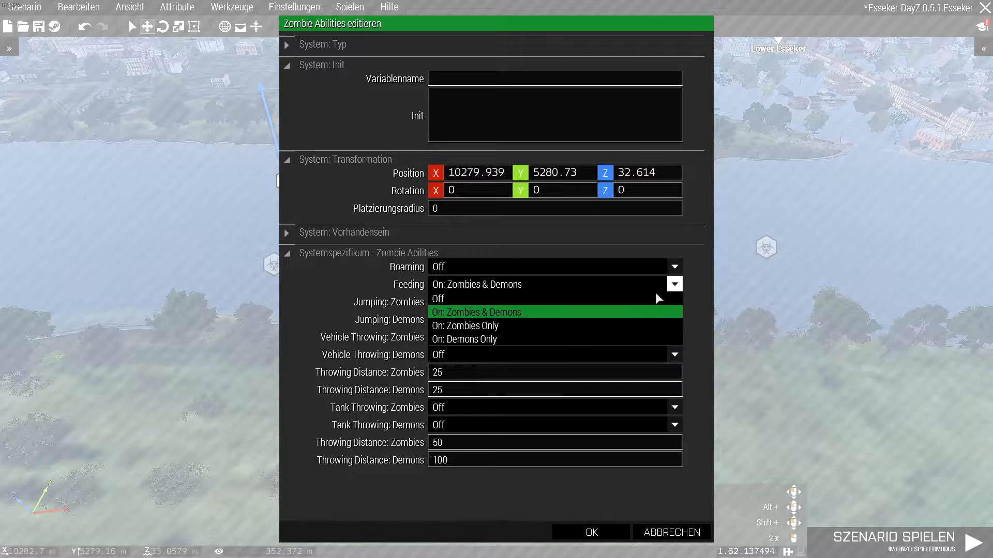
pyautogui.click(437, 298)
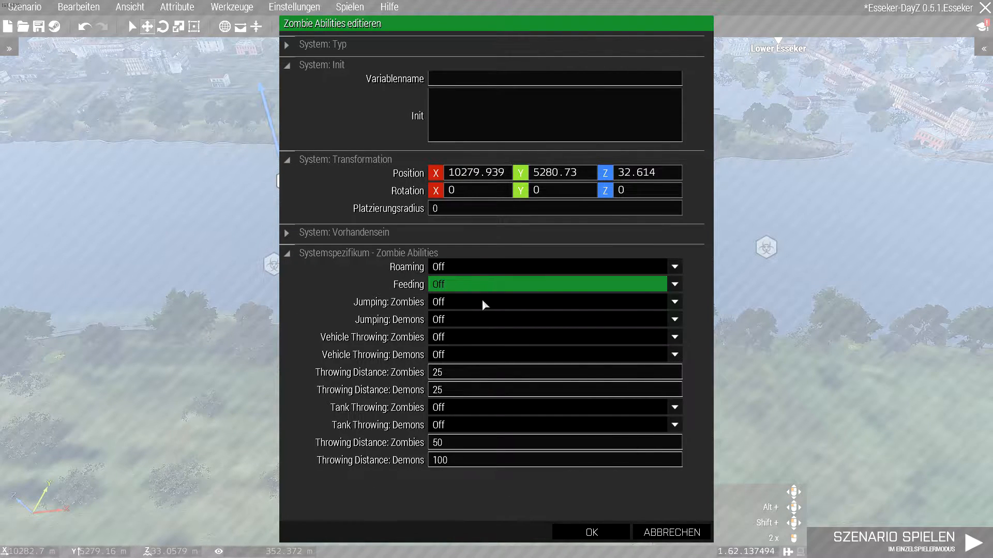
pyautogui.click(673, 266)
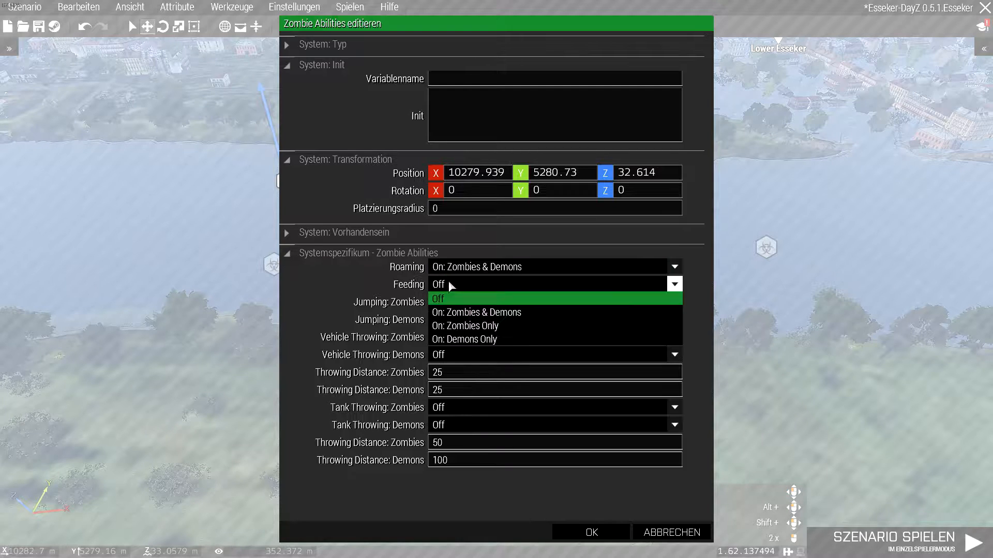
pyautogui.click(476, 313)
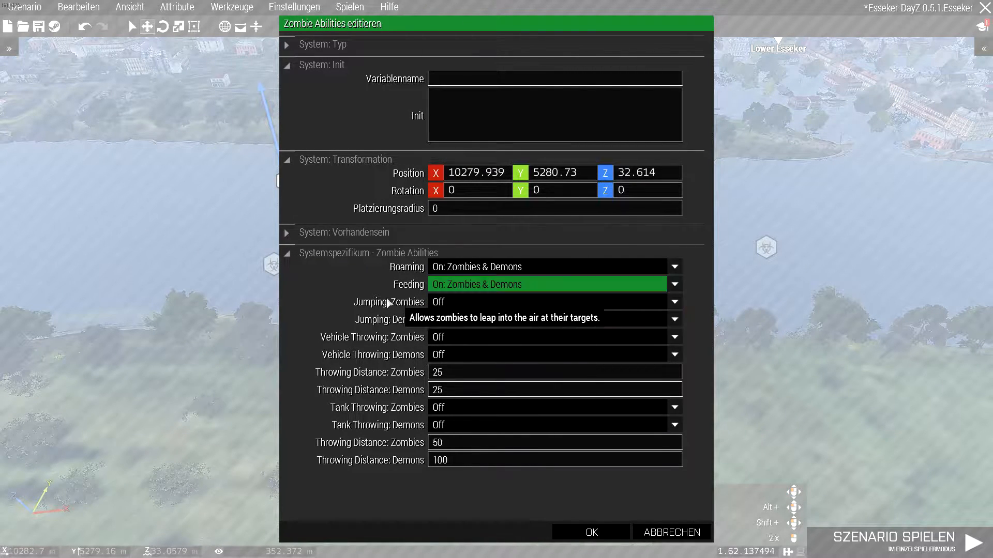
pyautogui.moveTo(431, 276)
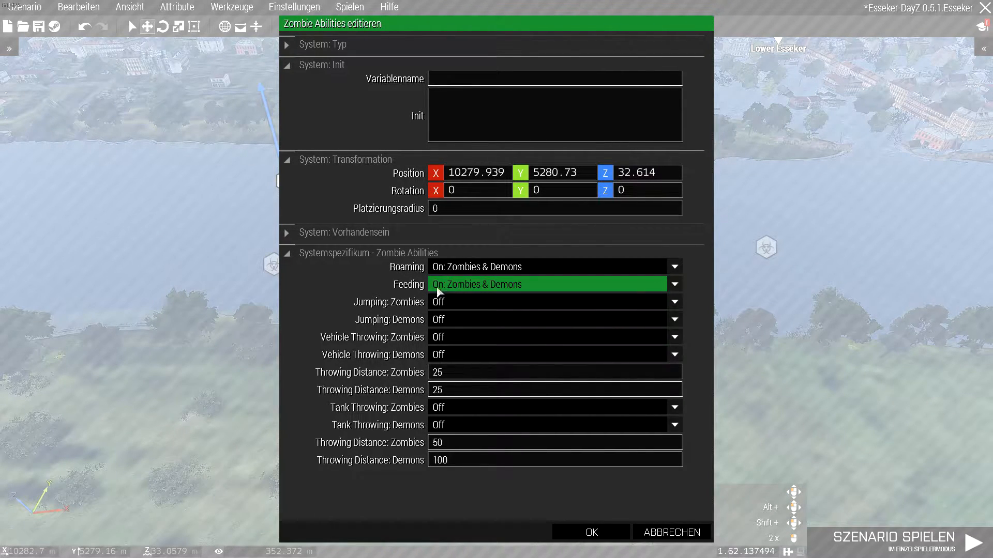
pyautogui.moveTo(358, 361)
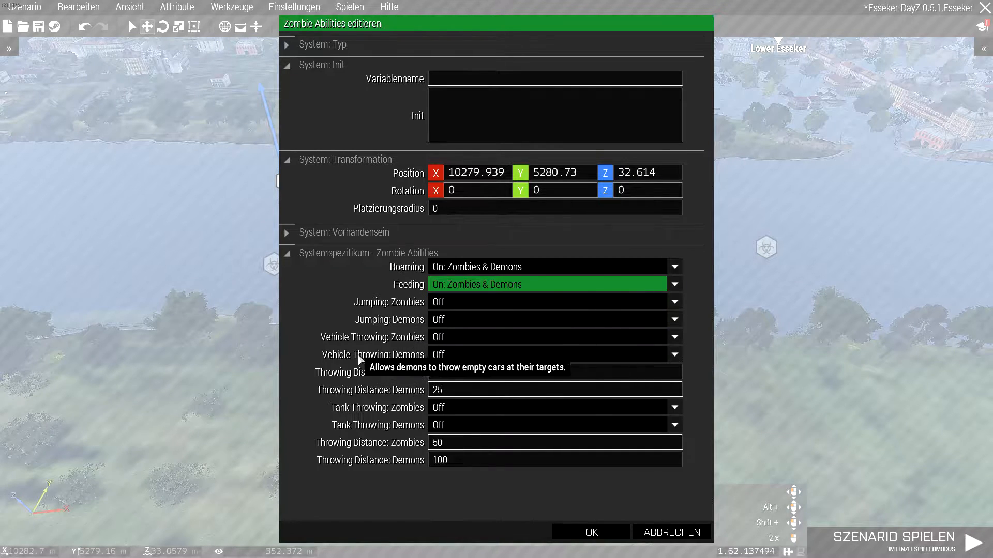
pyautogui.moveTo(414, 293)
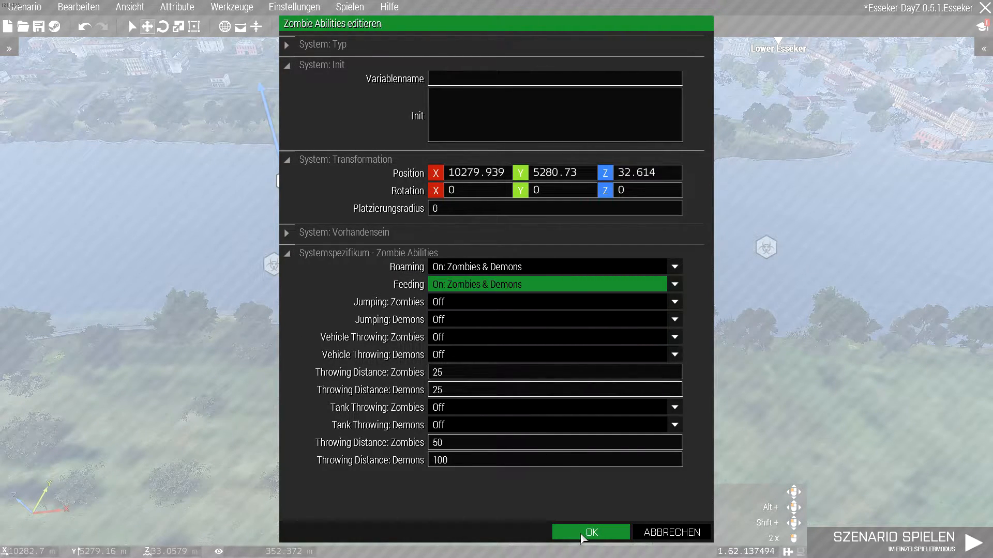
pyautogui.click(589, 532)
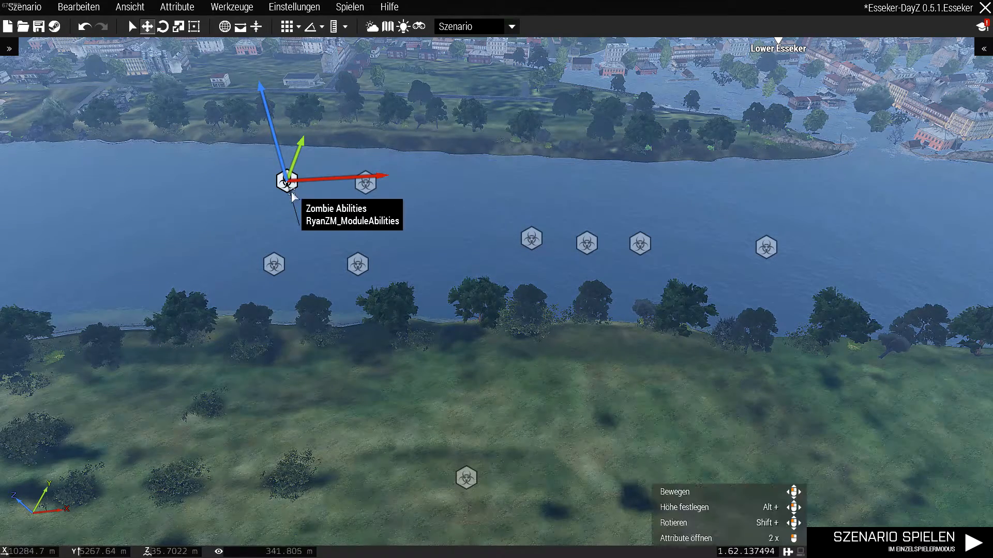
pyautogui.doubleClick(286, 180)
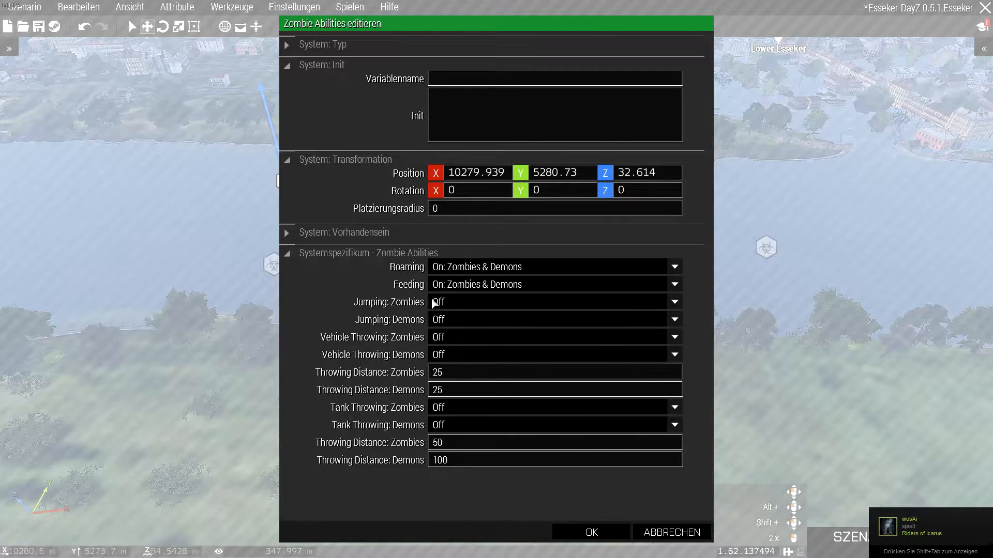
pyautogui.moveTo(457, 331)
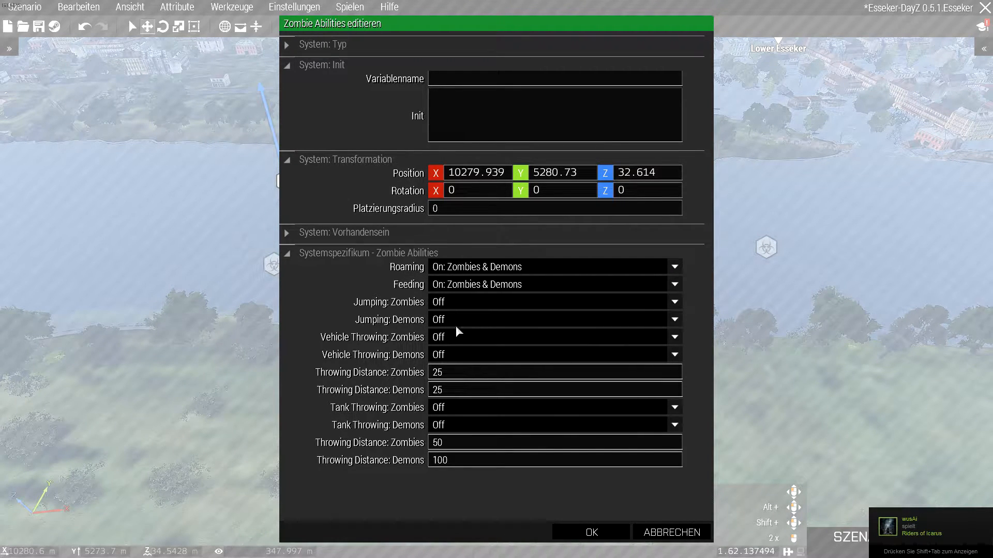
pyautogui.moveTo(451, 328)
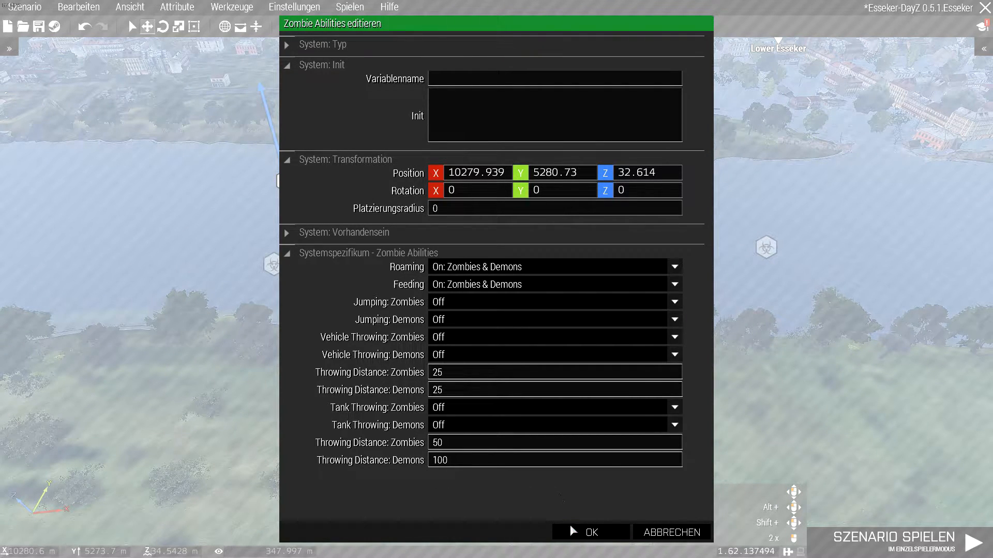
pyautogui.moveTo(590, 532)
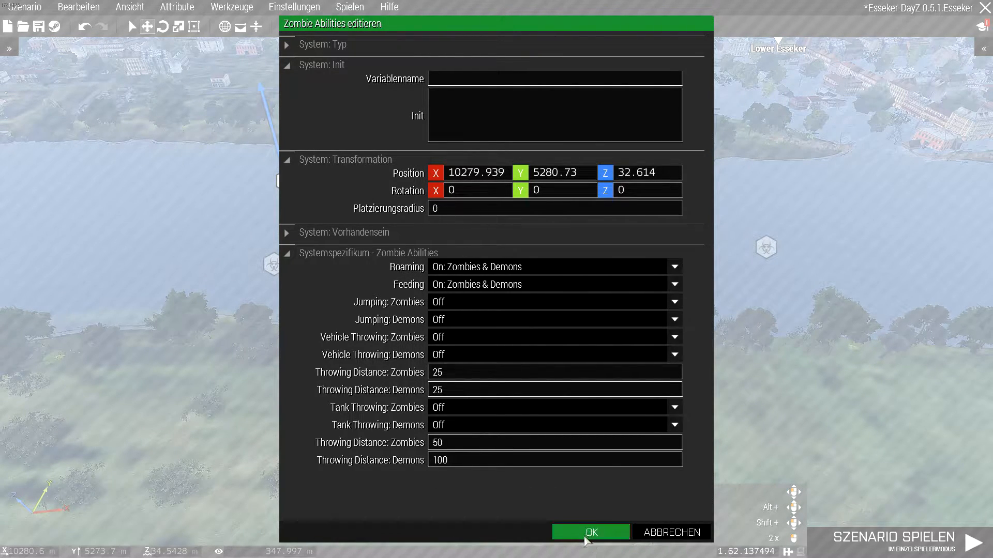
pyautogui.click(589, 532)
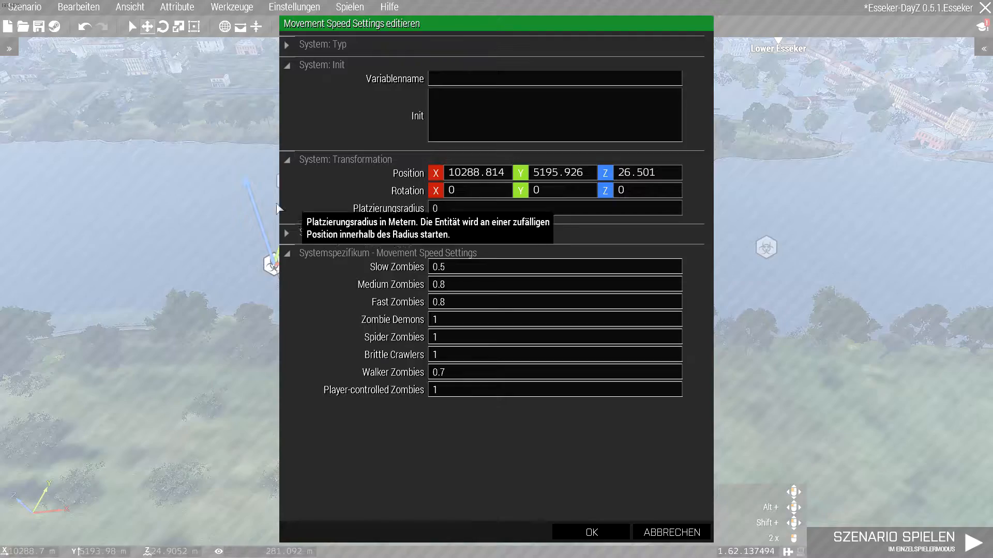
pyautogui.moveTo(412, 284)
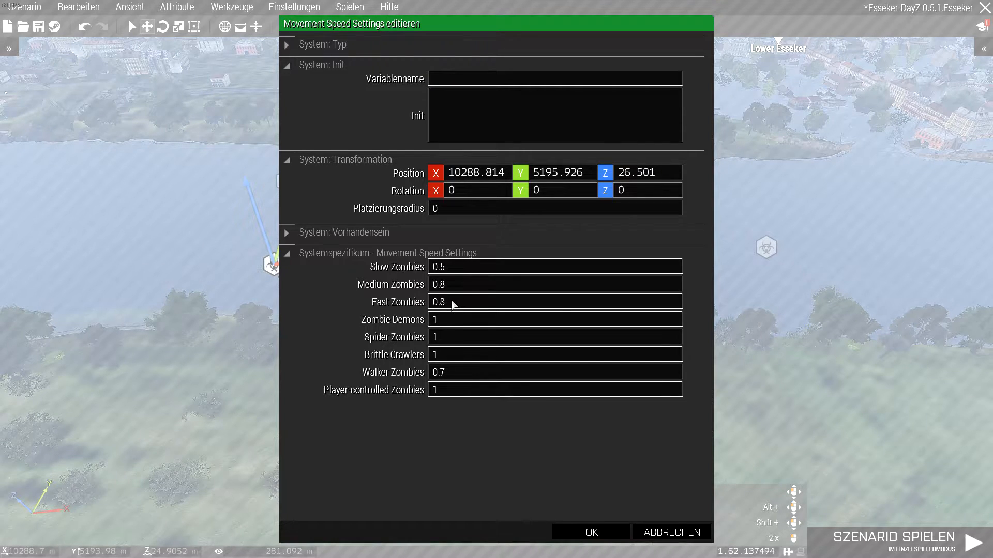
pyautogui.moveTo(437, 315)
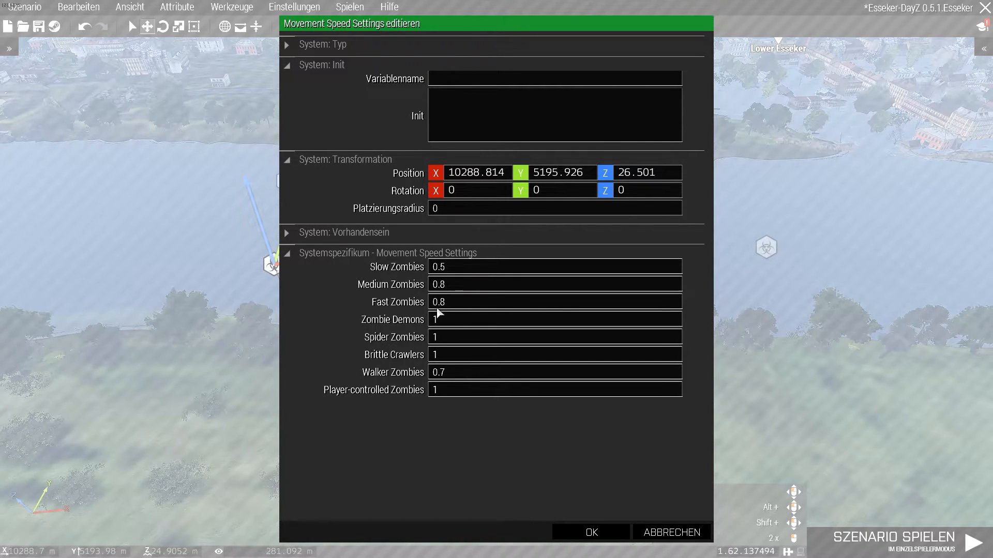
pyautogui.moveTo(417, 292)
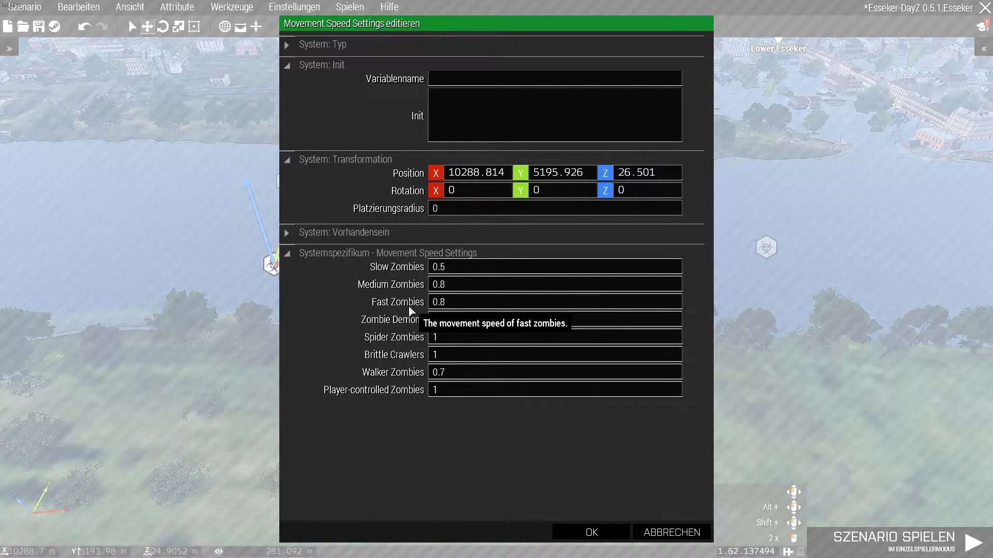
pyautogui.moveTo(428, 292)
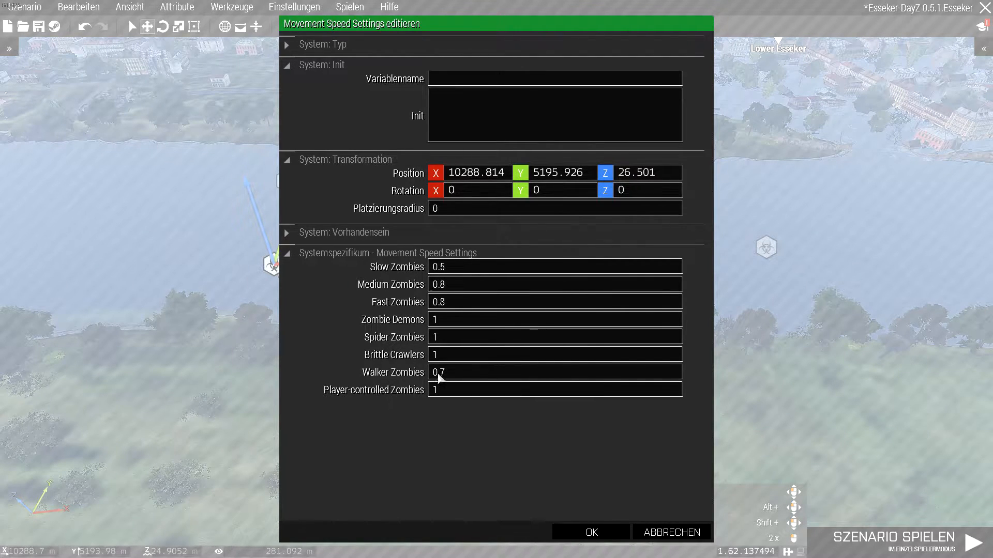
pyautogui.moveTo(451, 404)
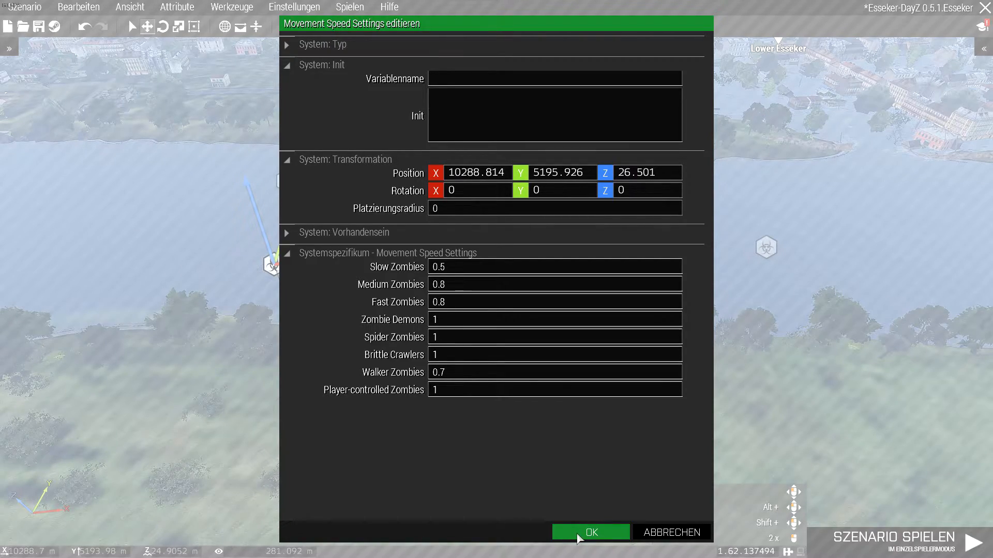
# Step: Confirm movement speeds: slow zombies 0.5, medium and fast 0.8, walkers 0.7
pyautogui.click(590, 532)
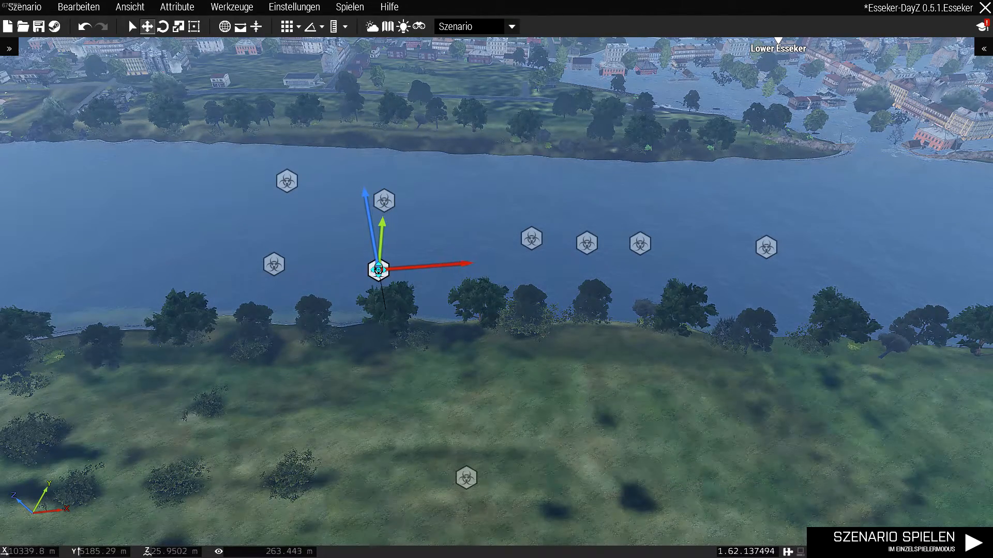
pyautogui.moveTo(383, 201)
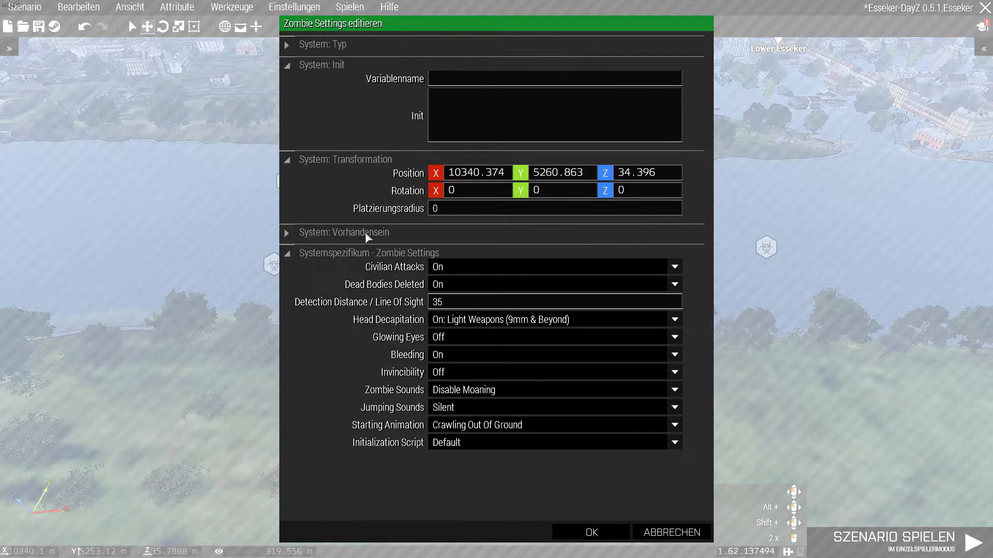
pyautogui.moveTo(394, 266)
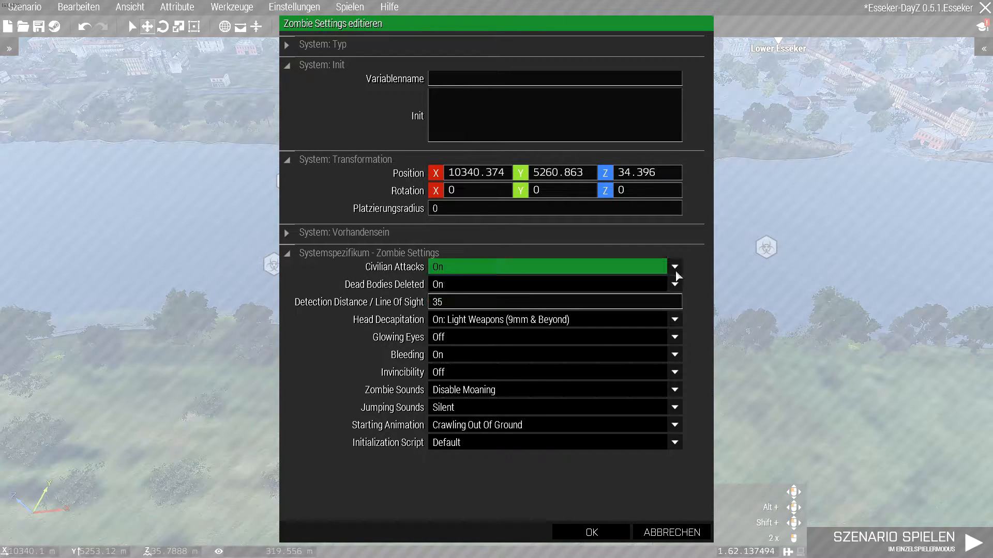
pyautogui.moveTo(361, 291)
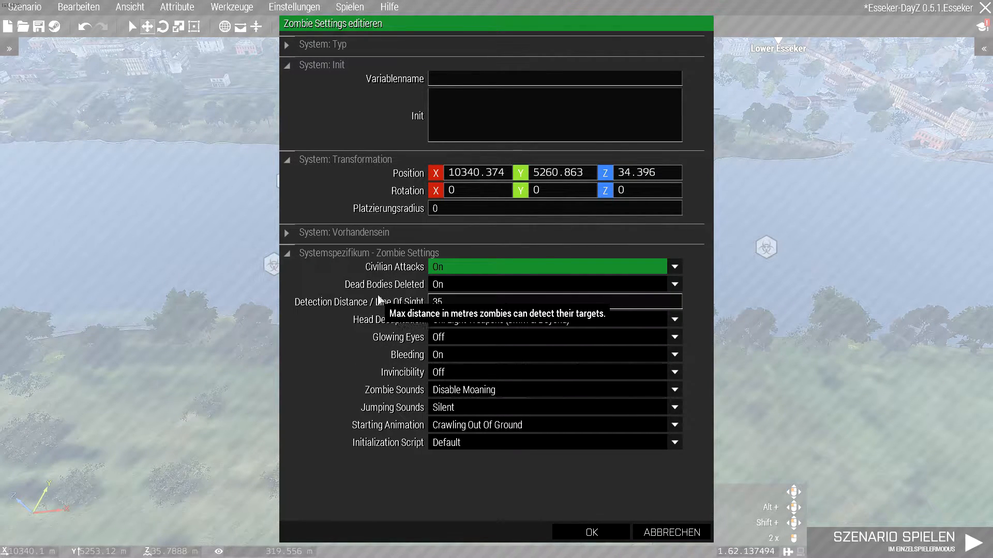
pyautogui.moveTo(410, 288)
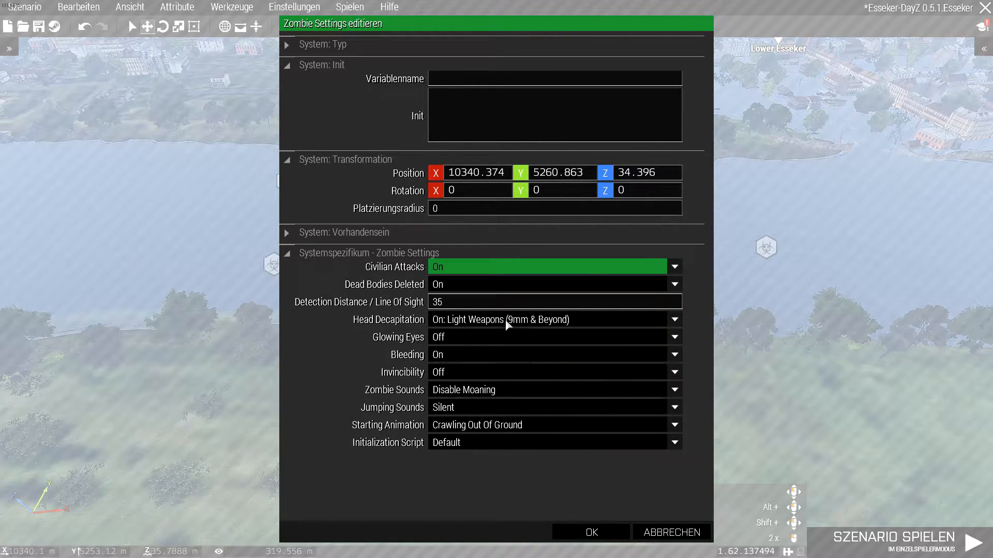
pyautogui.click(674, 319)
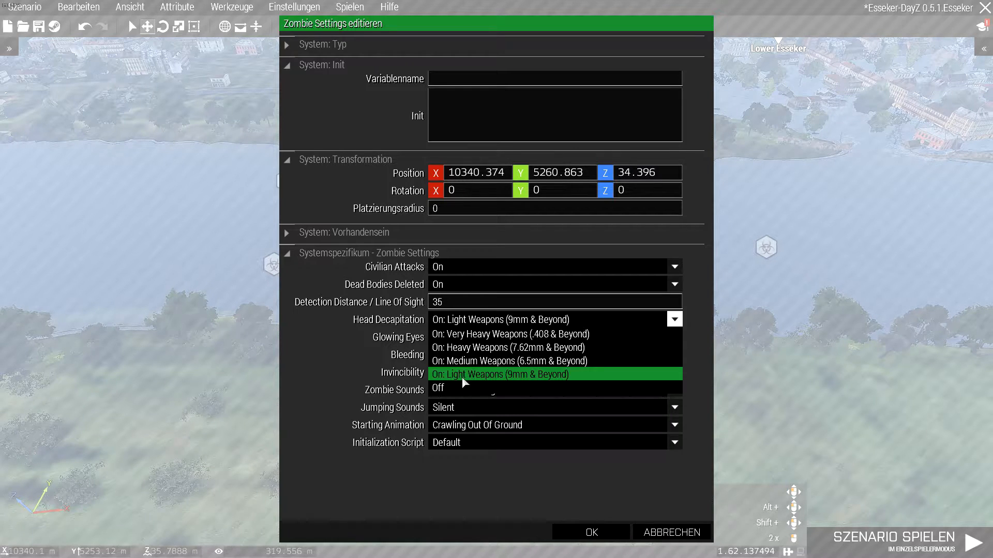
pyautogui.click(499, 374)
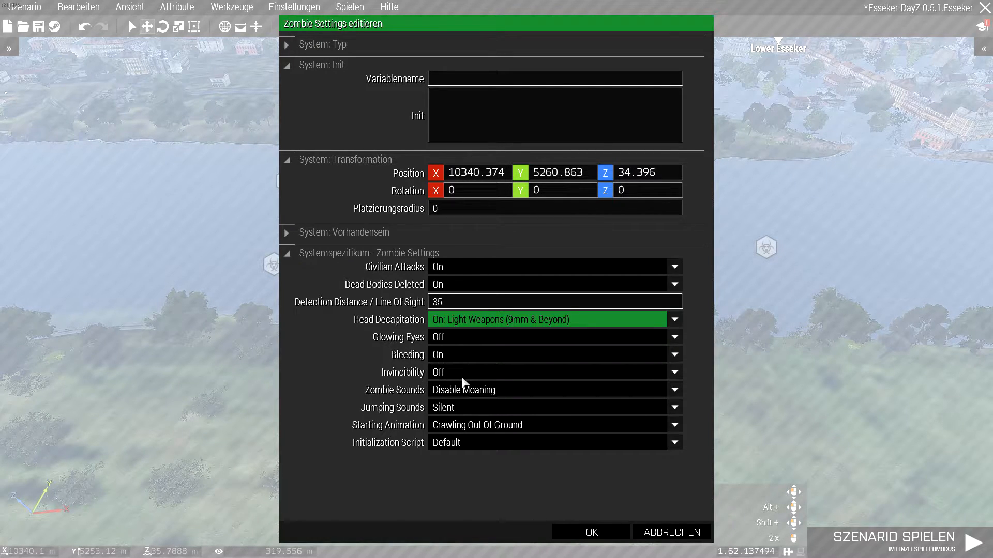
pyautogui.moveTo(446, 346)
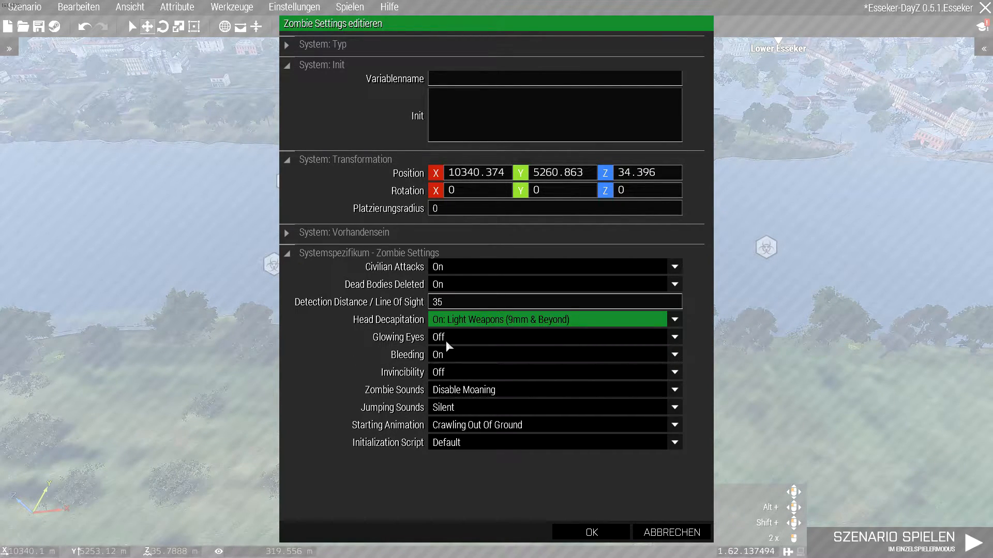
pyautogui.click(674, 336)
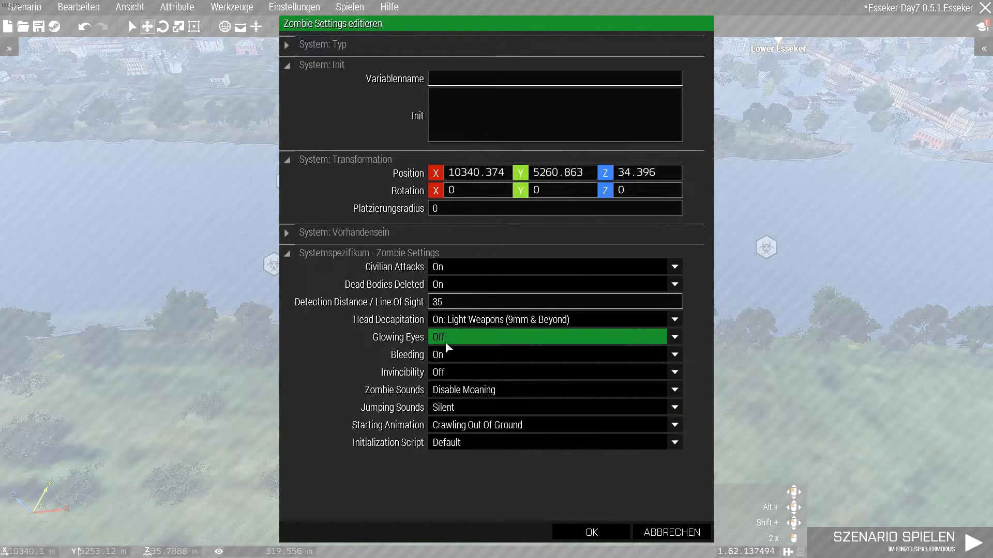
# Step: Set glowing eyes off, bleeding on, silent jumping, crawling from ground, default init script, and confirm
pyautogui.click(674, 353)
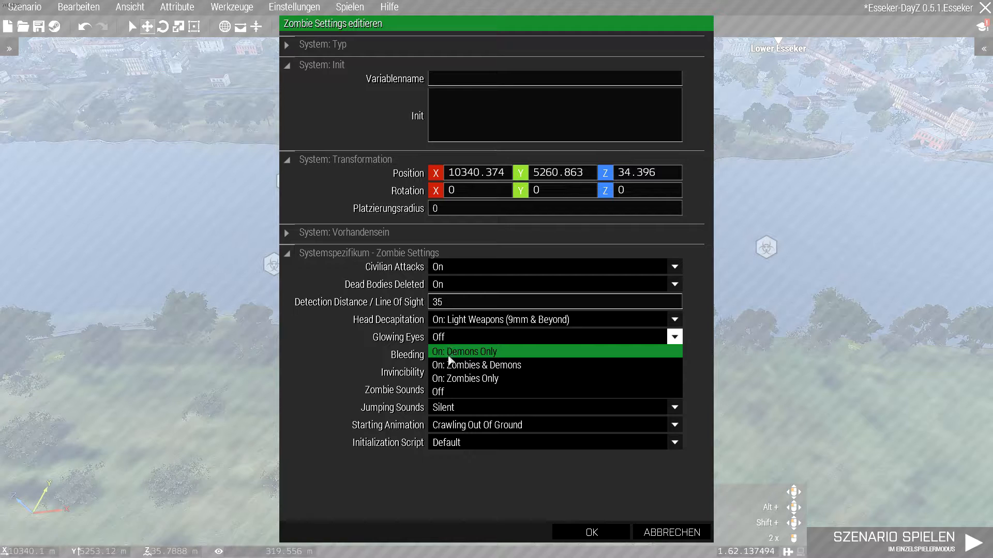
pyautogui.click(438, 336)
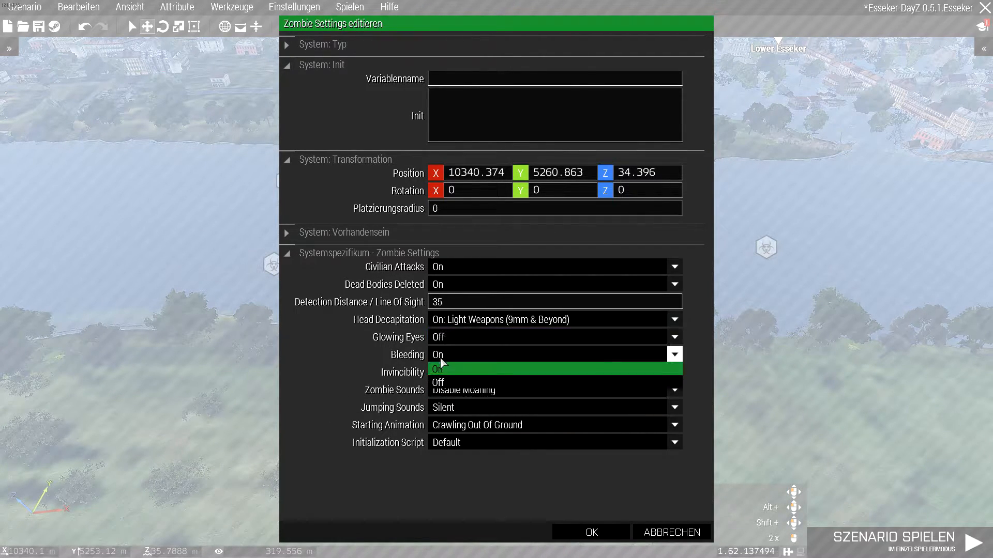
pyautogui.click(437, 354)
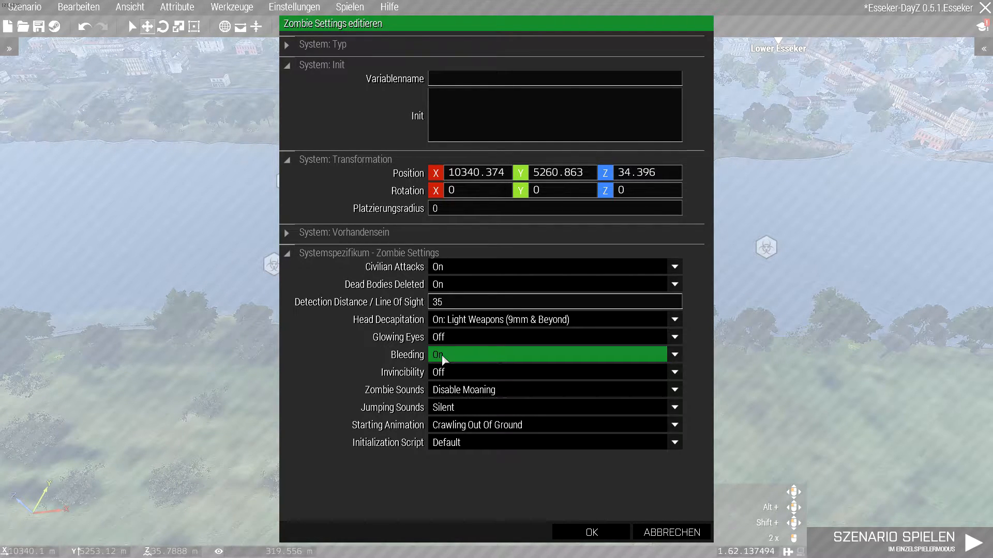
pyautogui.moveTo(443, 396)
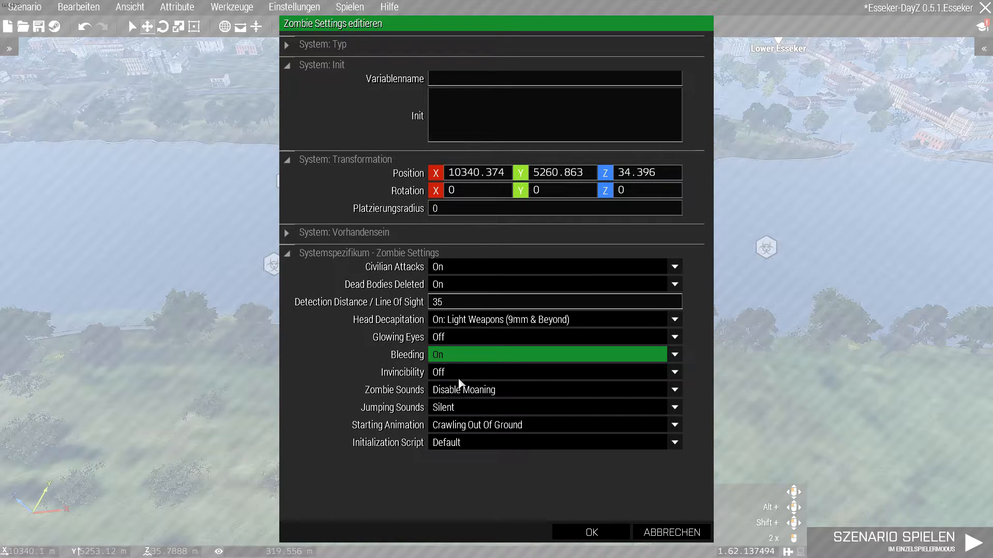
pyautogui.moveTo(471, 411)
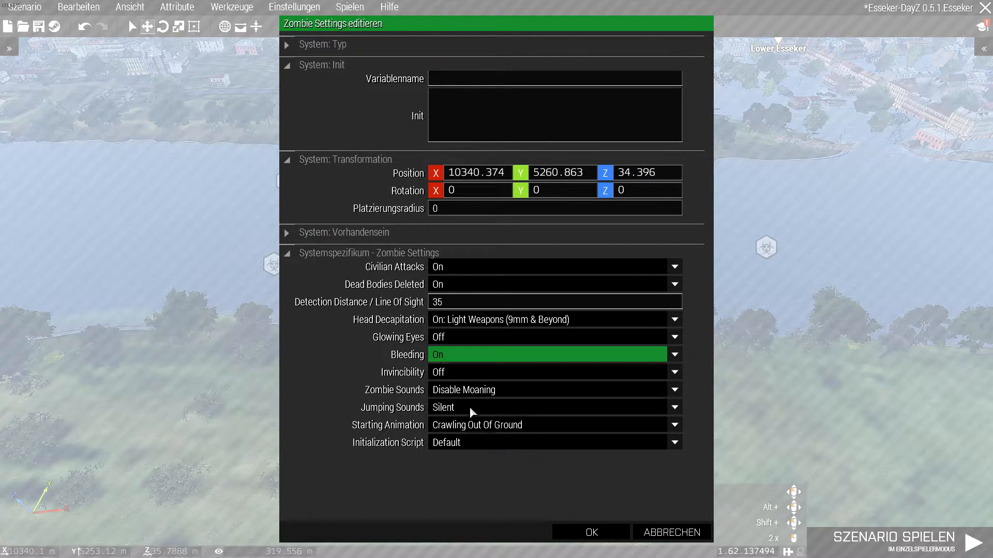
pyautogui.moveTo(435, 456)
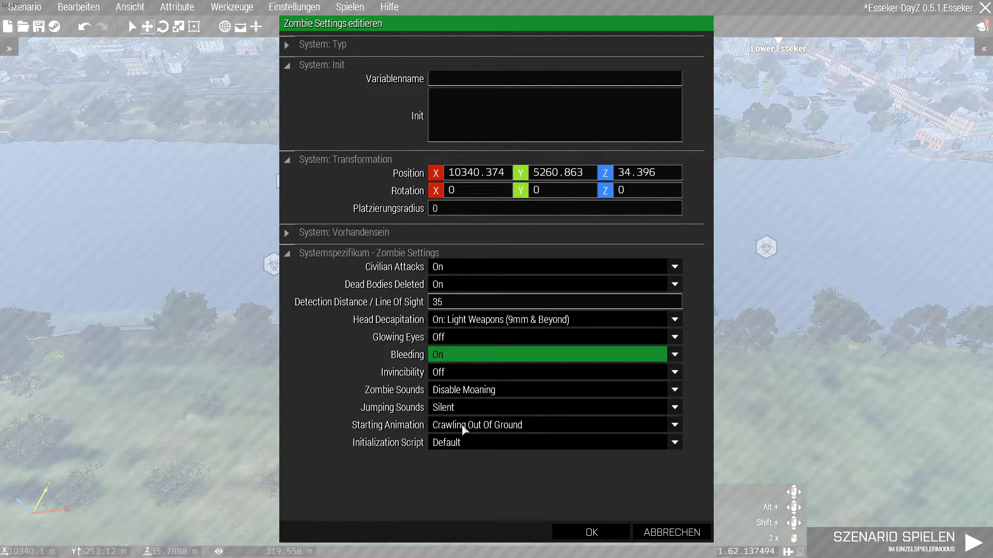
pyautogui.moveTo(443, 395)
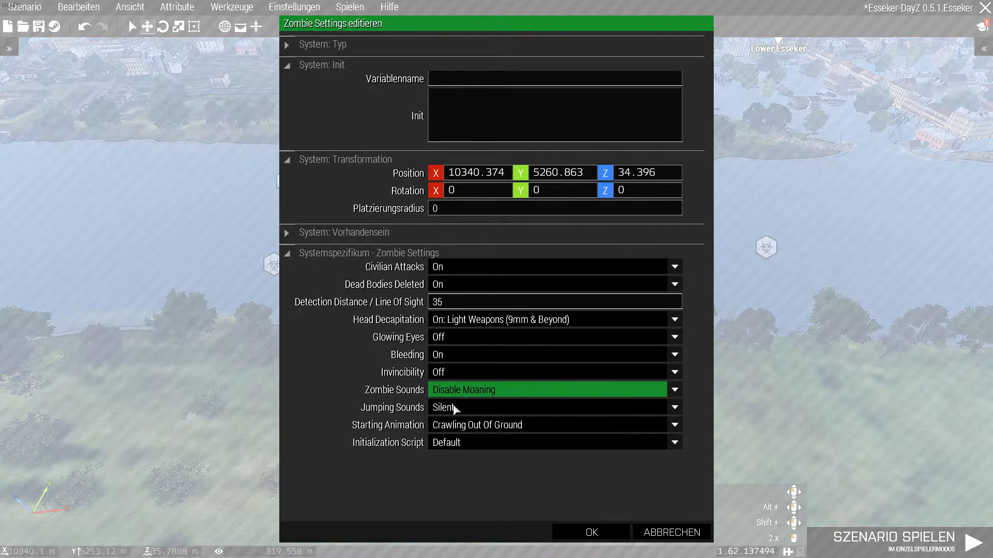
pyautogui.click(674, 407)
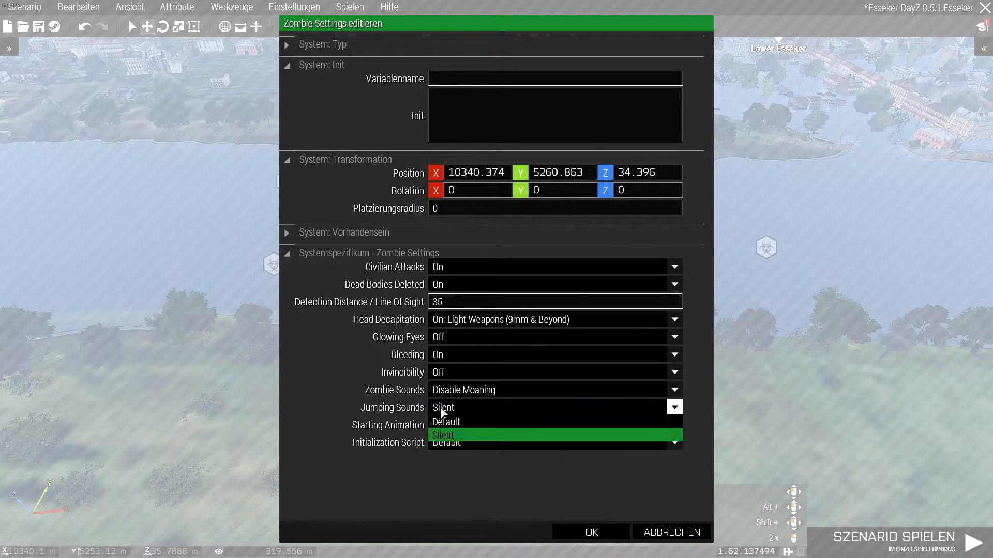
pyautogui.click(445, 422)
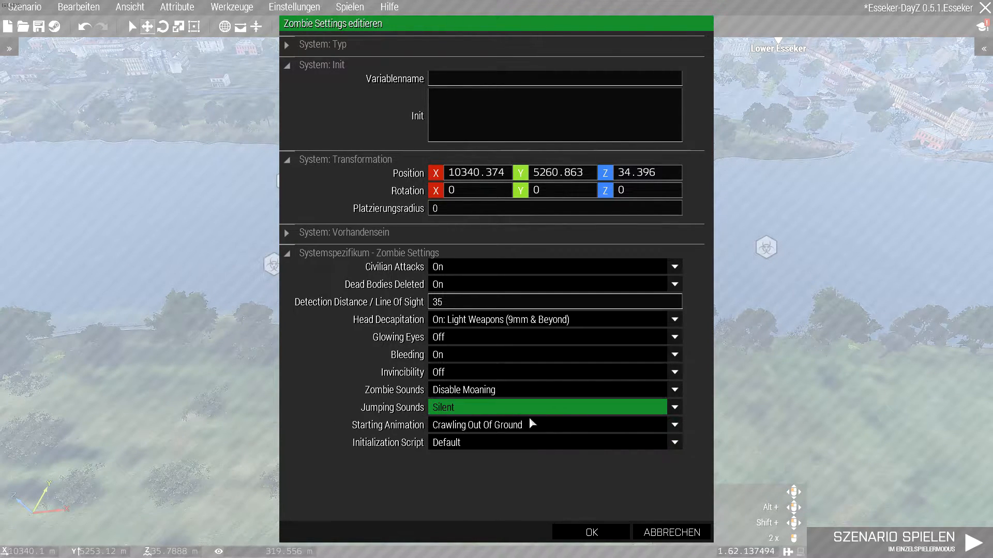
pyautogui.moveTo(440, 420)
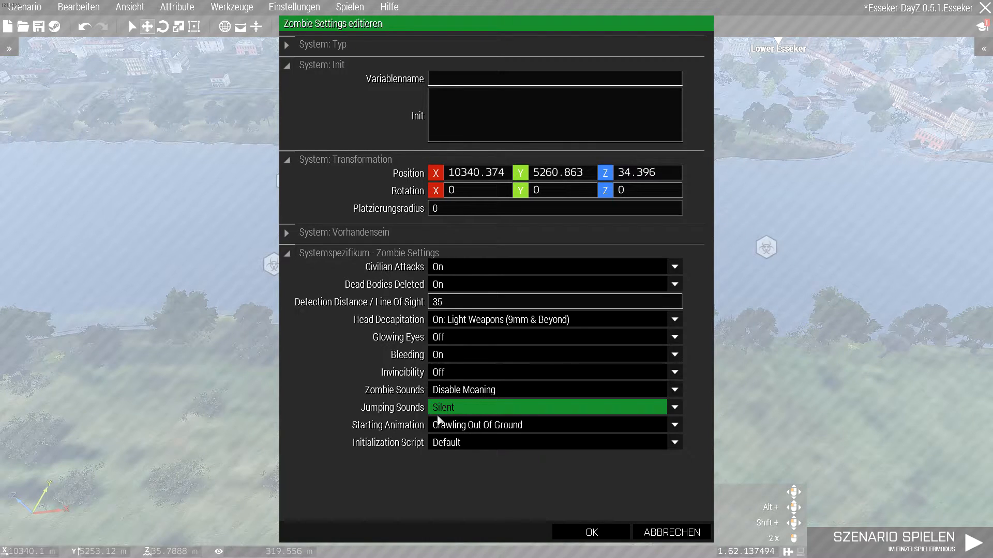
pyautogui.moveTo(447, 417)
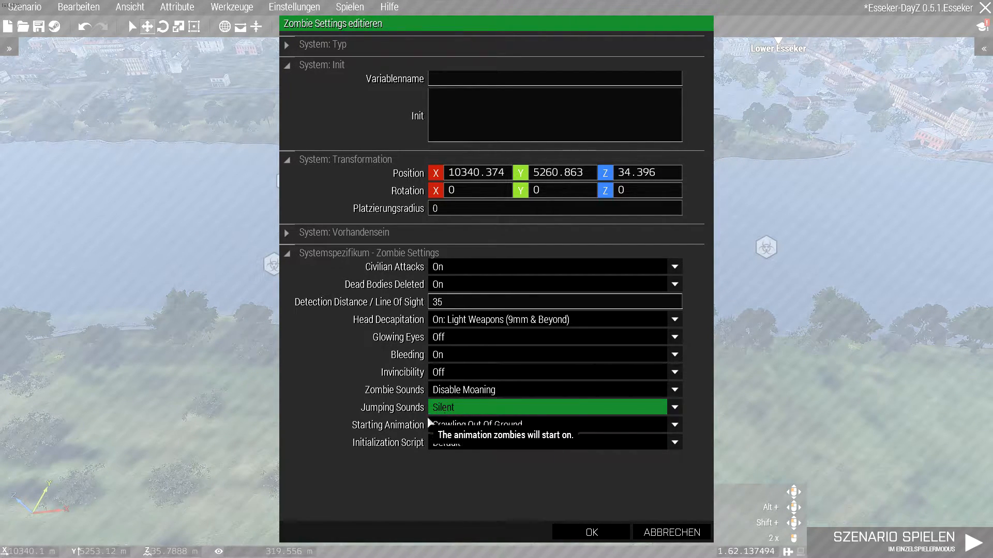
pyautogui.moveTo(403, 442)
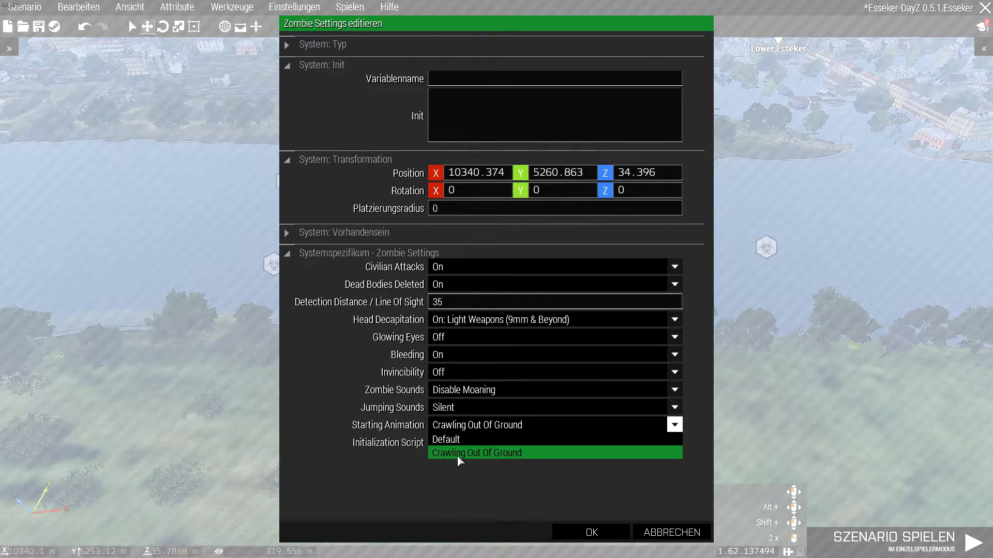
pyautogui.click(476, 452)
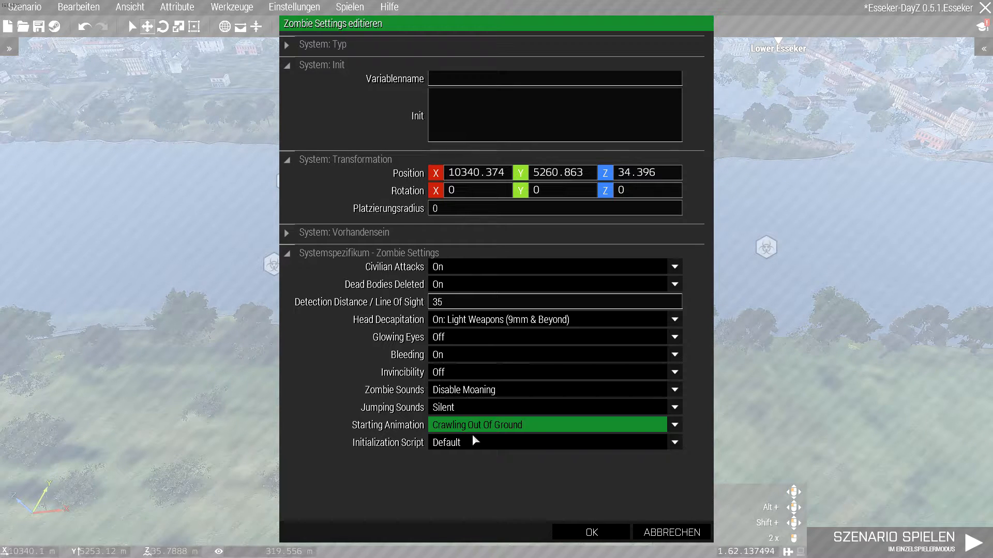
pyautogui.moveTo(361, 452)
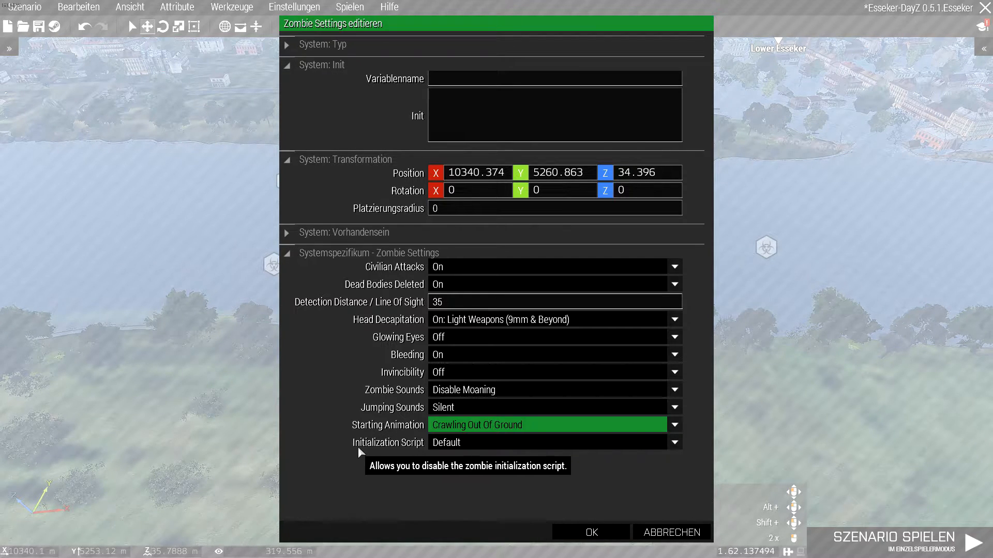
pyautogui.click(674, 442)
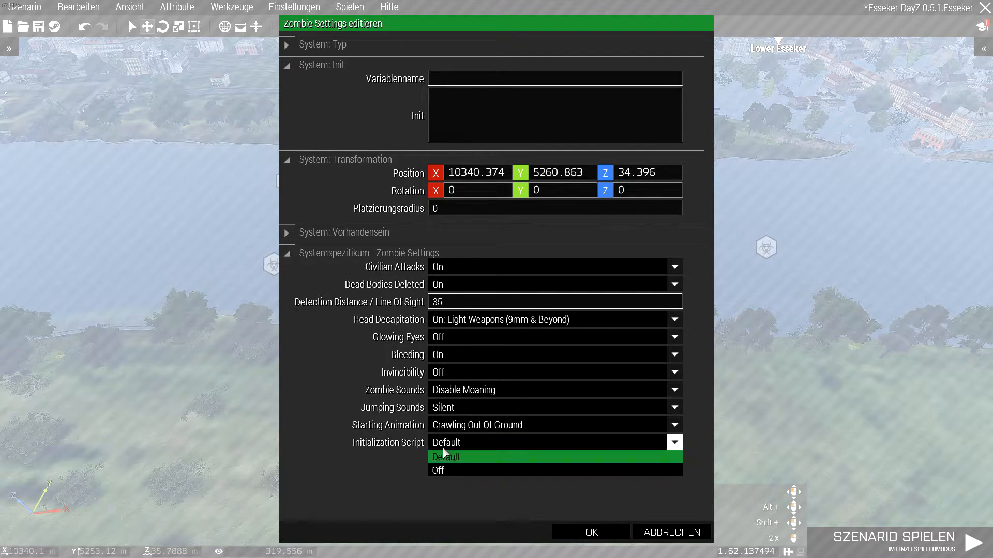
pyautogui.click(445, 457)
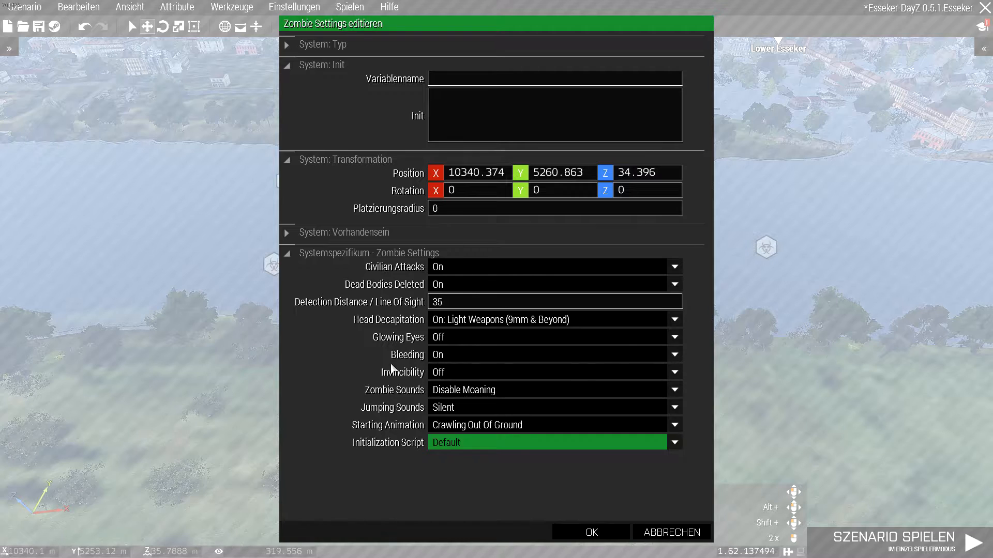
pyautogui.moveTo(459, 323)
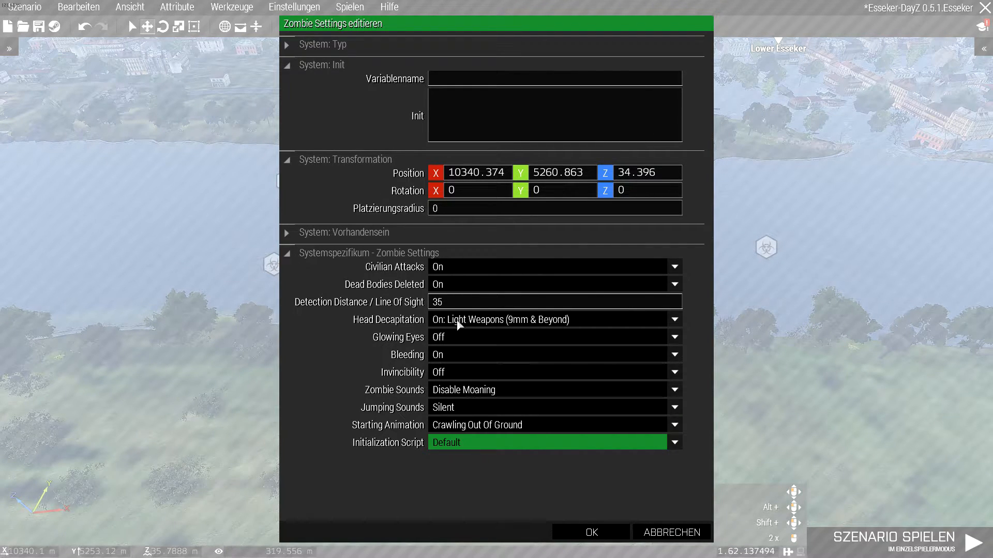
pyautogui.moveTo(443, 329)
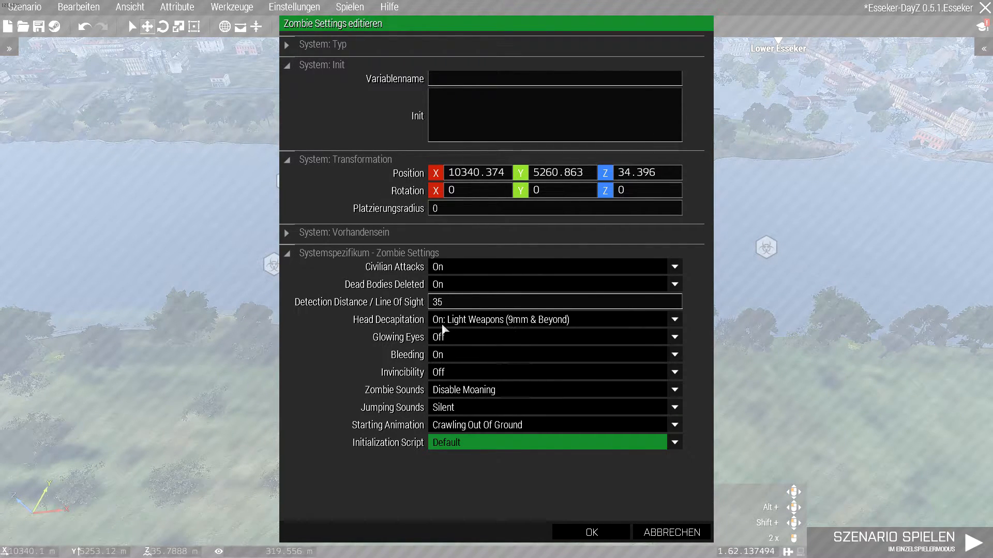
pyautogui.moveTo(396, 326)
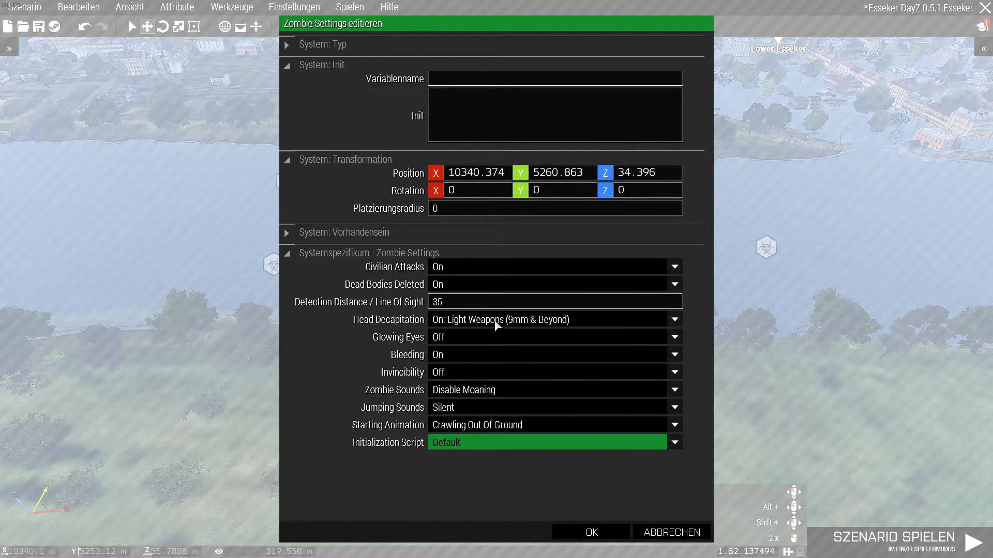
pyautogui.click(589, 532)
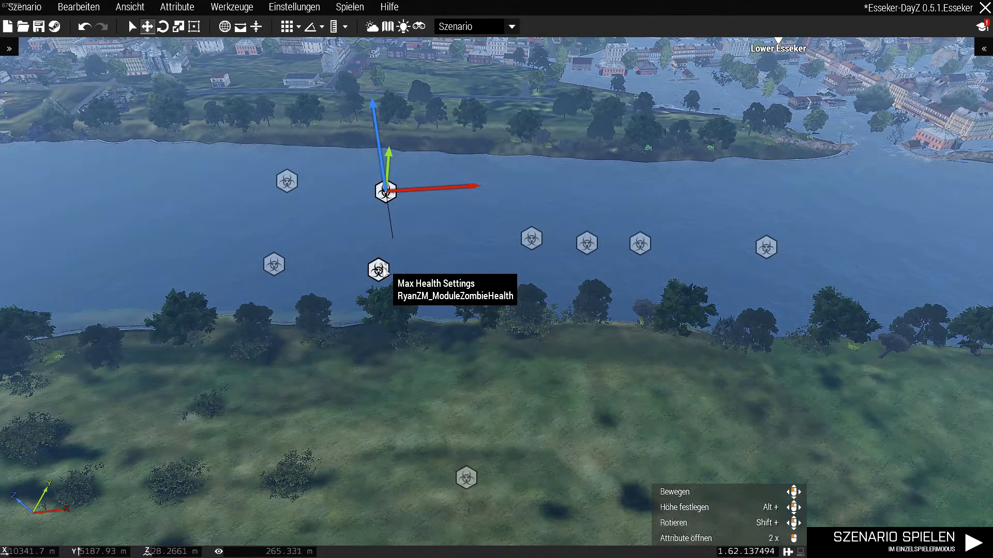
# Step: Give the Max Health Settings module Stronger zombies and Weaker demons, and confirm
pyautogui.doubleClick(383, 269)
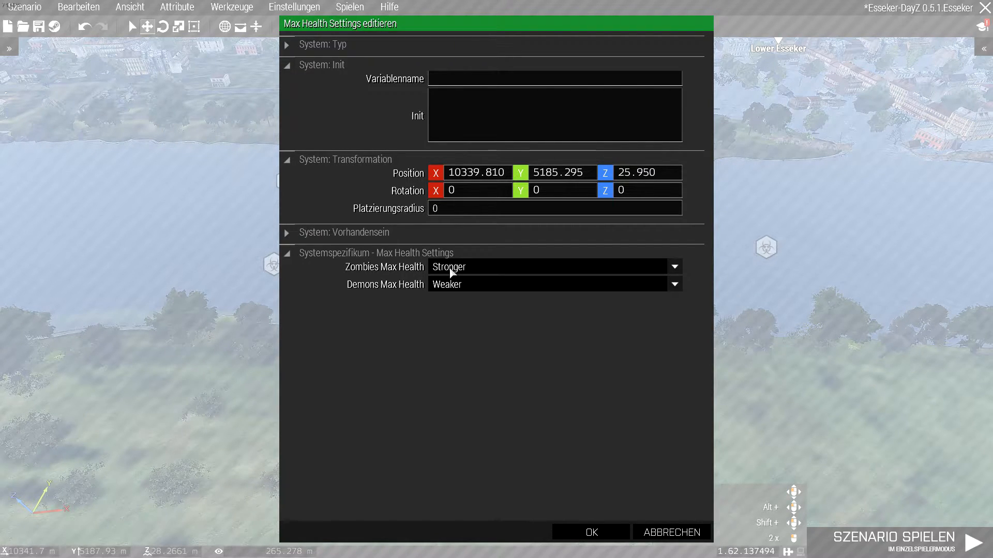
pyautogui.moveTo(573, 529)
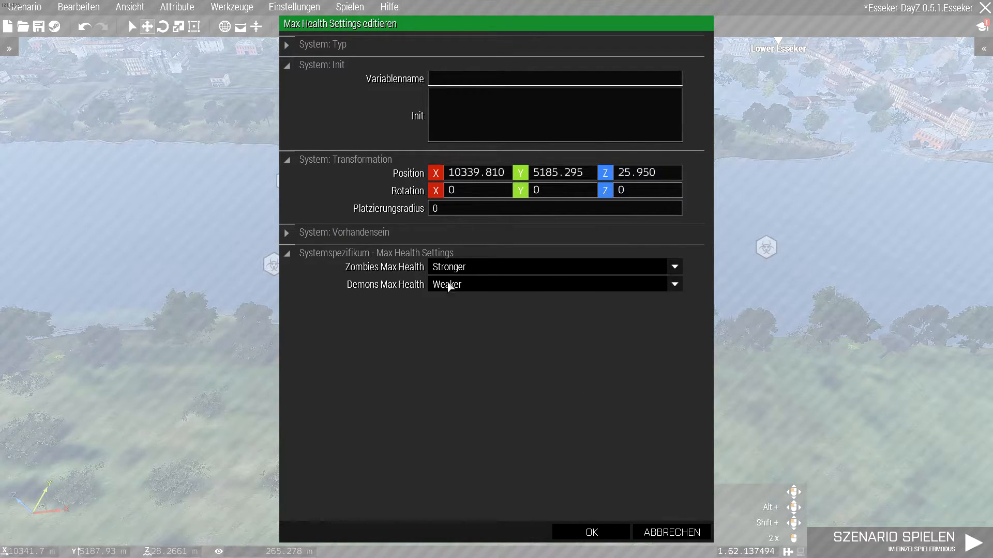
pyautogui.moveTo(431, 267)
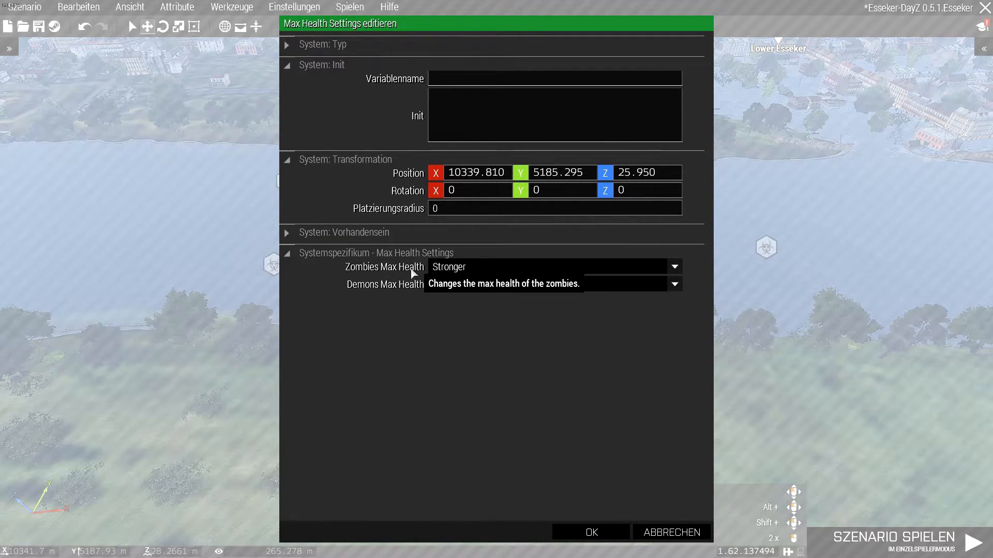
pyautogui.click(674, 284)
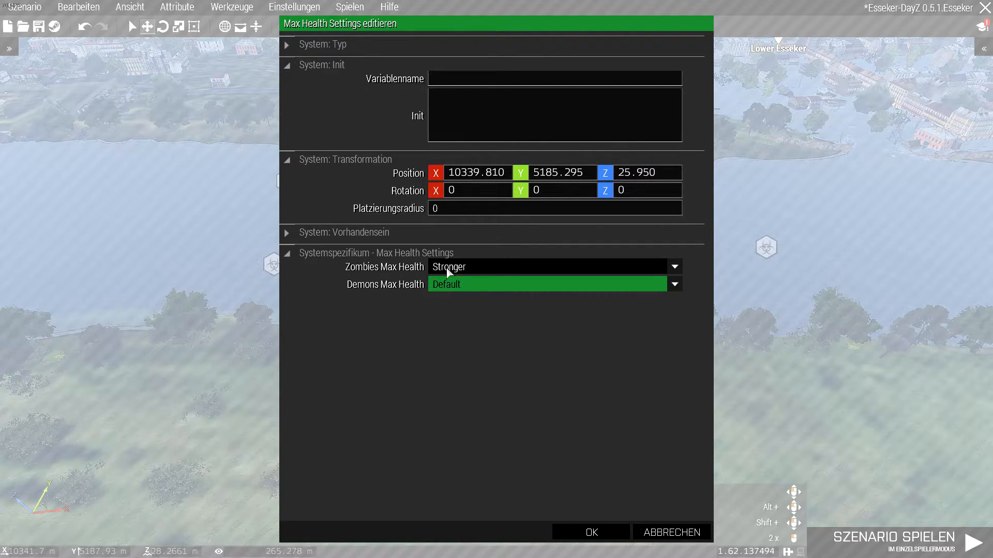
pyautogui.moveTo(452, 296)
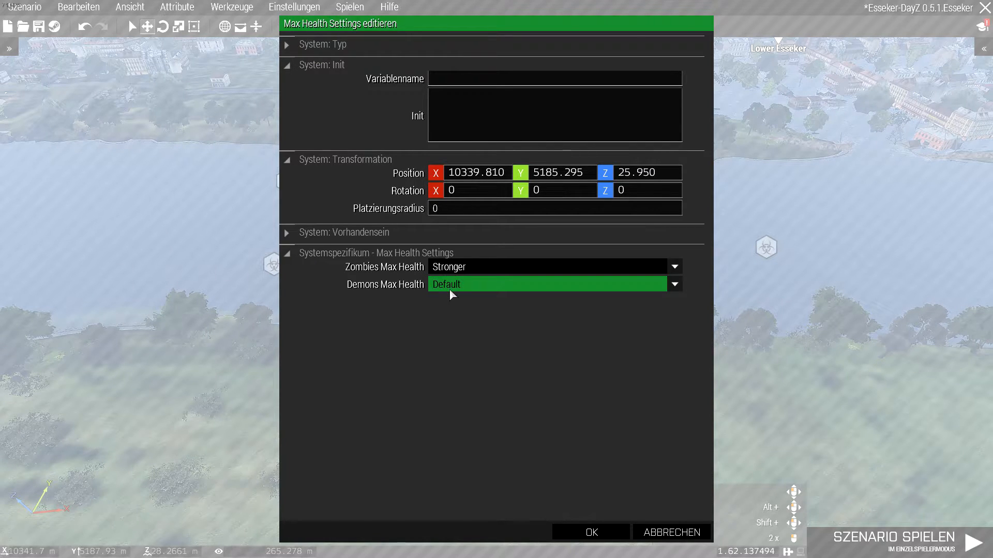
pyautogui.click(674, 284)
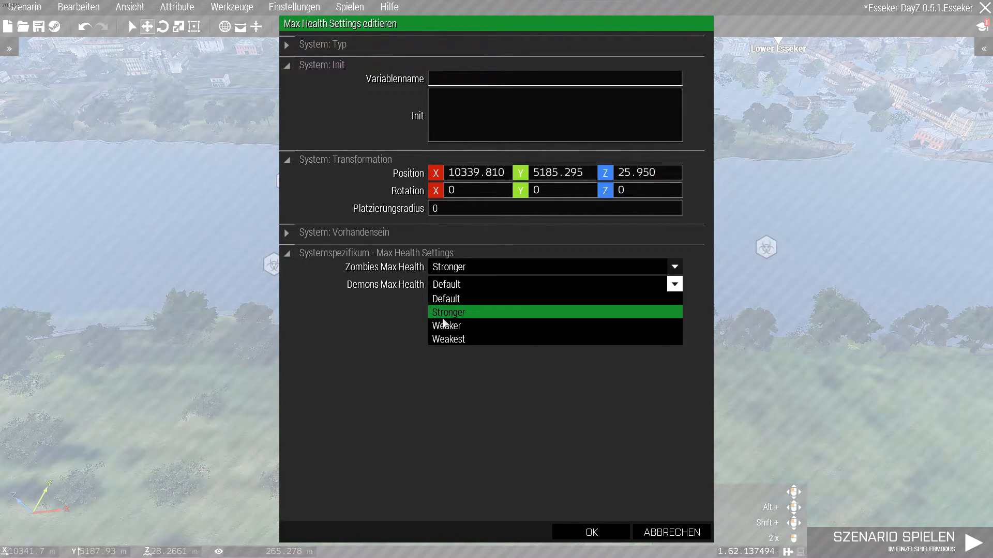
pyautogui.click(447, 325)
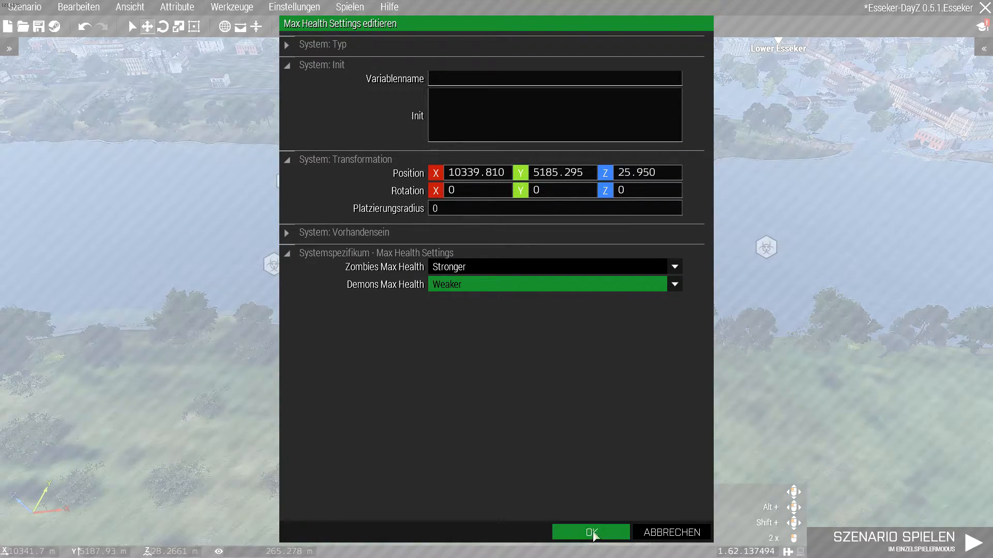
pyautogui.click(590, 532)
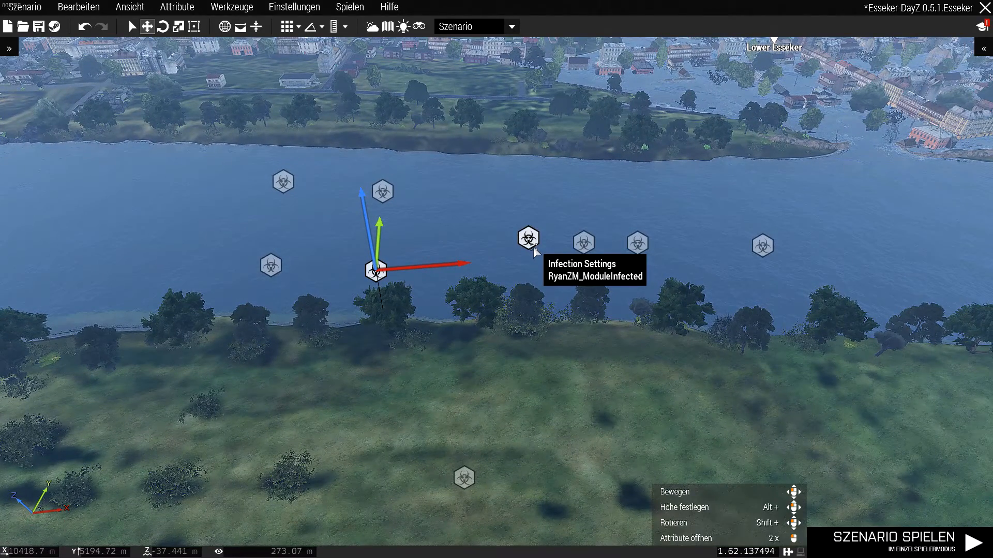
# Step: Switch Infection Death to Scream and back to Silent, then confirm the Infection Settings
pyautogui.doubleClick(527, 239)
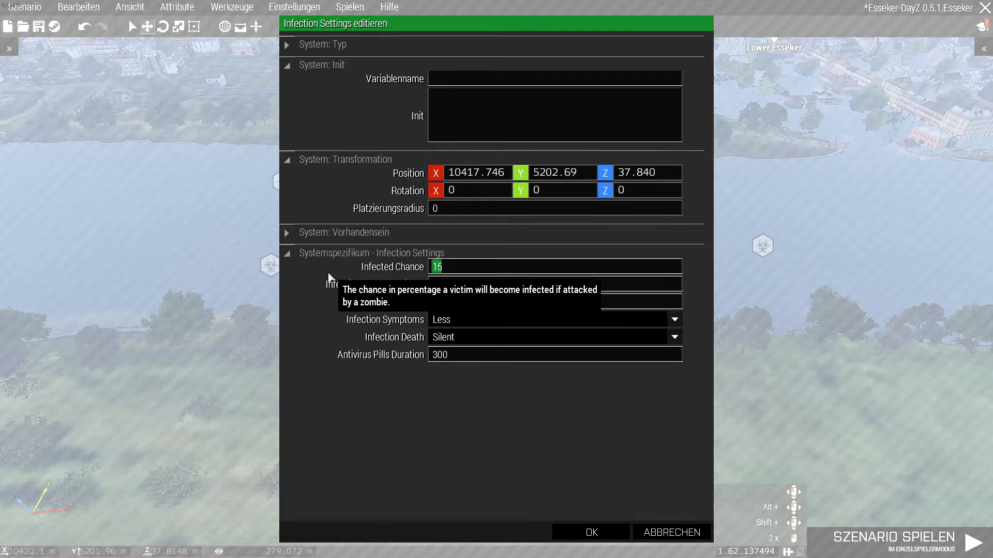
pyautogui.moveTo(363, 291)
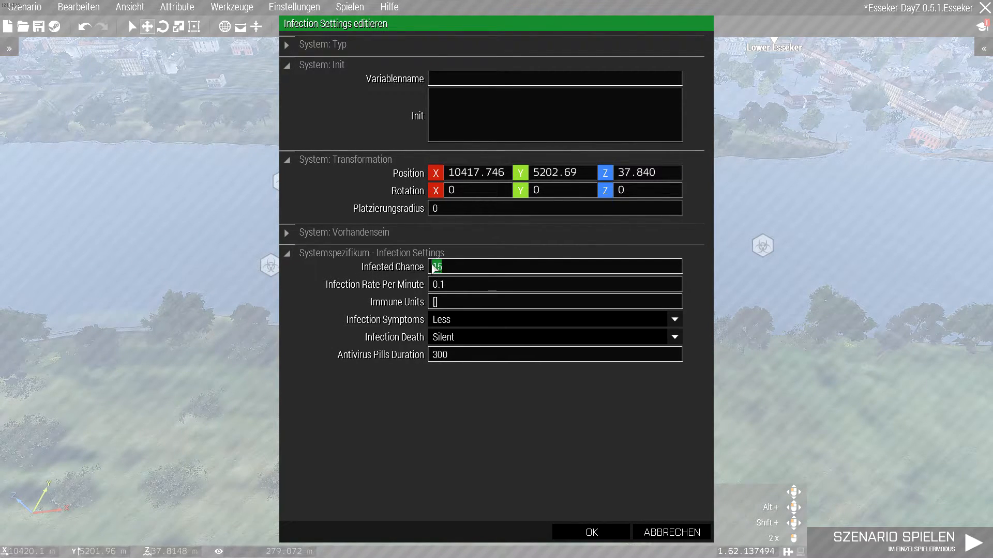
pyautogui.moveTo(436, 267)
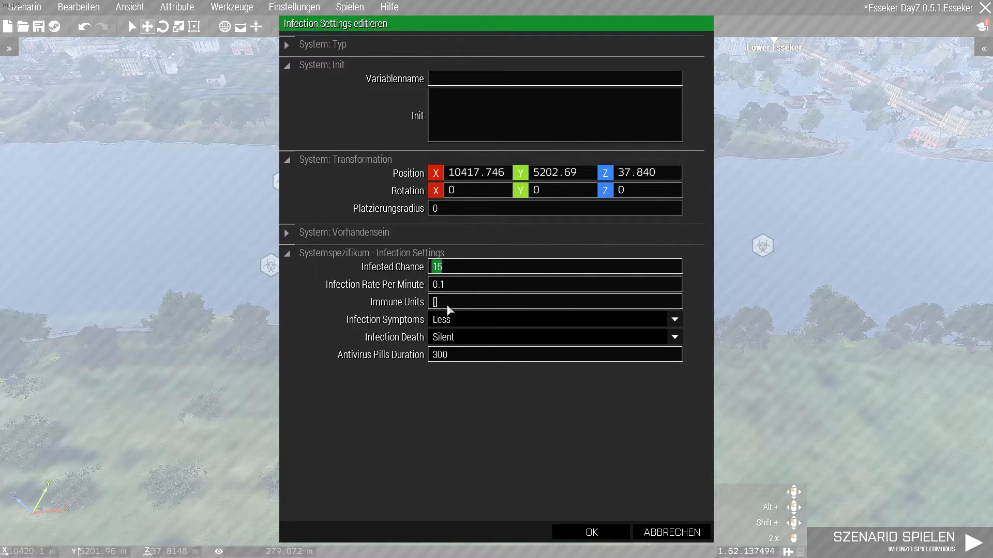
pyautogui.moveTo(652, 273)
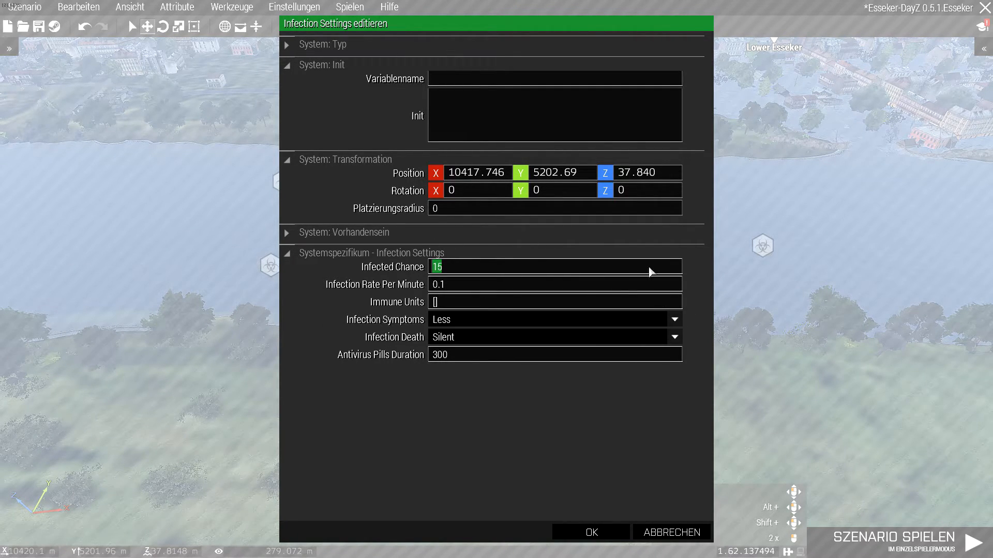
pyautogui.moveTo(449, 267)
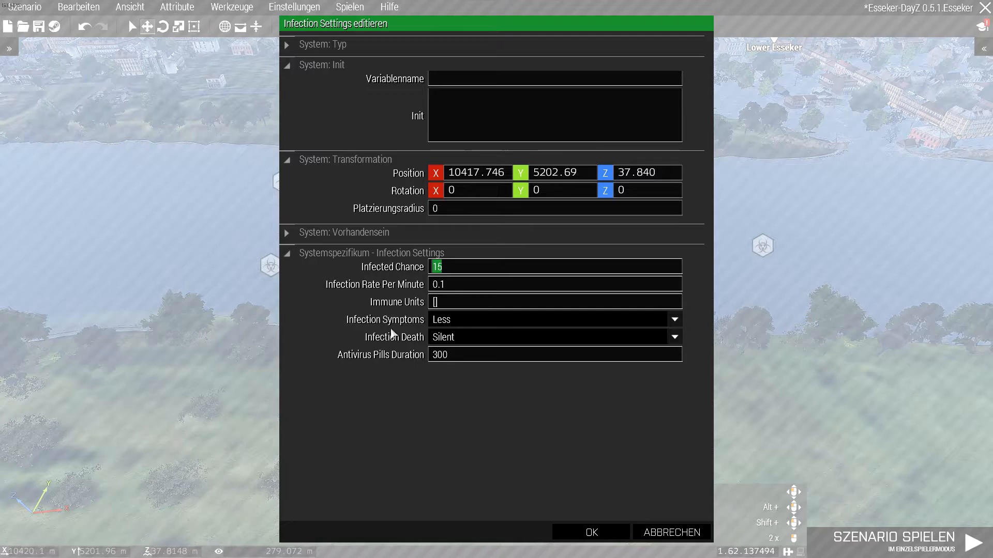
pyautogui.click(674, 319)
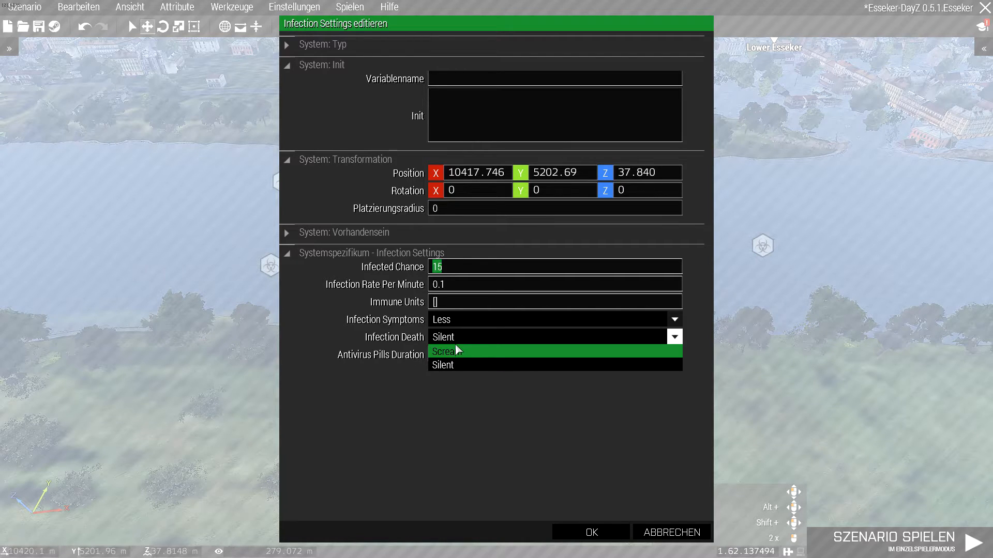
pyautogui.click(446, 352)
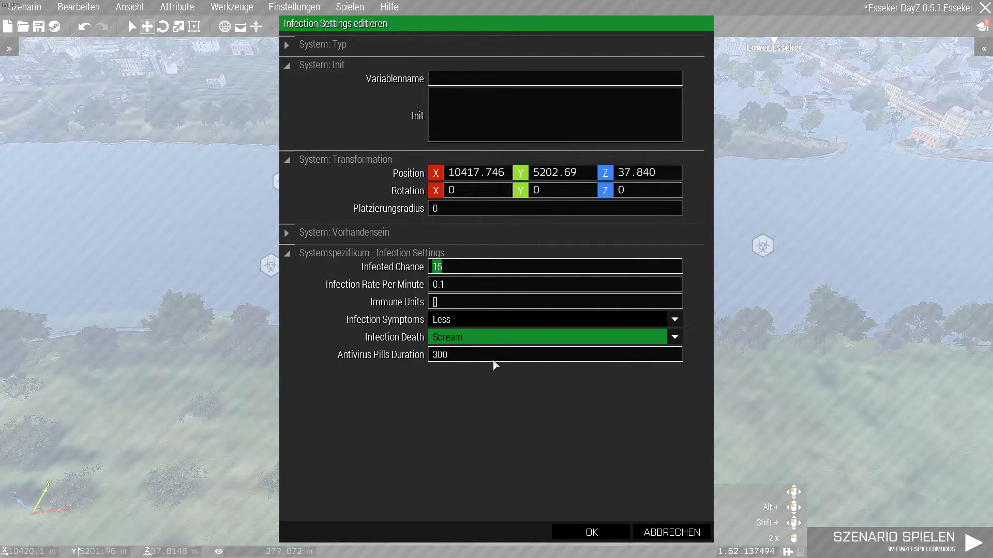
pyautogui.click(674, 336)
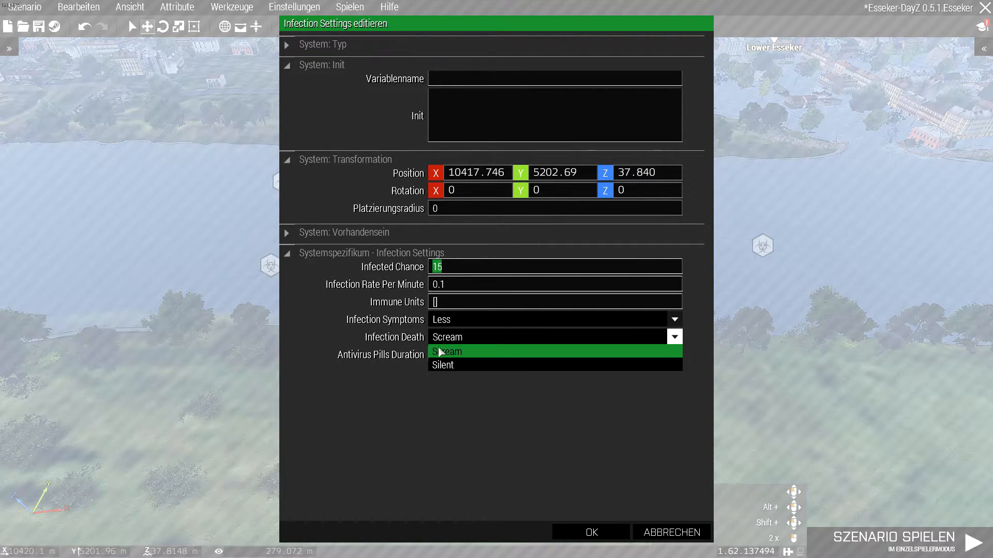
pyautogui.click(442, 364)
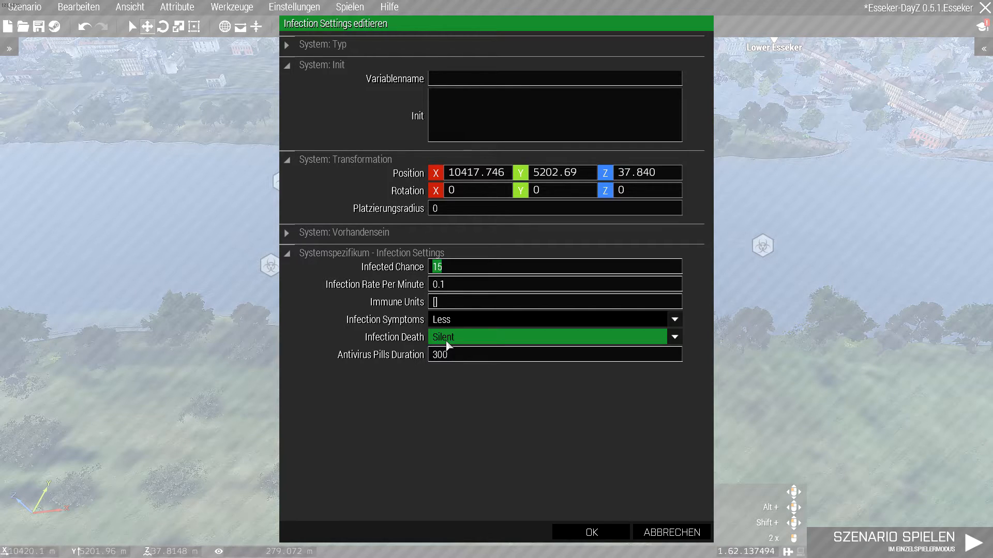
pyautogui.click(673, 337)
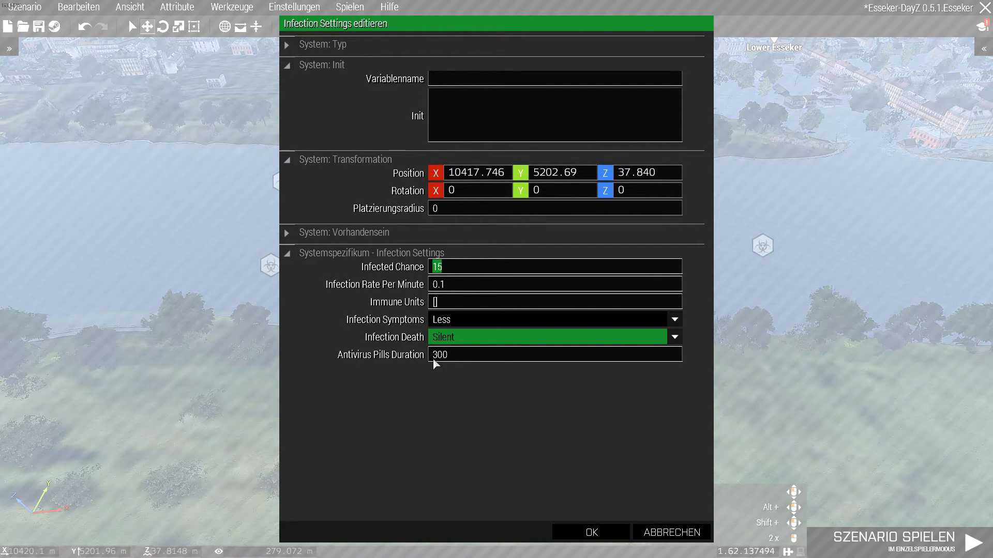
pyautogui.moveTo(437, 355)
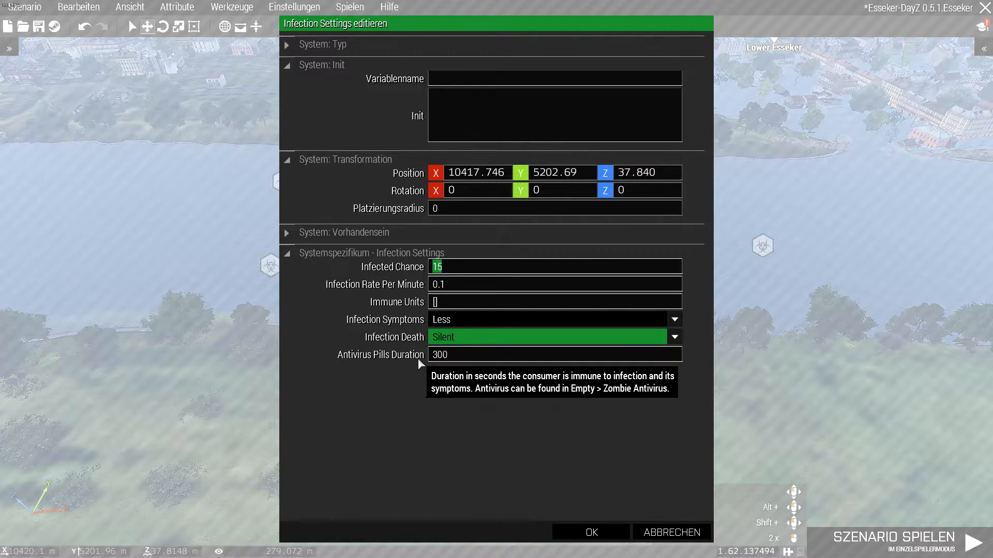
pyautogui.moveTo(465, 223)
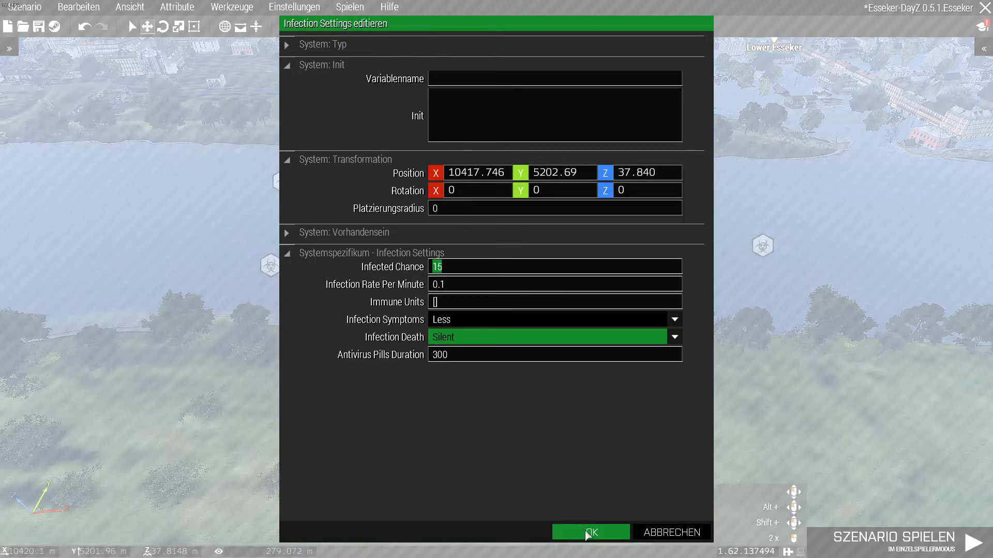
pyautogui.click(589, 532)
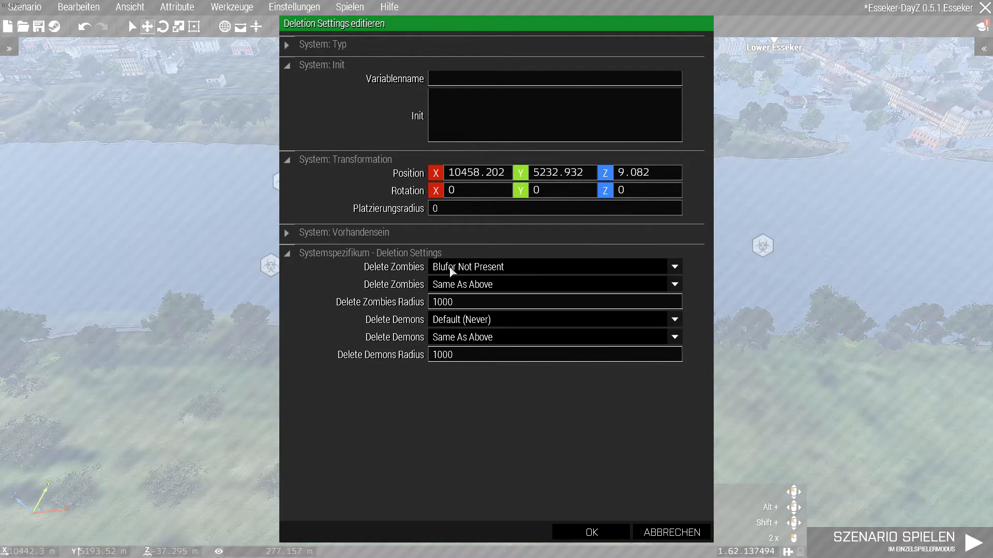
pyautogui.moveTo(478, 274)
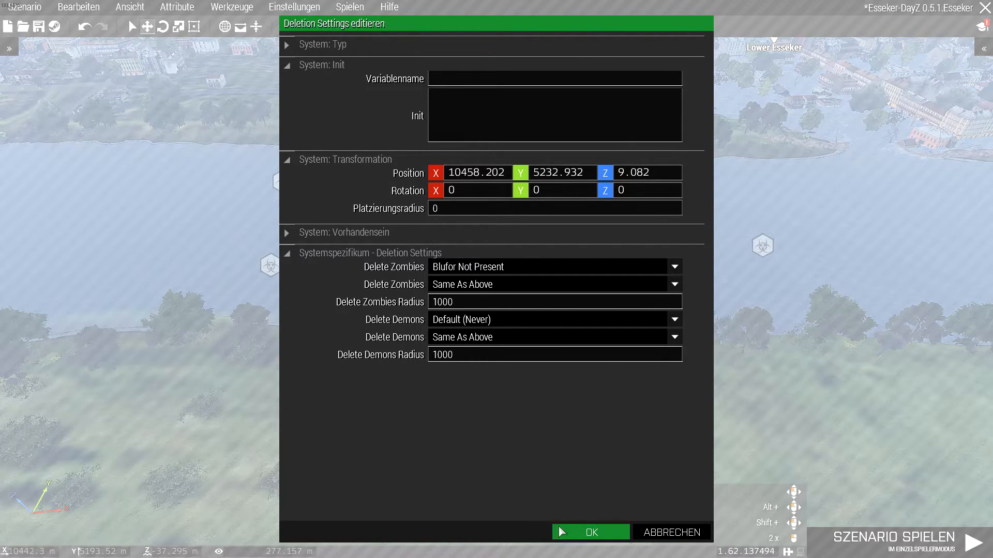
# Step: Confirm Deletion Settings: zombies deleted when Blufor absent within 1000, demons never
pyautogui.click(590, 532)
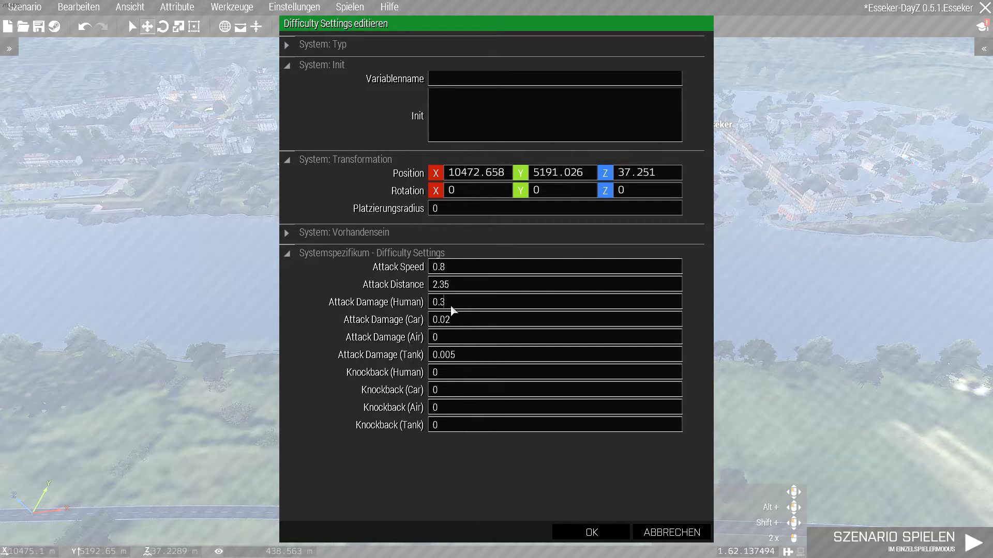
pyautogui.moveTo(426, 320)
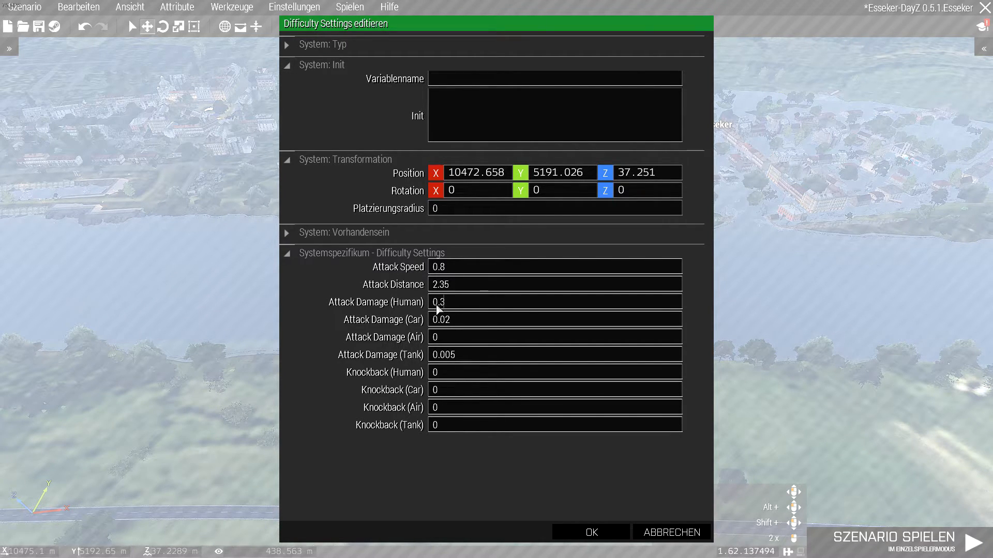
pyautogui.moveTo(484, 112)
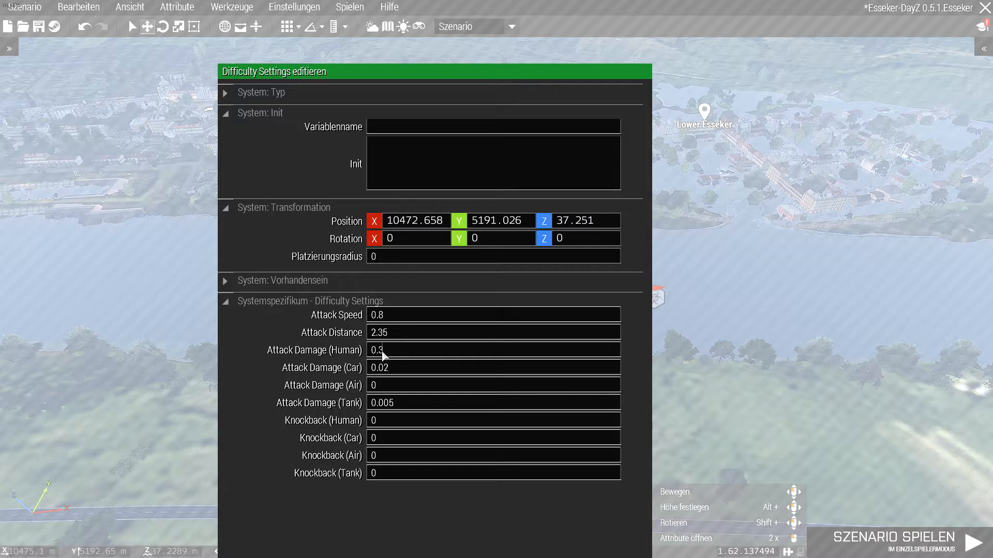
pyautogui.moveTo(279, 88)
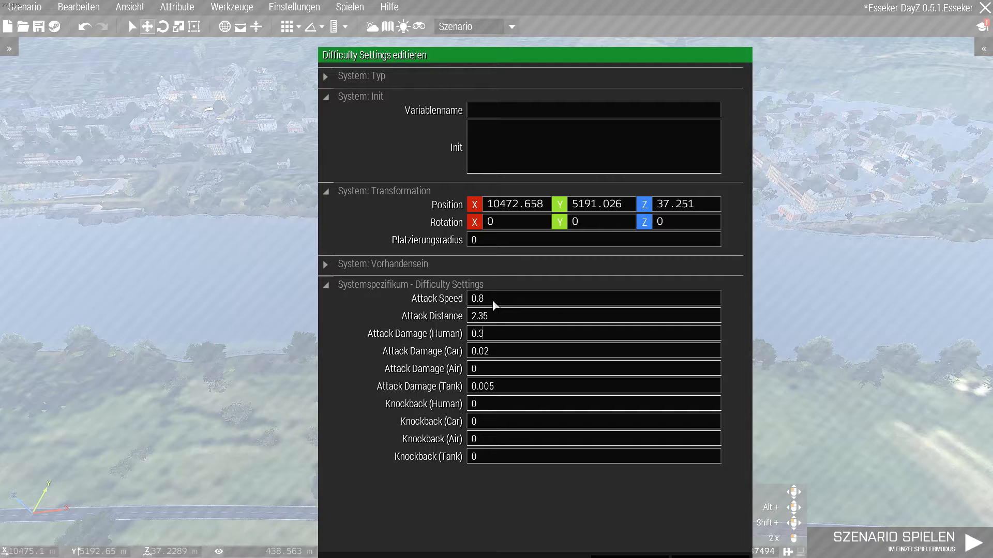
pyautogui.moveTo(516, 360)
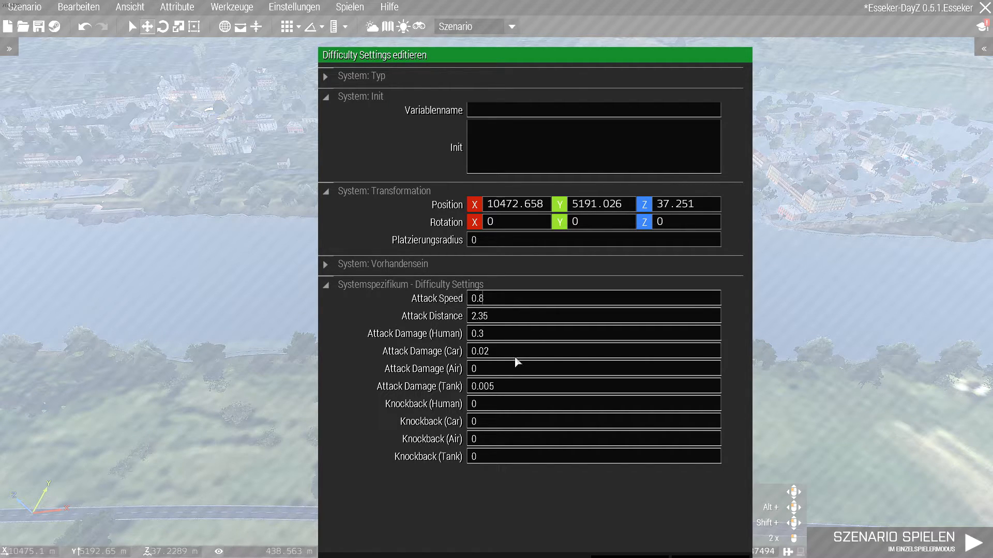
pyautogui.moveTo(502, 284)
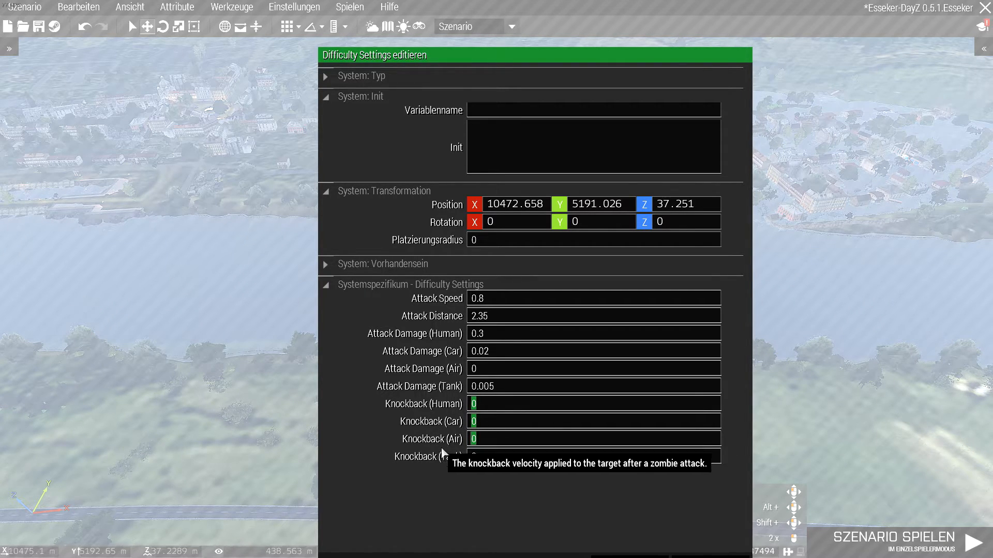
pyautogui.moveTo(466, 421)
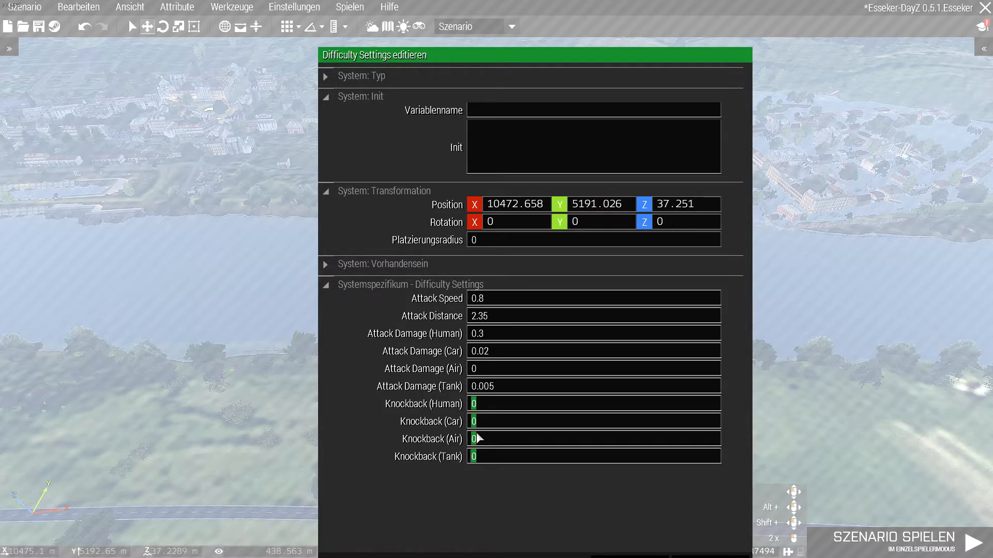
# Step: Edit the Knockback (Air) field in Difficulty Settings, leaving it at 0
pyautogui.click(974, 543)
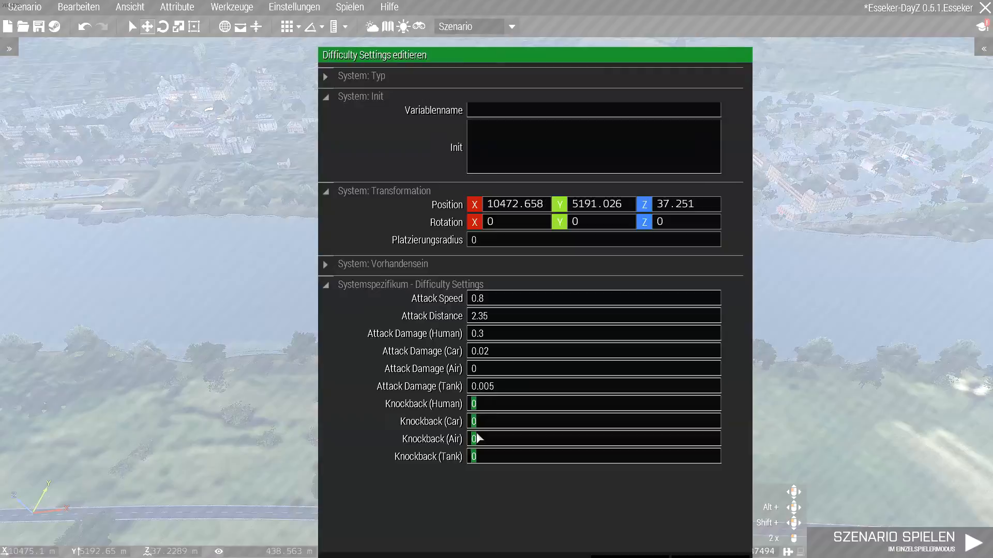
pyautogui.moveTo(460, 449)
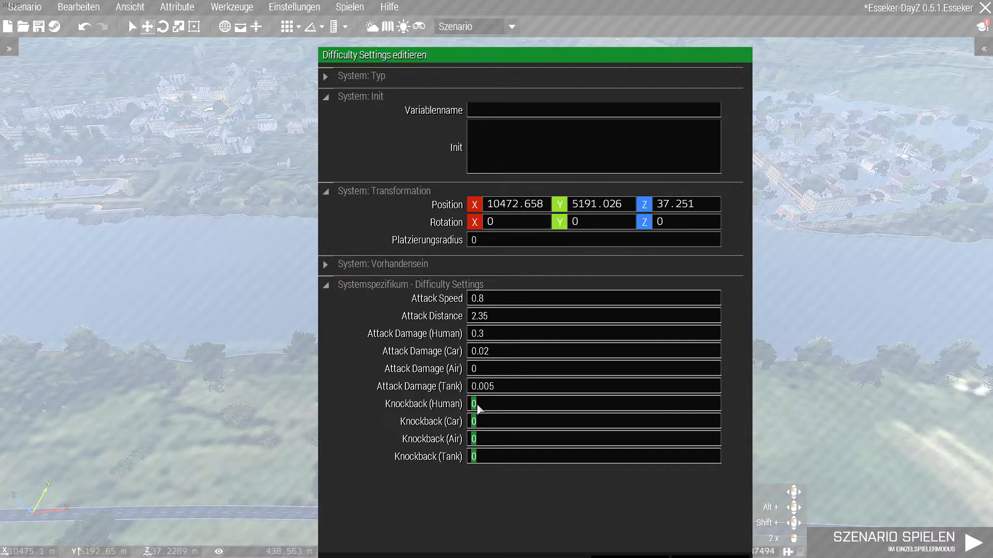
pyautogui.moveTo(449, 470)
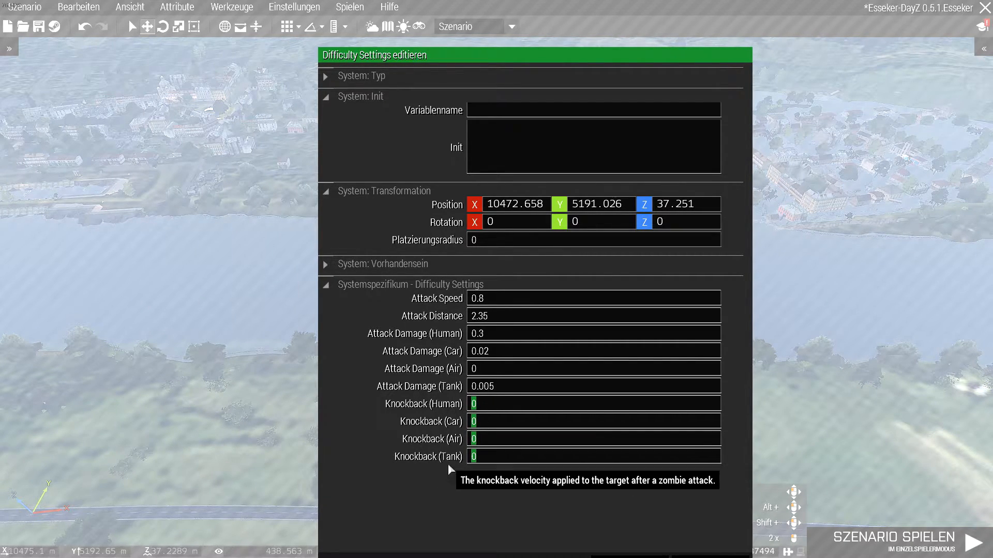
pyautogui.moveTo(477, 370)
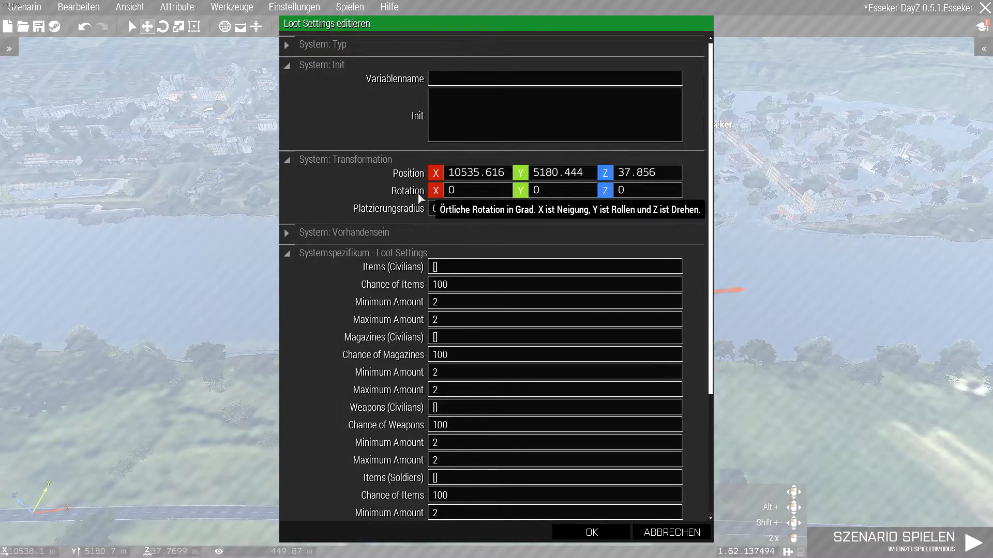
pyautogui.moveTo(456, 281)
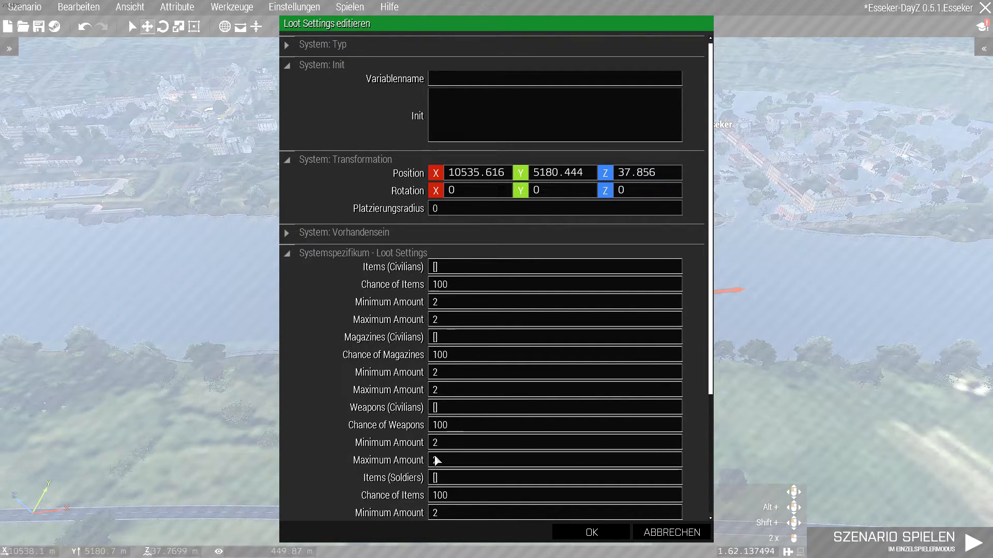
pyautogui.moveTo(435, 265)
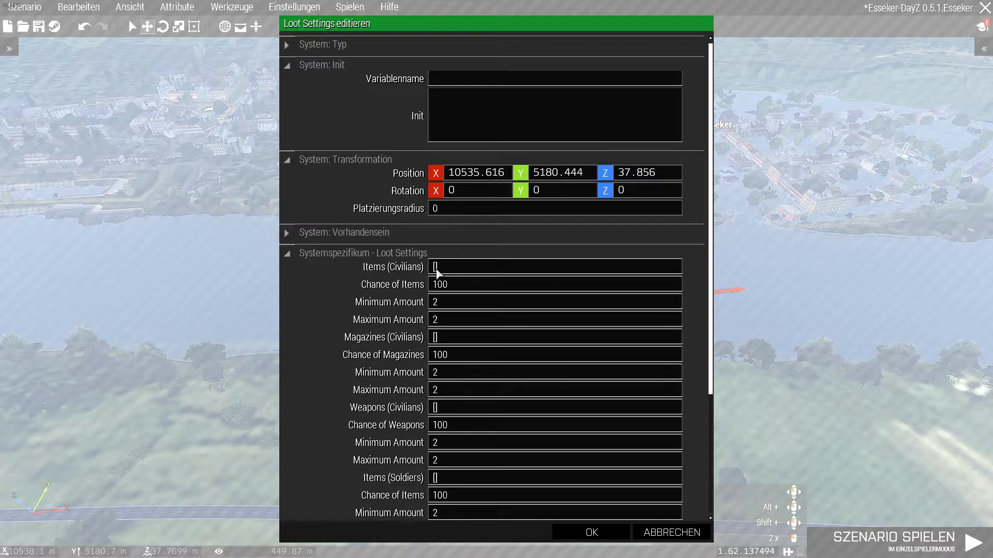
pyautogui.moveTo(434, 266)
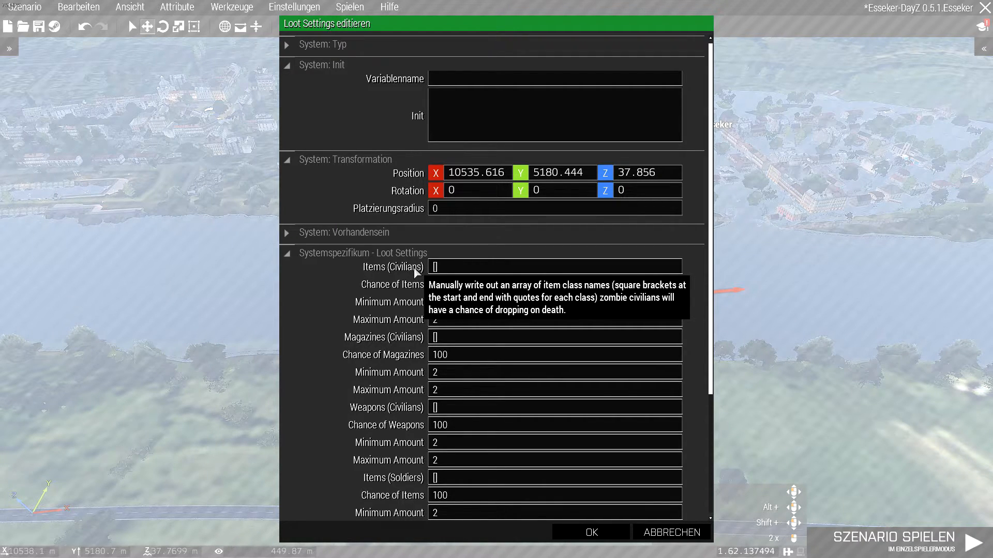
pyautogui.moveTo(614, 313)
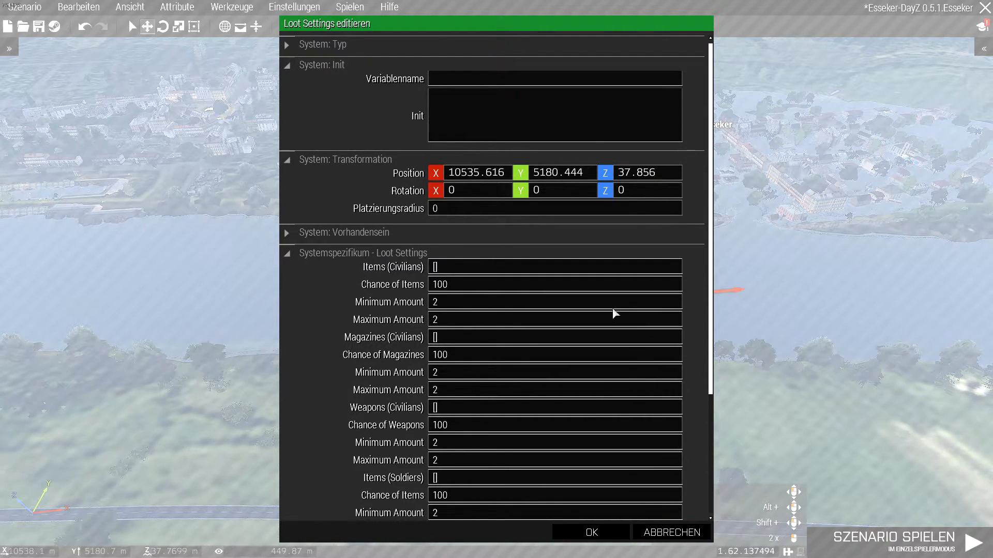
# Step: Scroll down through the module attributes past the Loot Settings fields
pyautogui.scroll(-3)
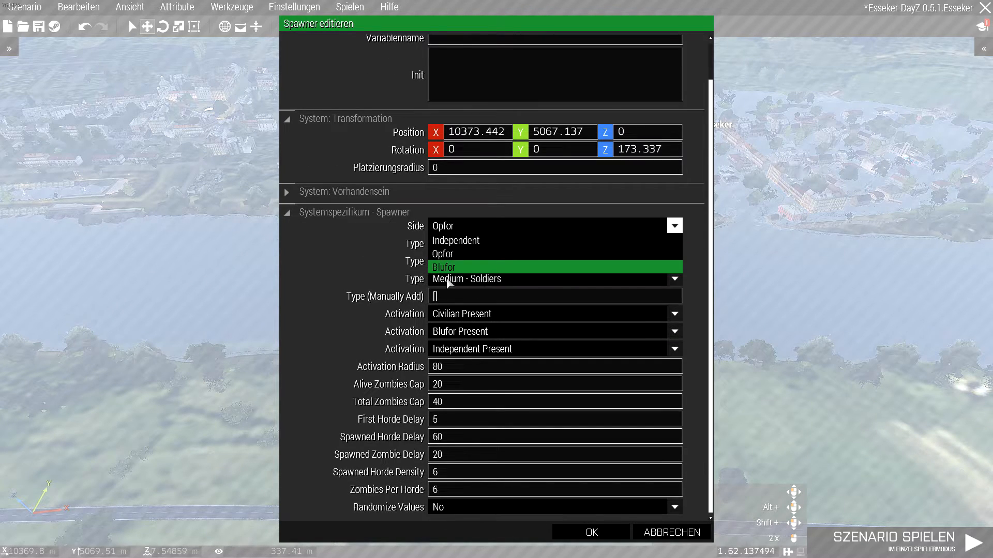
pyautogui.moveTo(497, 284)
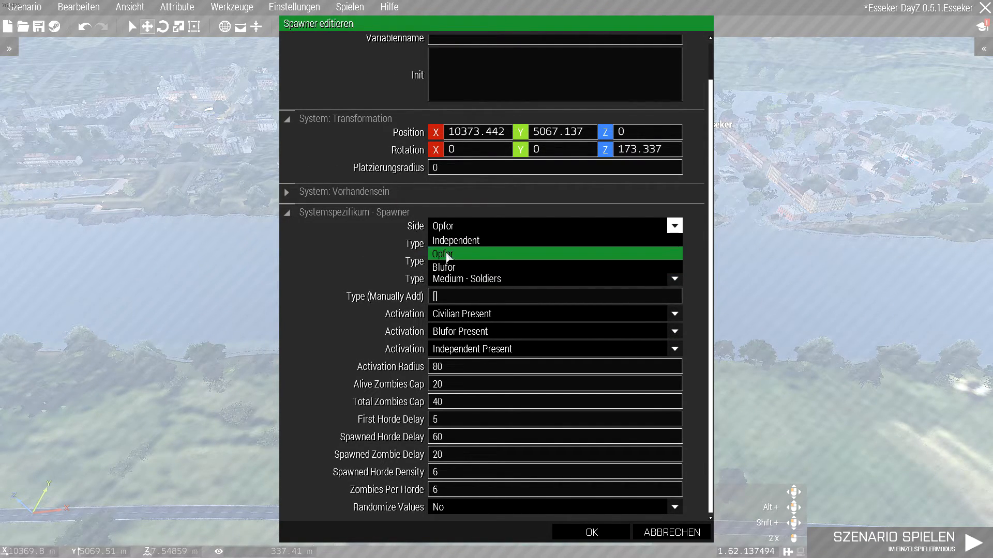
# Step: Choose Opfor as the Spawner module's side
pyautogui.click(441, 254)
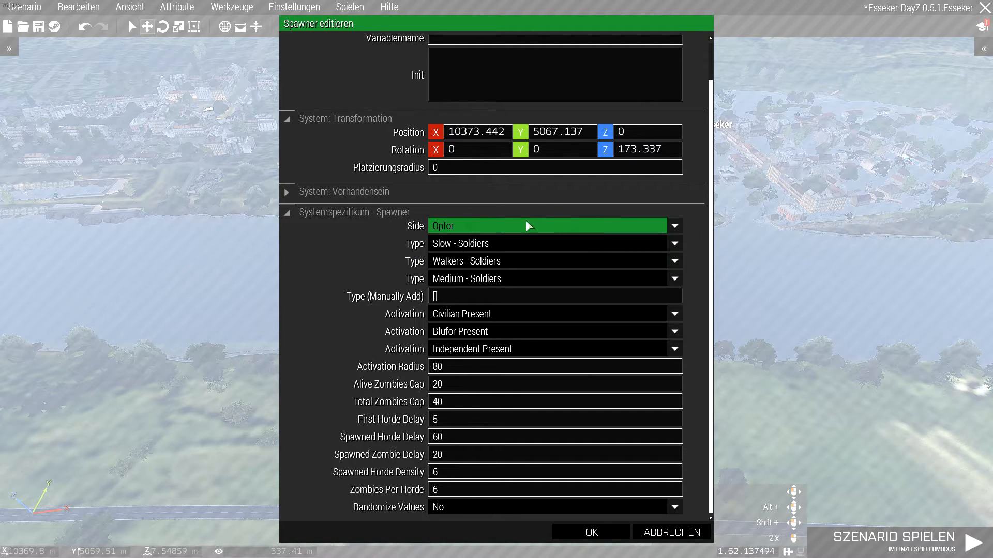
pyautogui.moveTo(450, 273)
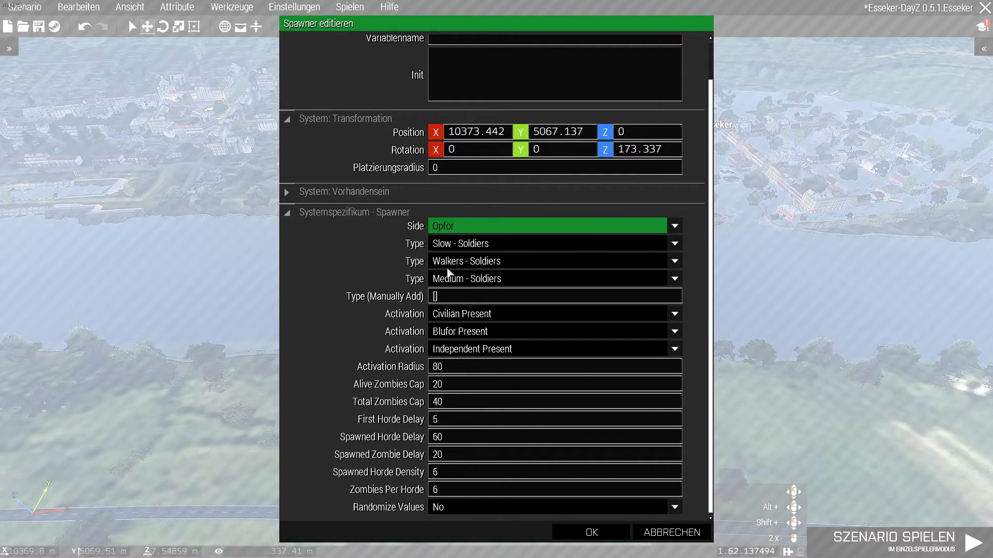
pyautogui.moveTo(273, 266)
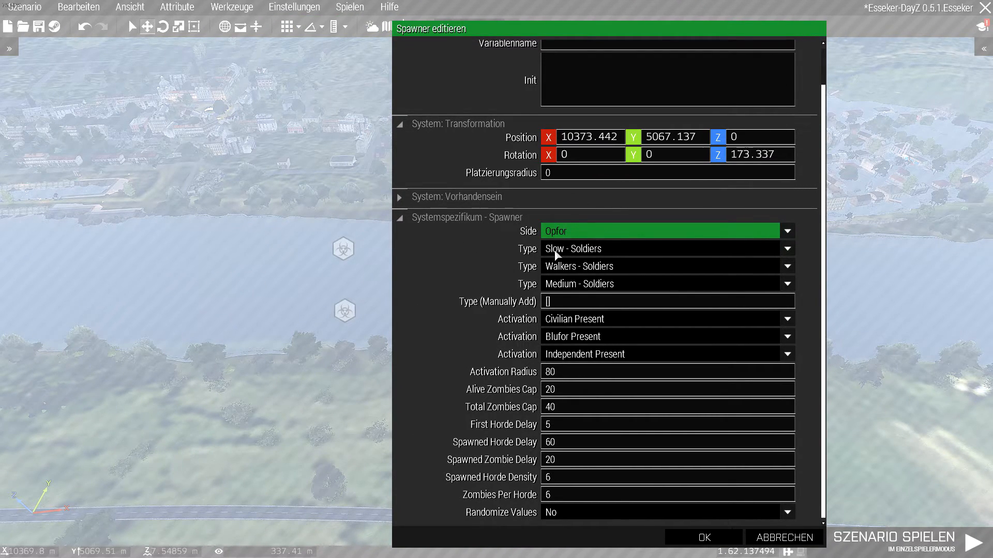
pyautogui.moveTo(747, 293)
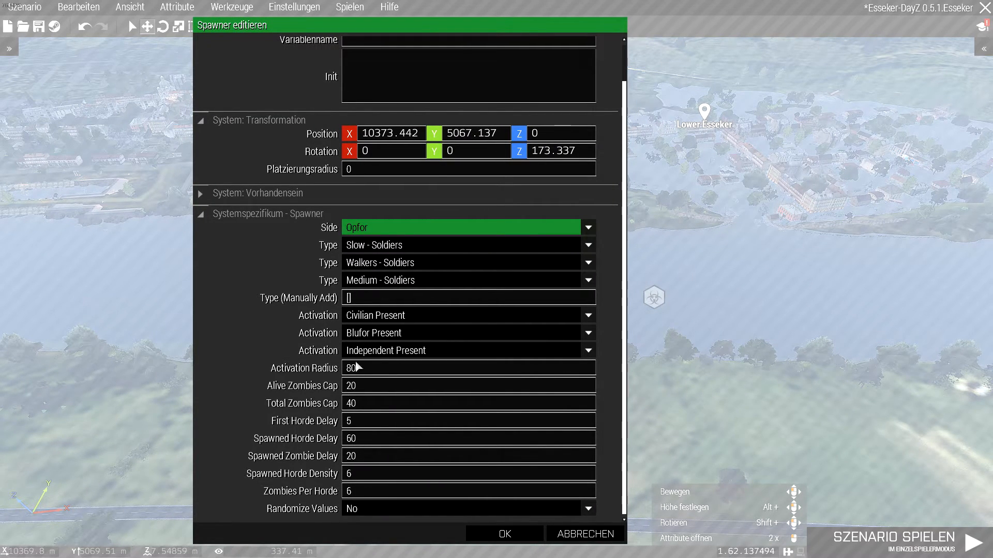
pyautogui.moveTo(297, 342)
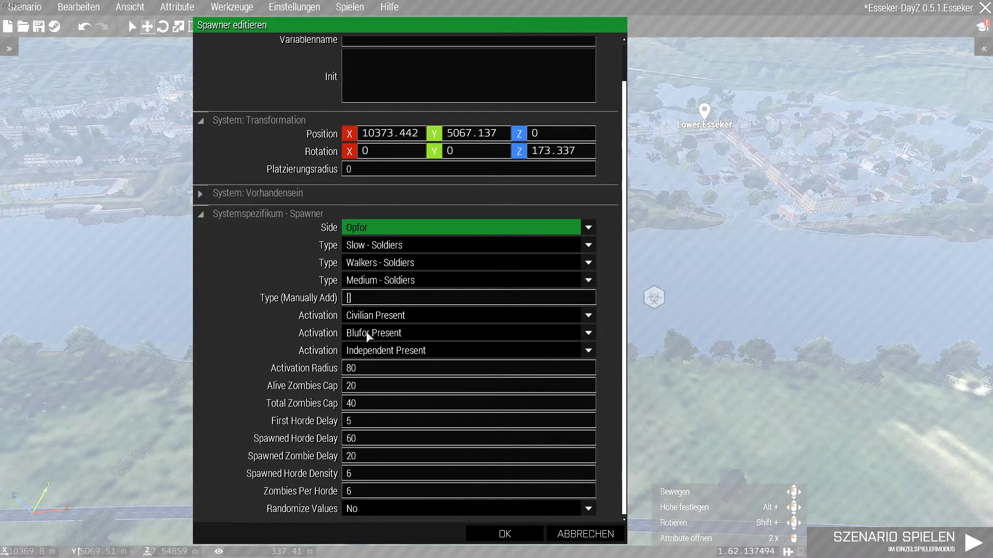
pyautogui.moveTo(595, 324)
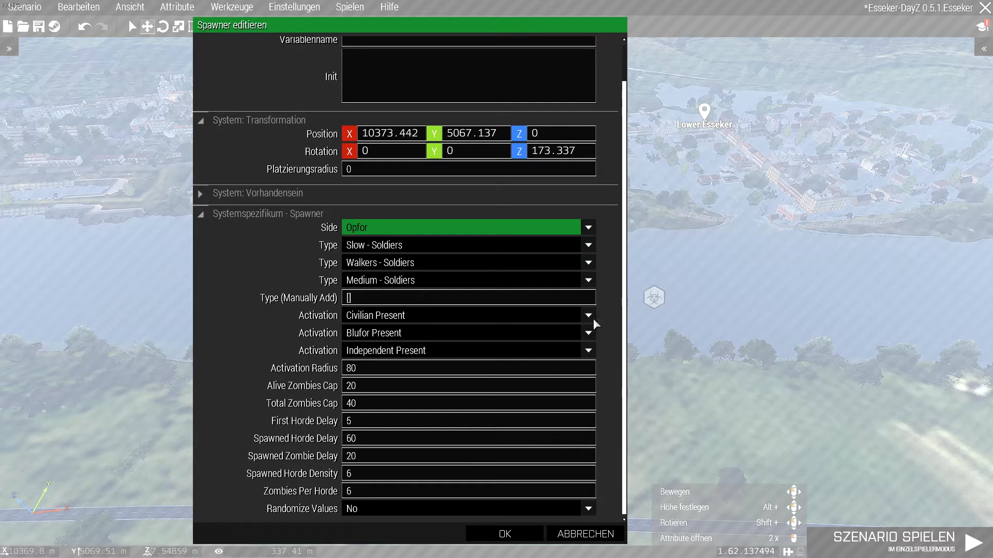
pyautogui.click(587, 315)
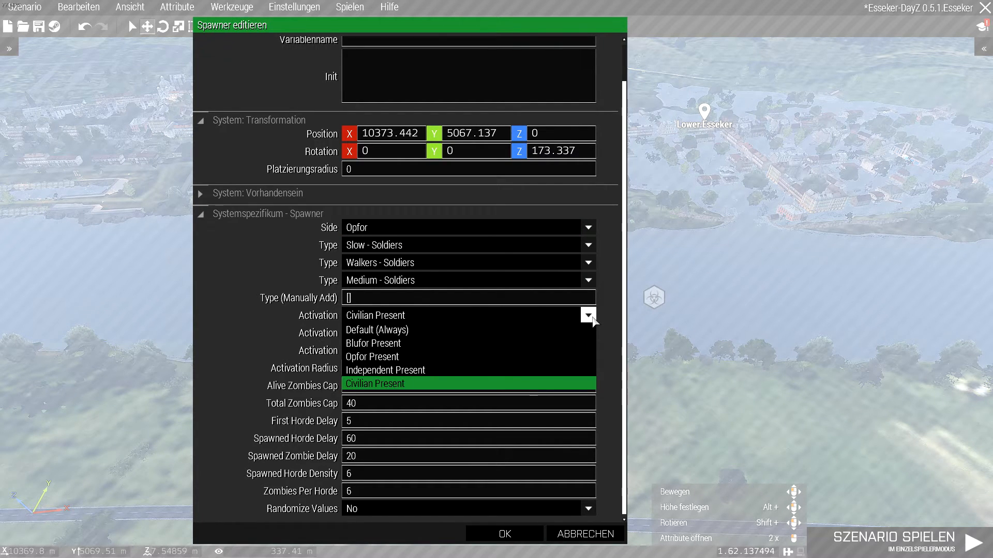
pyautogui.moveTo(387, 330)
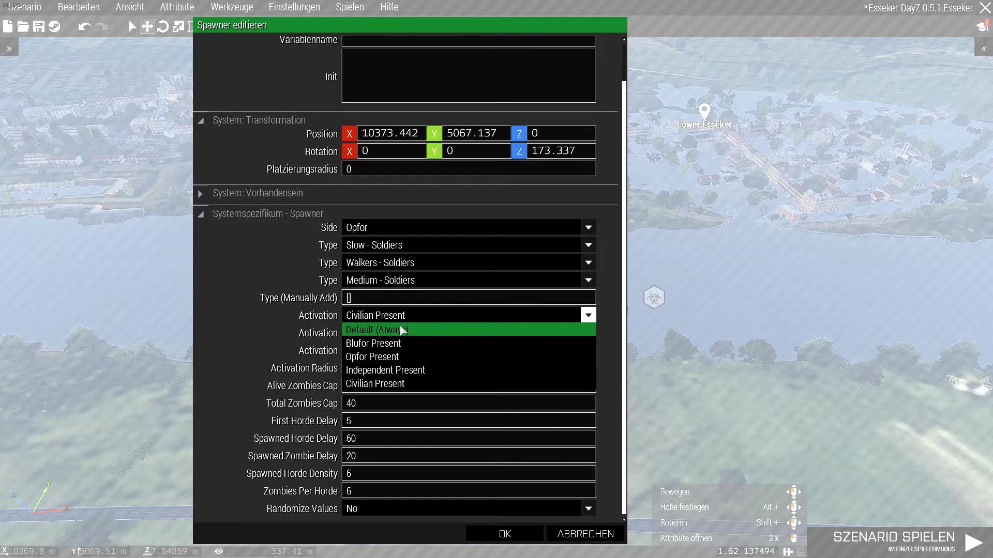
pyautogui.moveTo(393, 330)
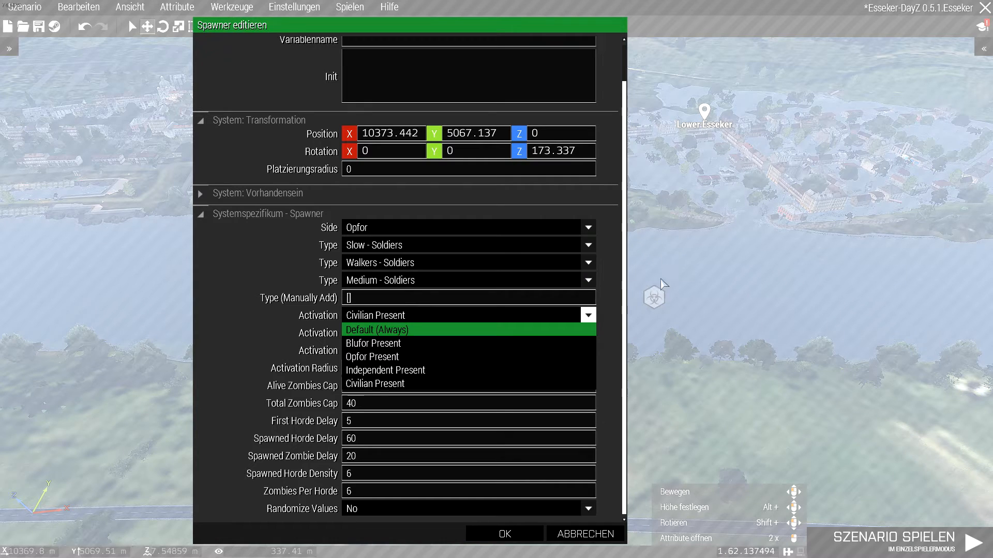
pyautogui.moveTo(384, 369)
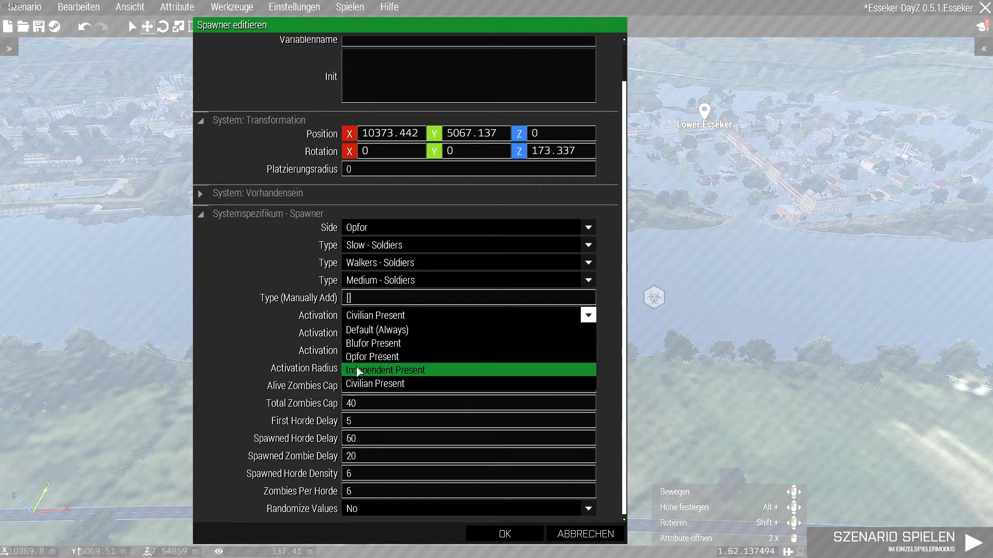
pyautogui.moveTo(376, 330)
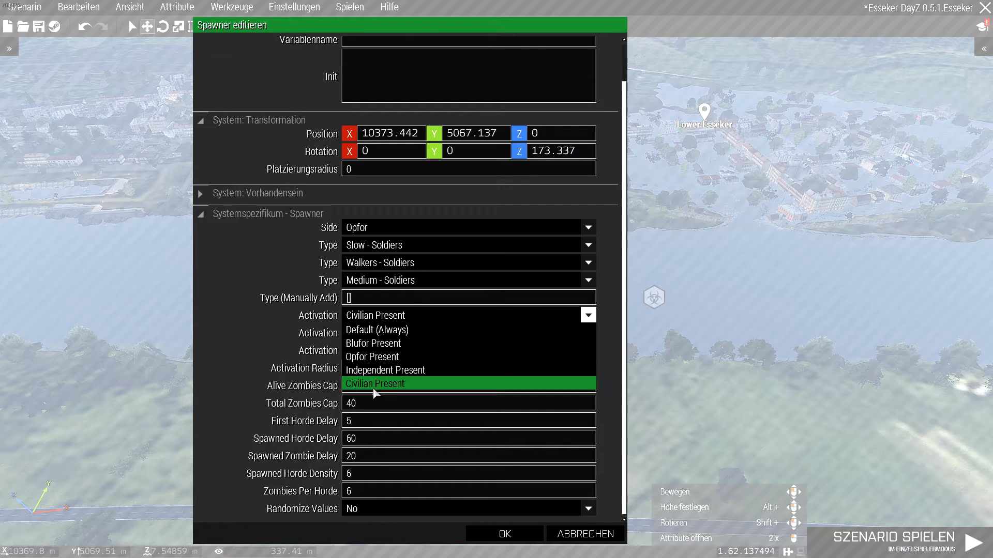
pyautogui.click(374, 383)
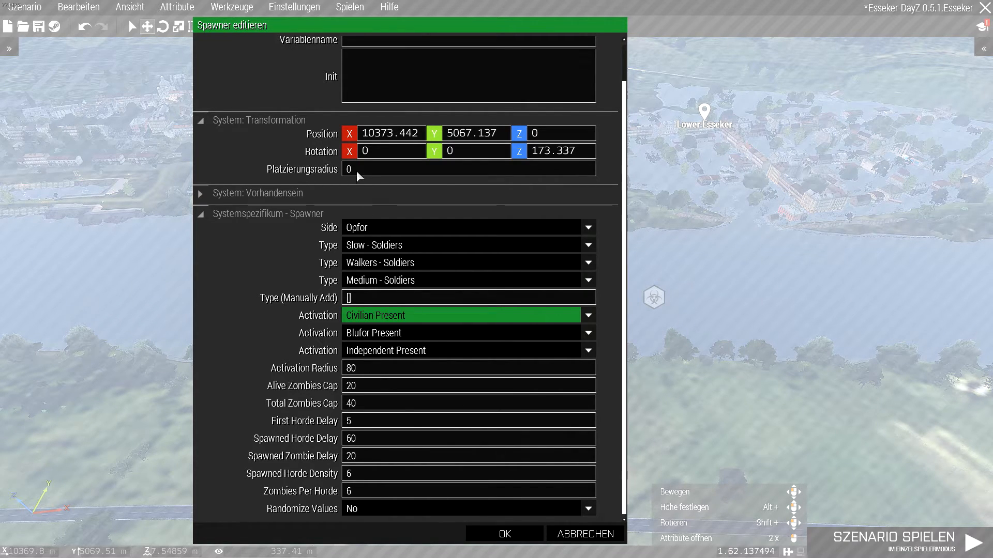
pyautogui.write('8')
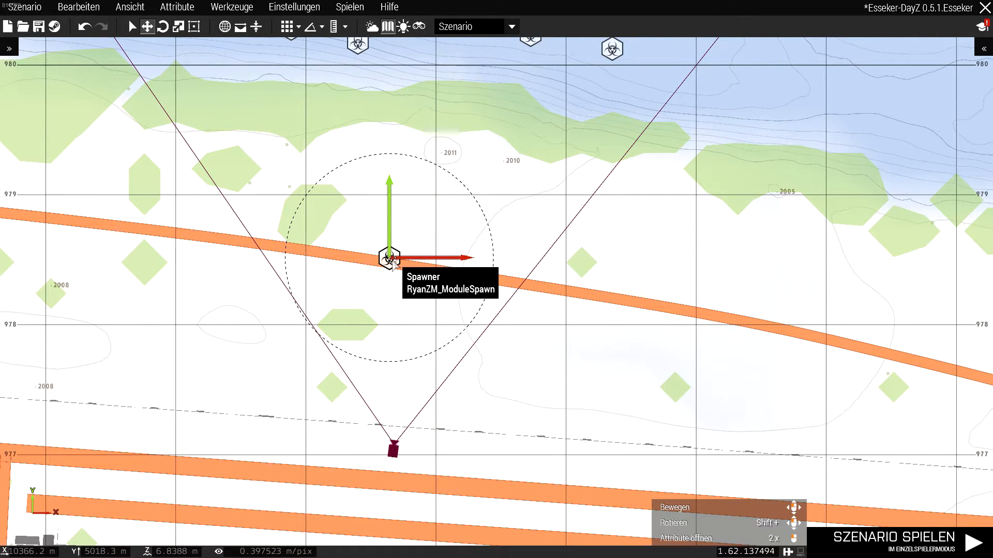
# Step: Nudge the Spawner module along the airfield road and reopen its attributes
pyautogui.moveTo(390, 260); pyautogui.dragTo(373, 265)
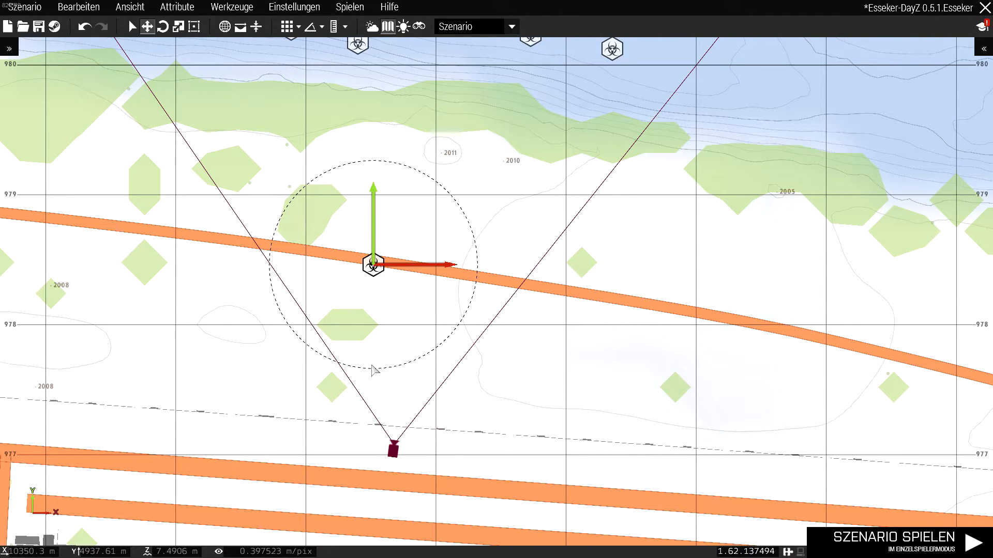
pyautogui.moveTo(322, 175)
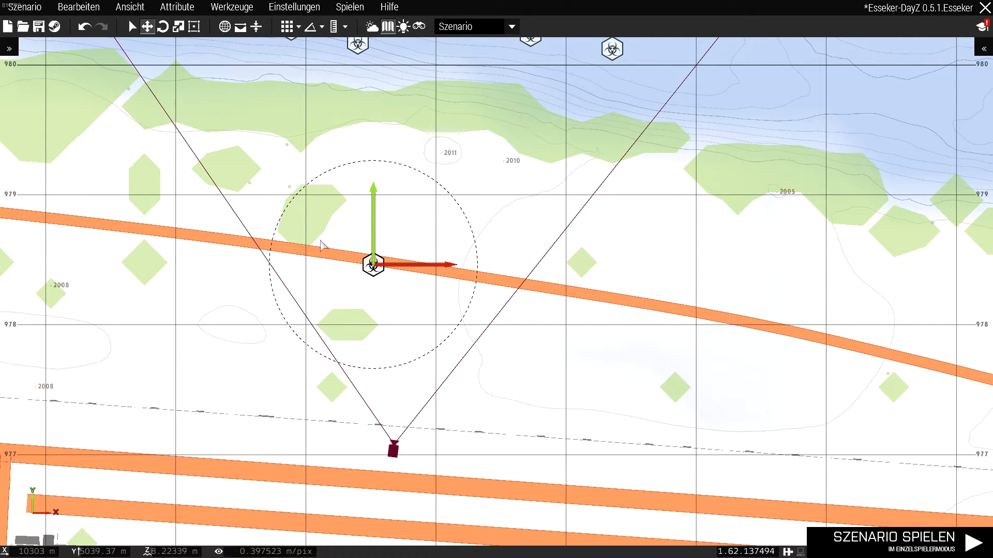
pyautogui.doubleClick(374, 265)
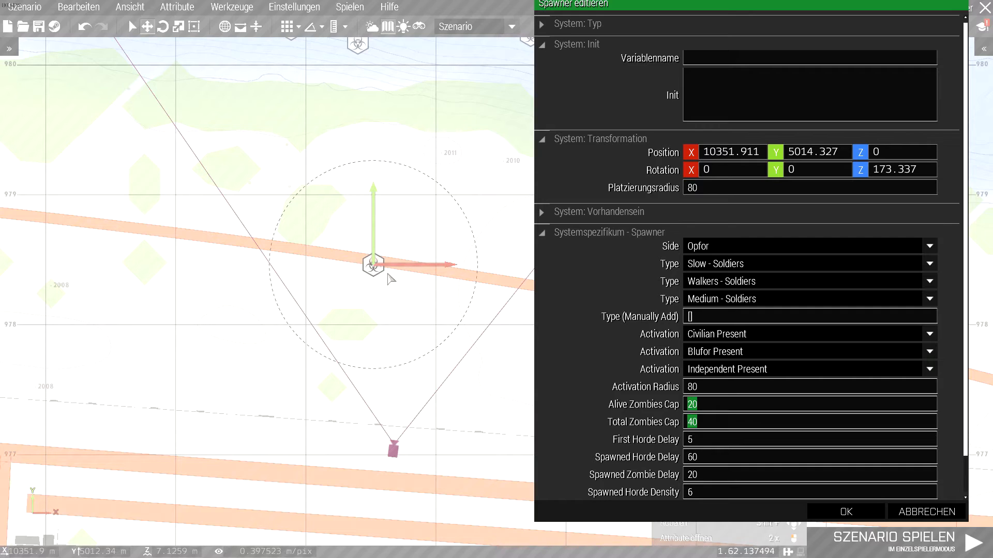
pyautogui.moveTo(369, 332)
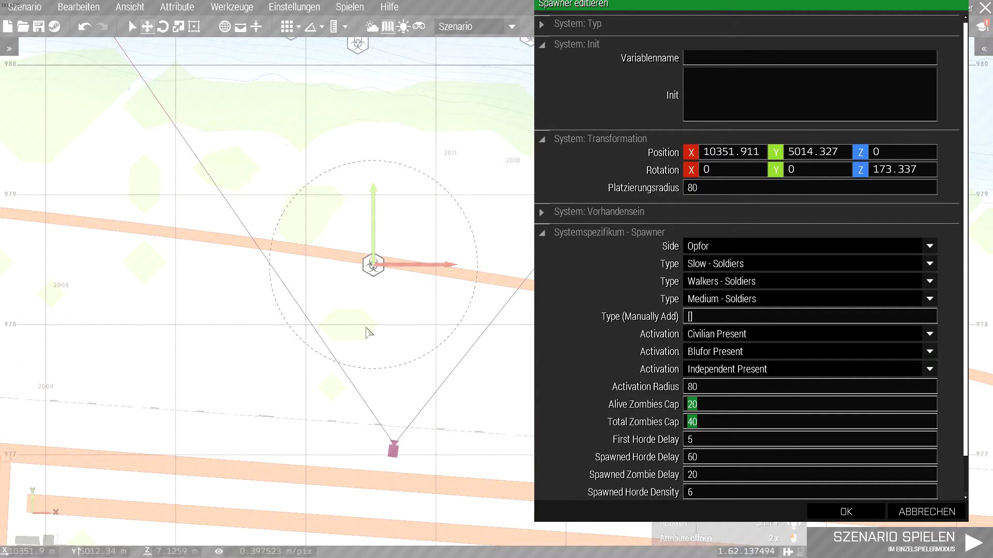
pyautogui.moveTo(338, 260)
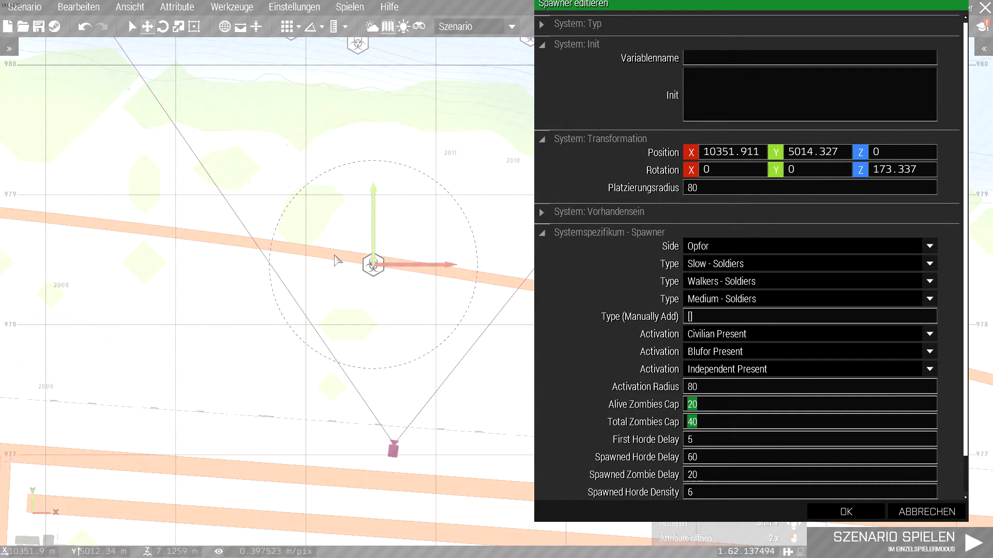
pyautogui.moveTo(373, 211)
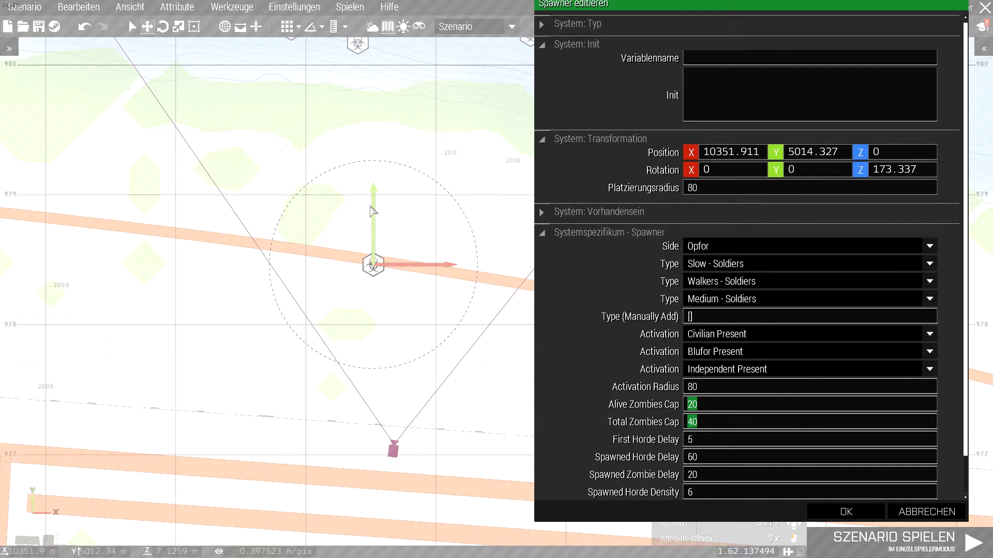
pyautogui.moveTo(353, 237)
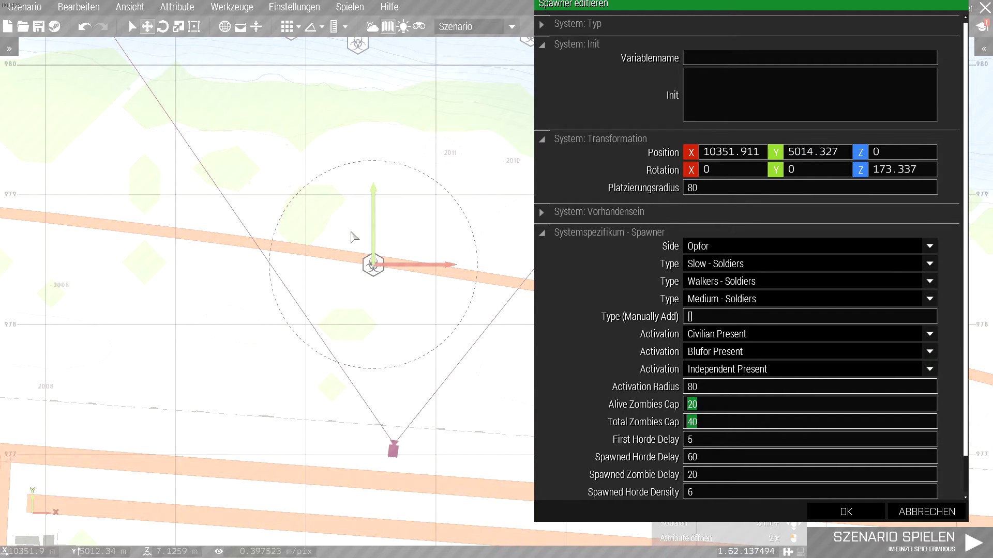
pyautogui.moveTo(391, 333)
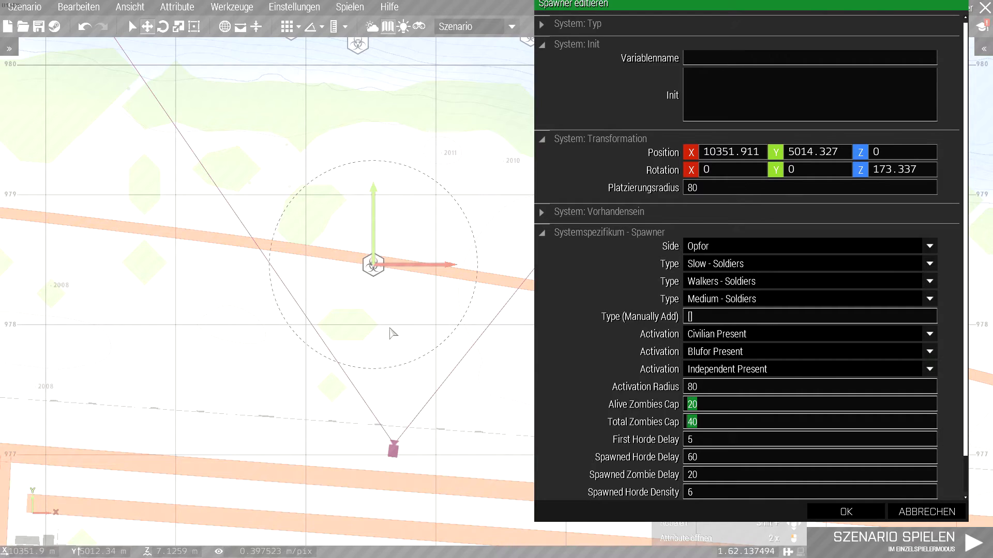
pyautogui.moveTo(392, 325)
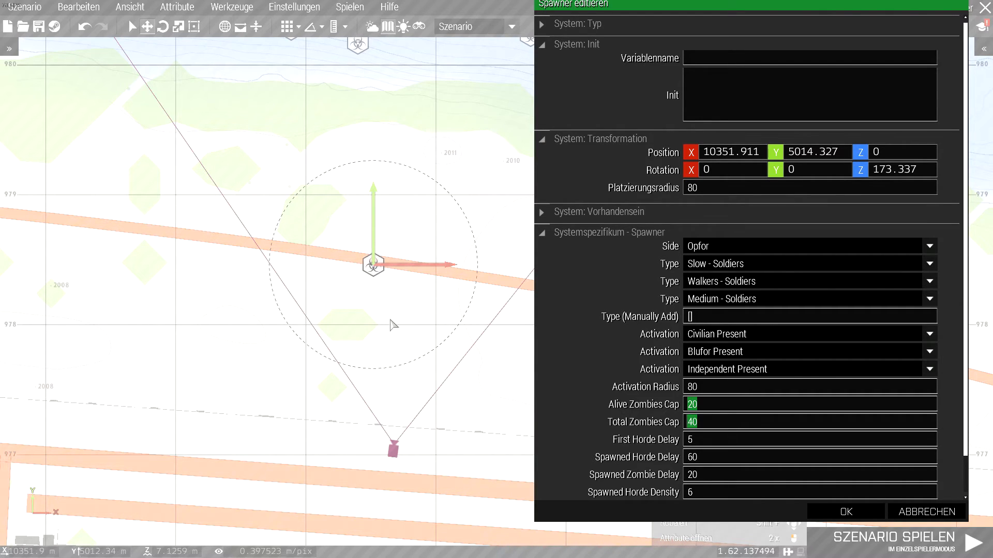
pyautogui.moveTo(658, 333)
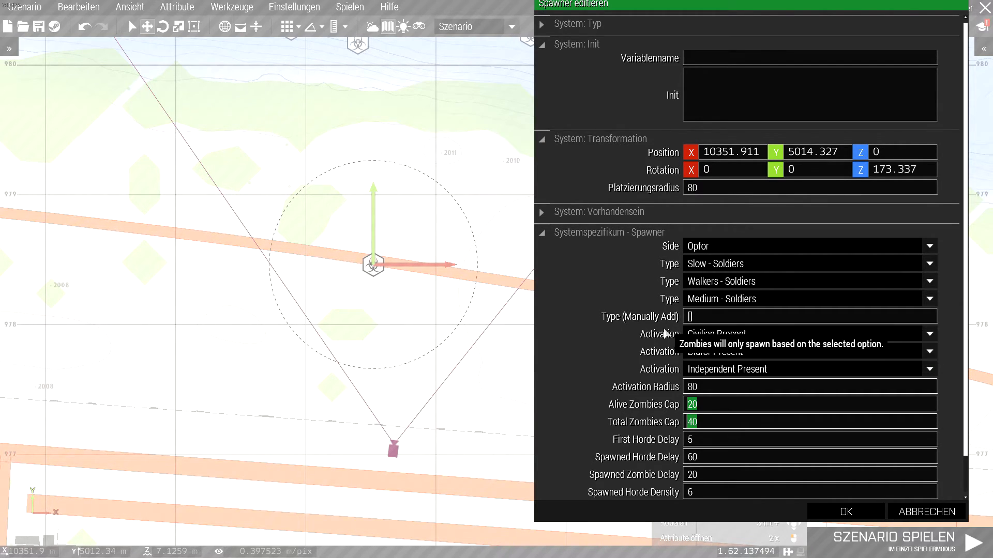
pyautogui.moveTo(701, 444)
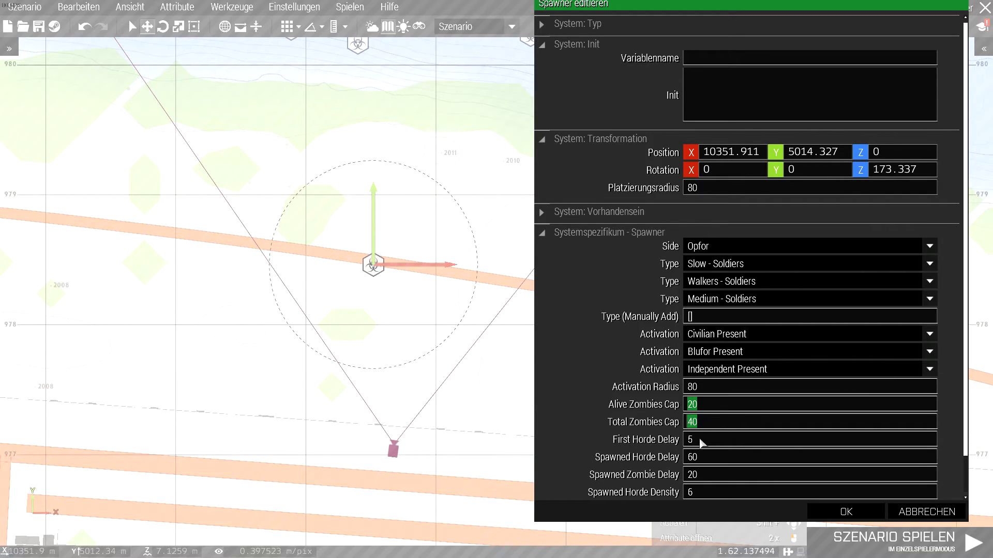
pyautogui.moveTo(690, 440)
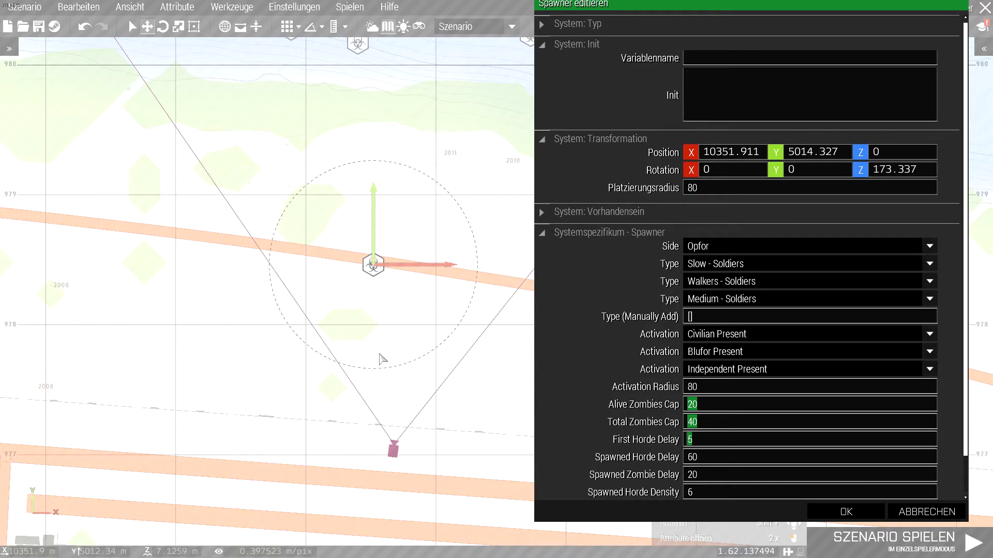
pyautogui.moveTo(637, 456)
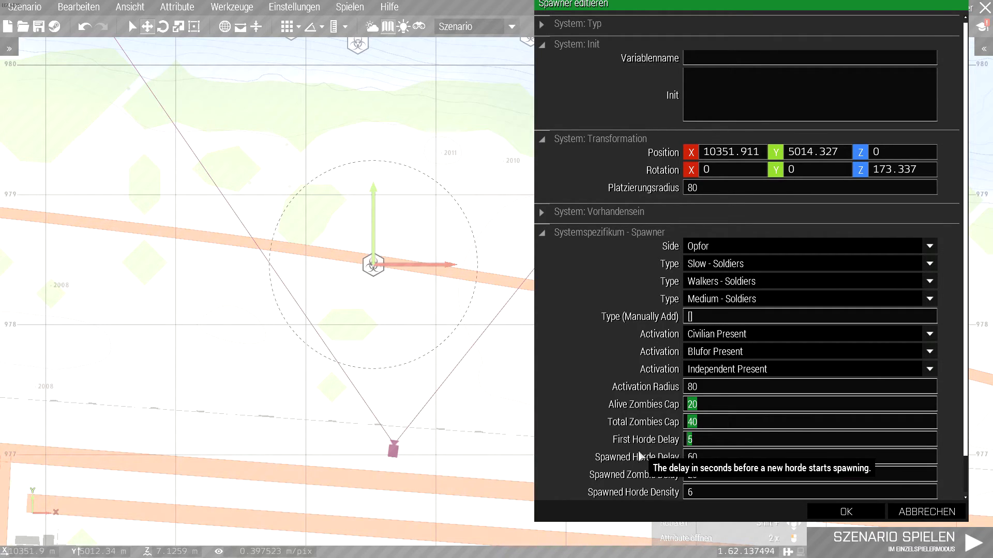
pyautogui.moveTo(672, 443)
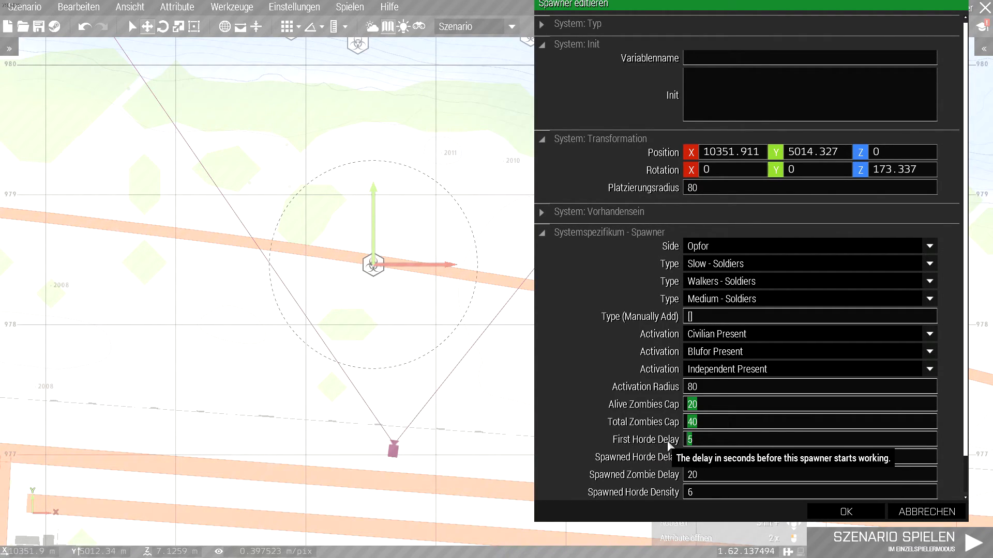
# Step: Enter 60 seconds as the Spawned Horde delay
pyautogui.write('60')
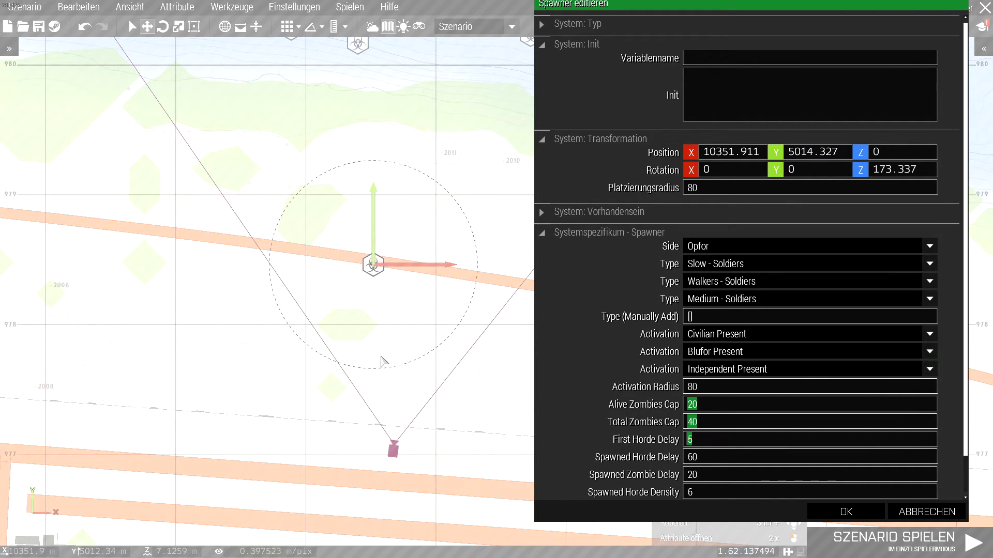
pyautogui.moveTo(387, 356)
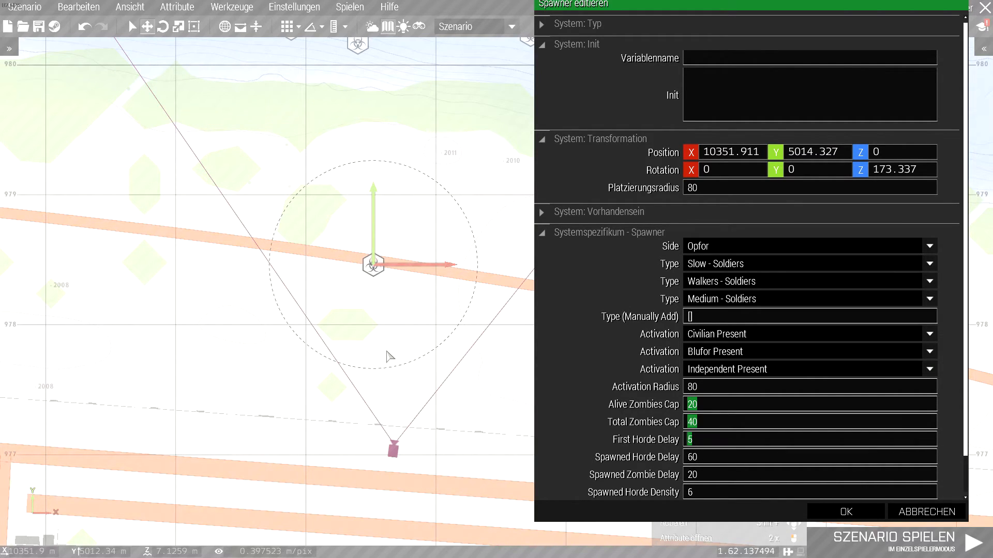
pyautogui.moveTo(360, 248)
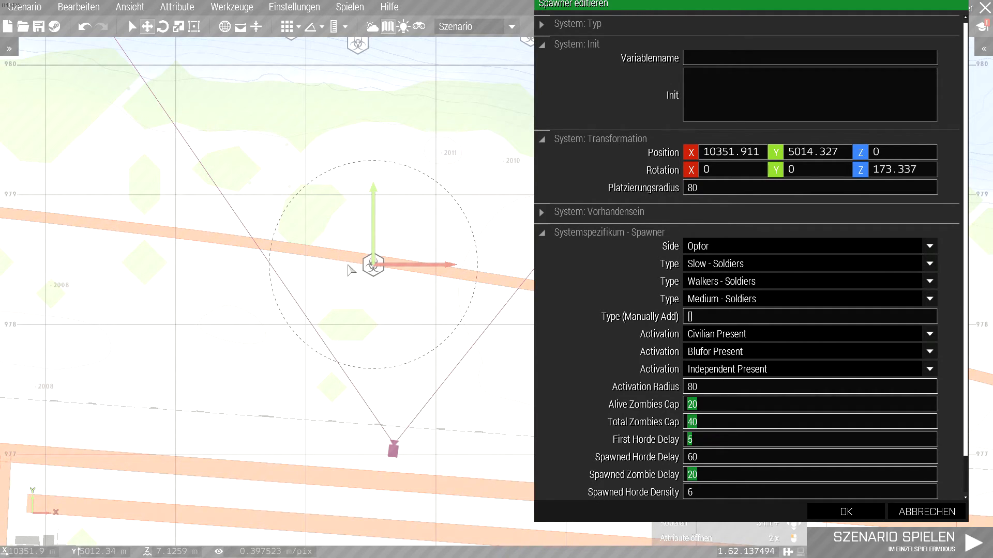
pyautogui.moveTo(406, 262)
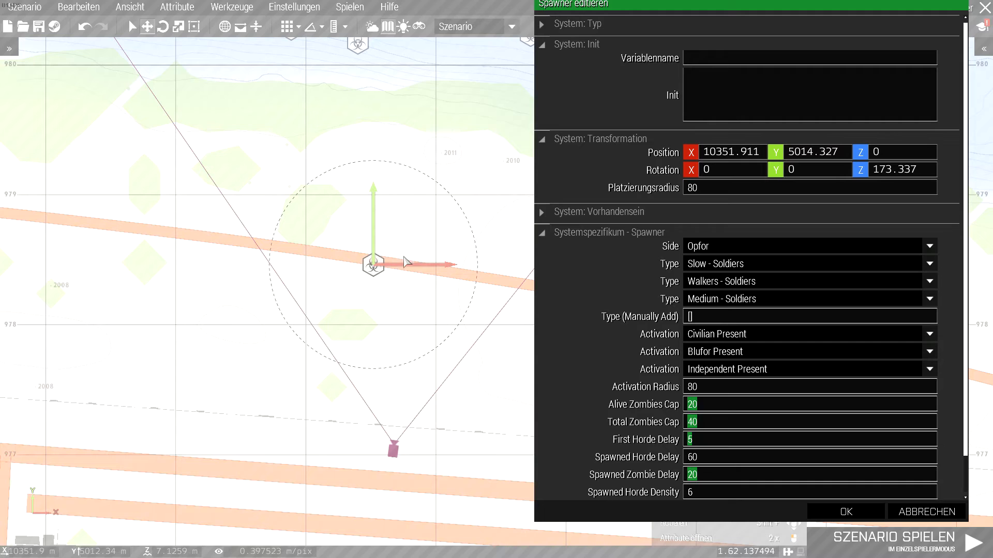
pyautogui.moveTo(380, 225)
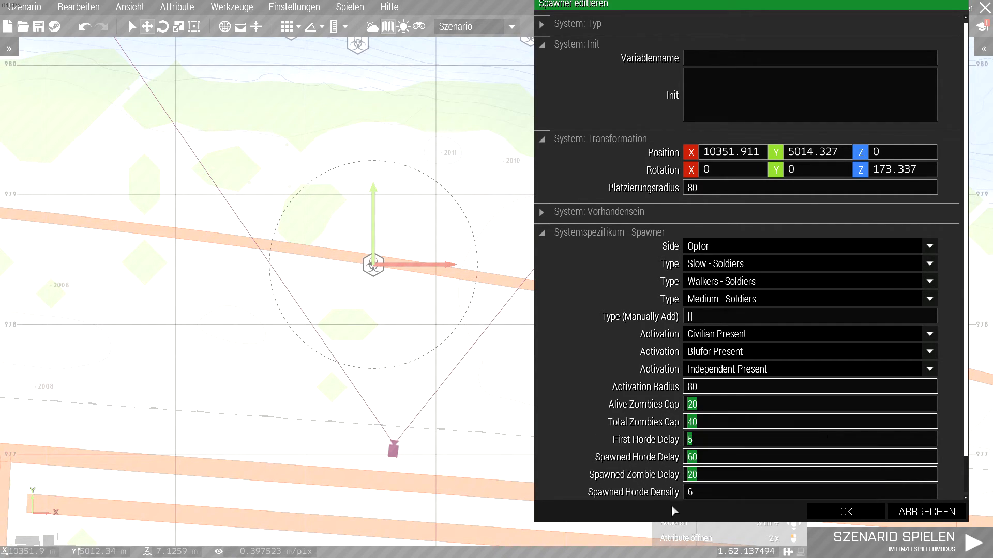
pyautogui.moveTo(646, 386)
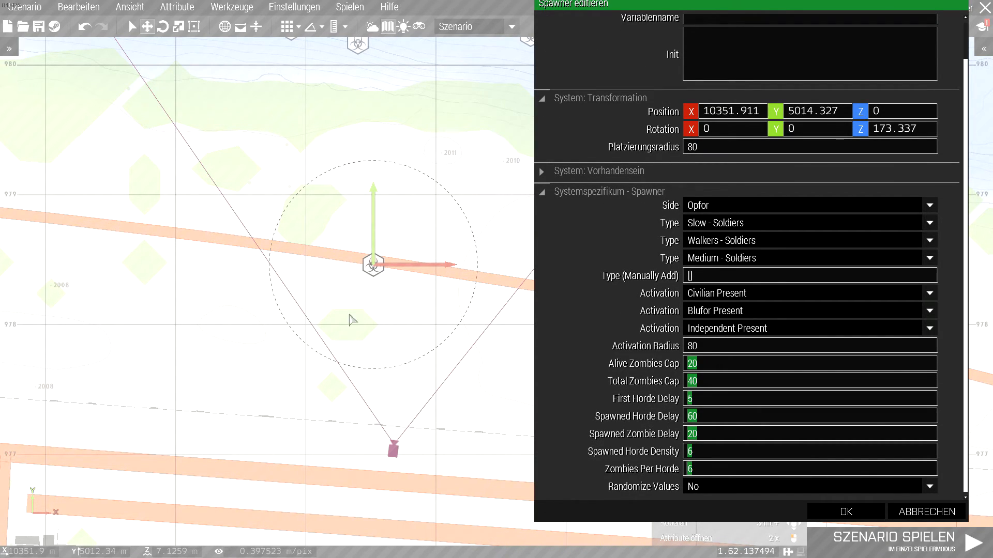
pyautogui.moveTo(311, 314)
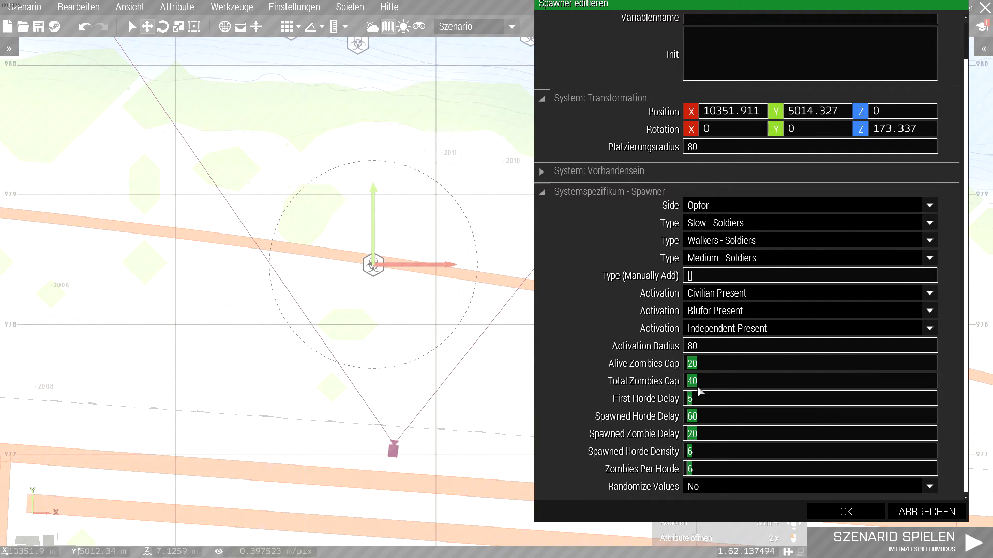
pyautogui.moveTo(685, 426)
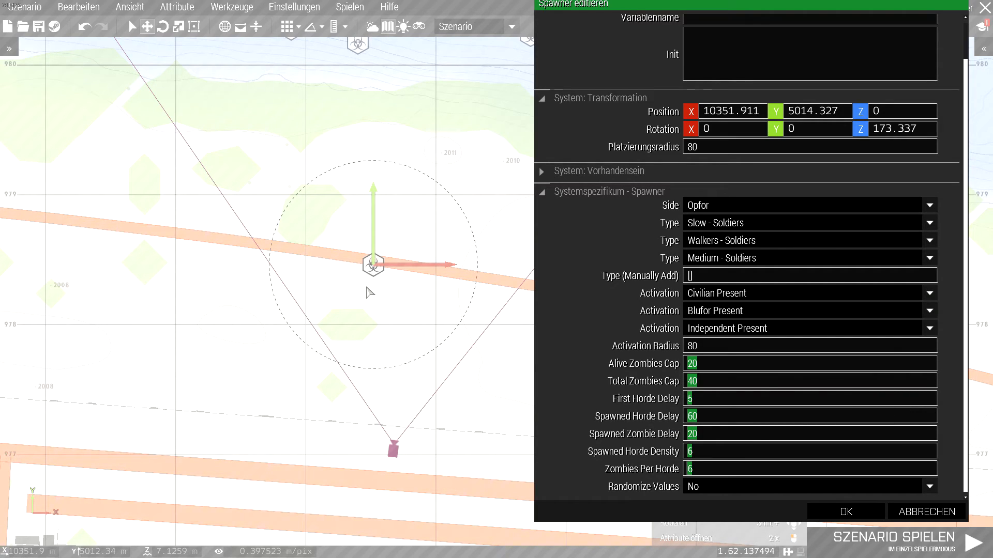
pyautogui.moveTo(214, 247)
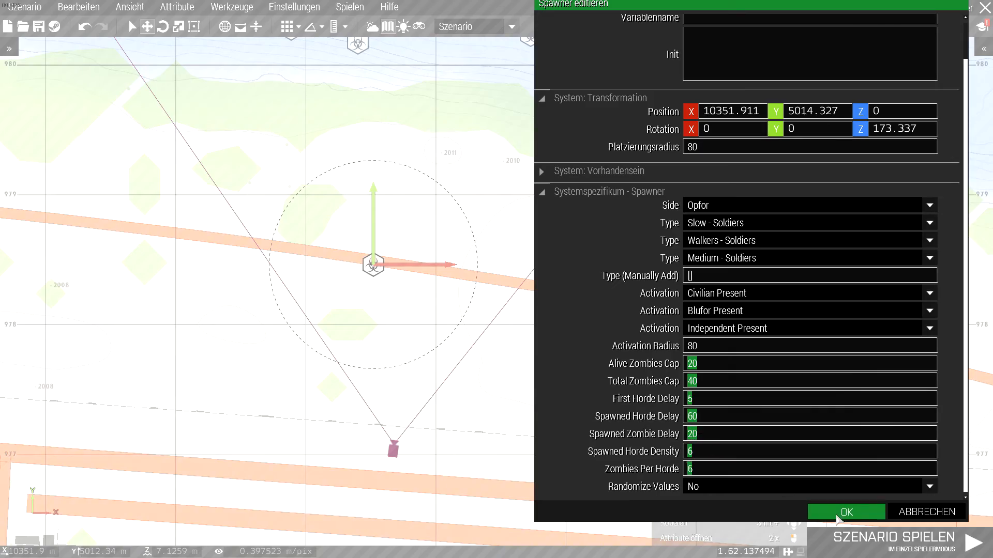
# Step: Confirm the Spawner attributes and zoom the map out around the spawner near Adela Airfield
pyautogui.click(846, 511)
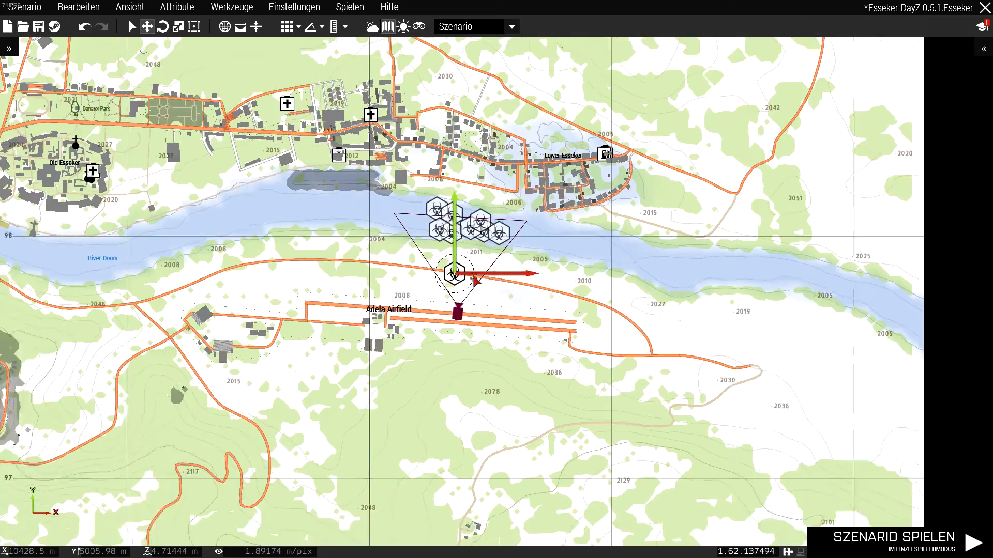
pyautogui.scroll(-3)
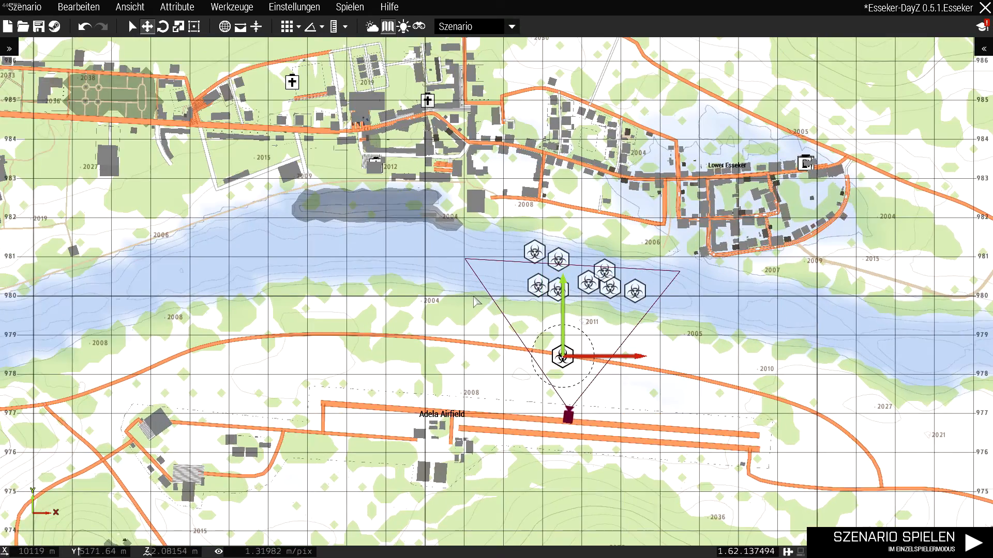
pyautogui.scroll(-3)
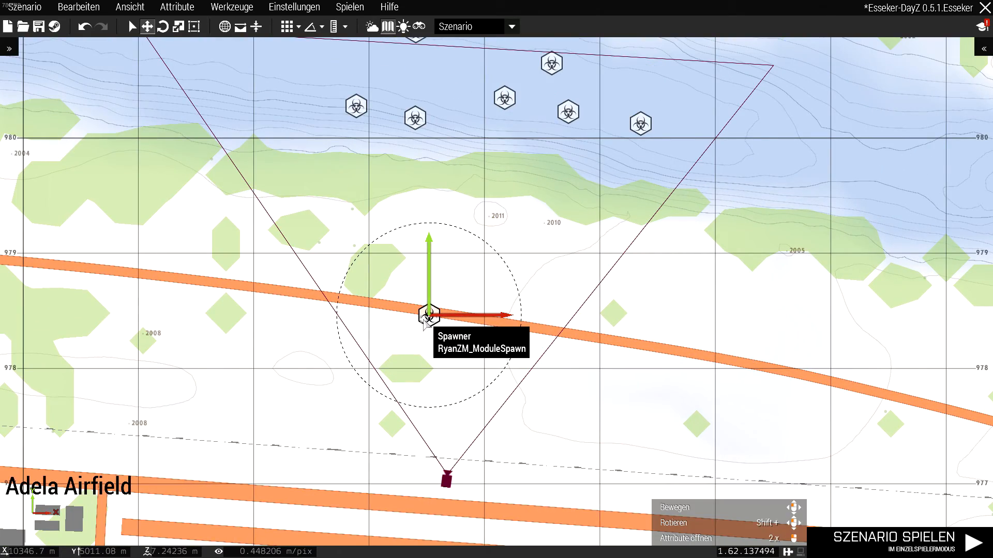
pyautogui.scroll(-3)
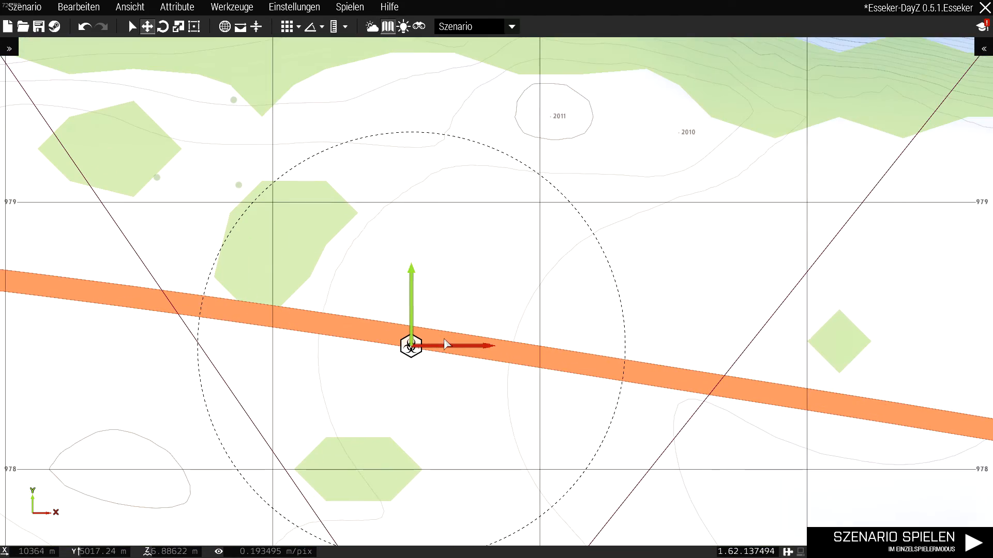
pyautogui.scroll(-3)
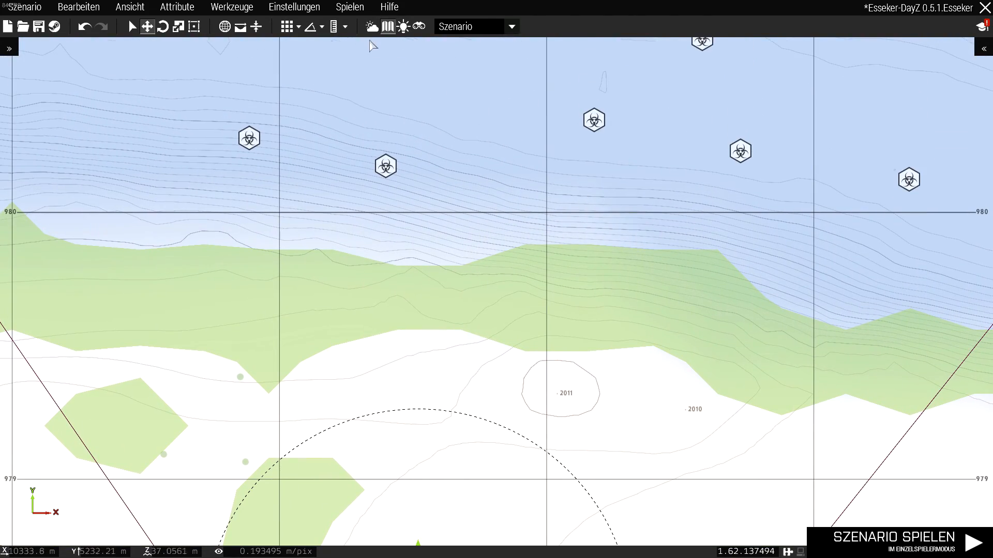